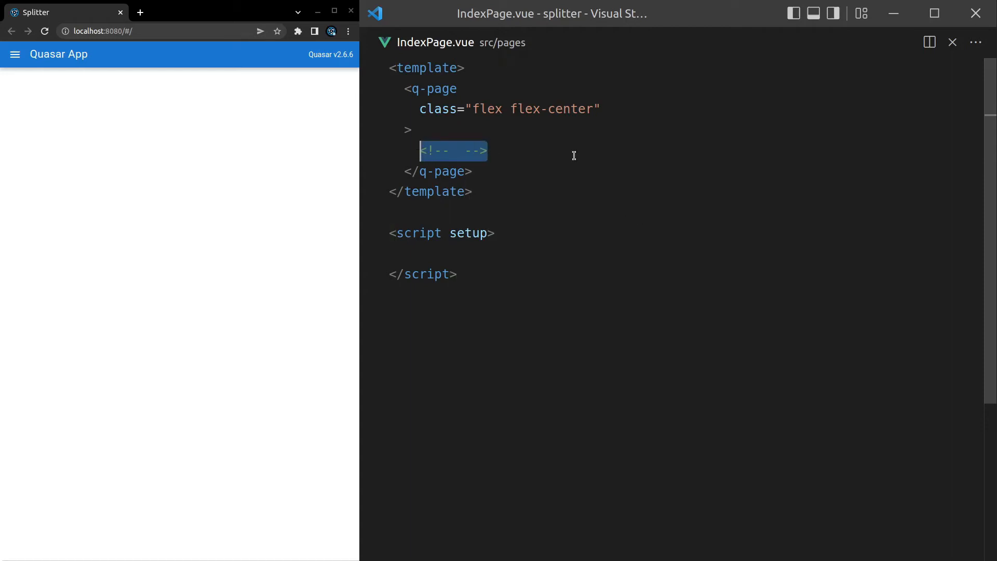
Add a q-splitter with v-model="splitter", declaring splitter as ref(50) imported from vue
type("q-split")
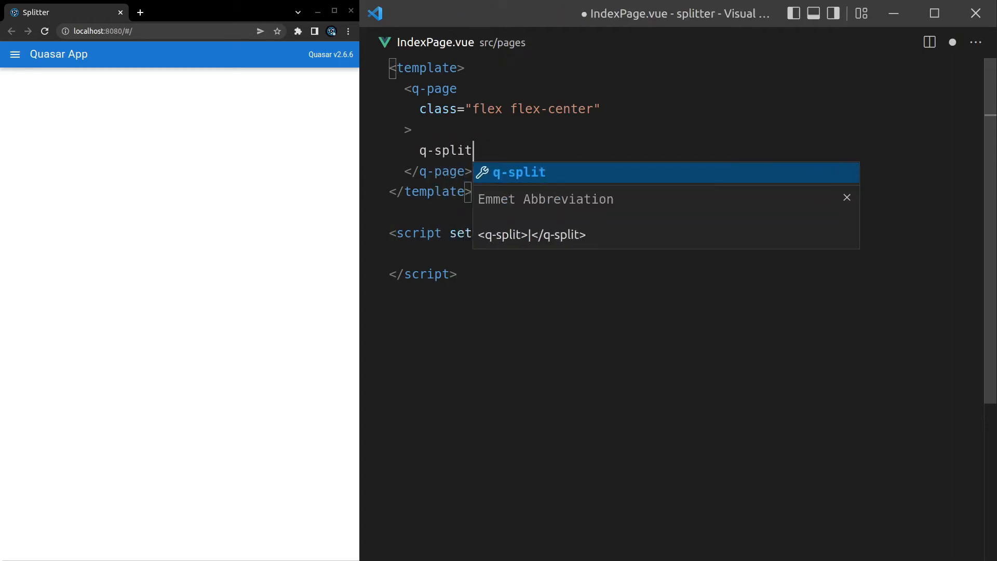
key("Tab")
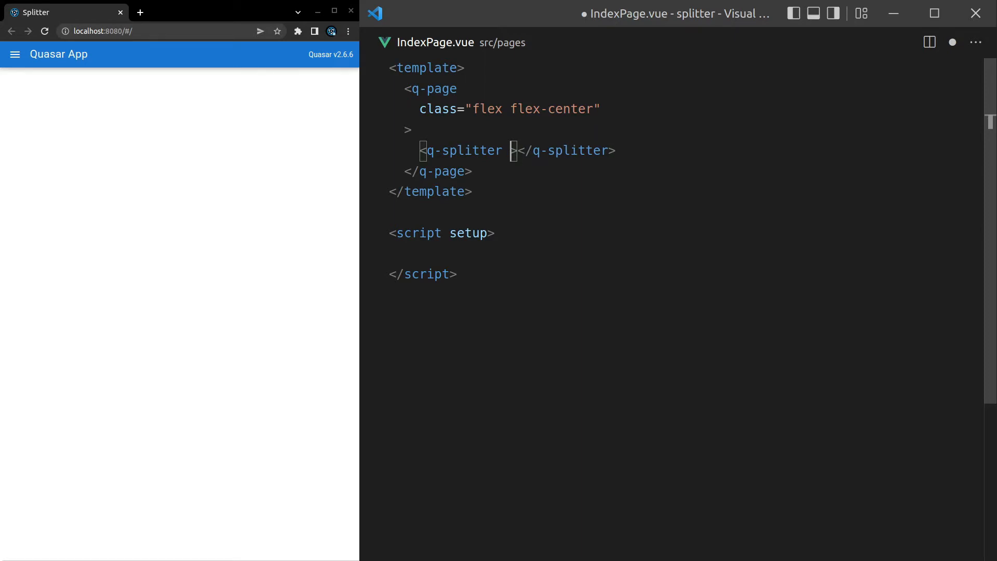
type("v-model=\"sp\"")
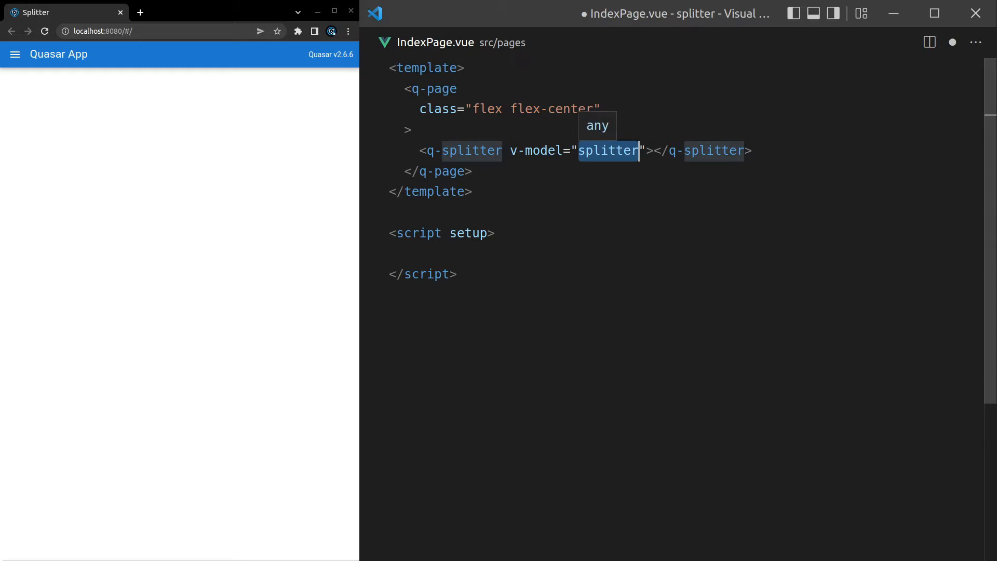
type("const splitter = ref")
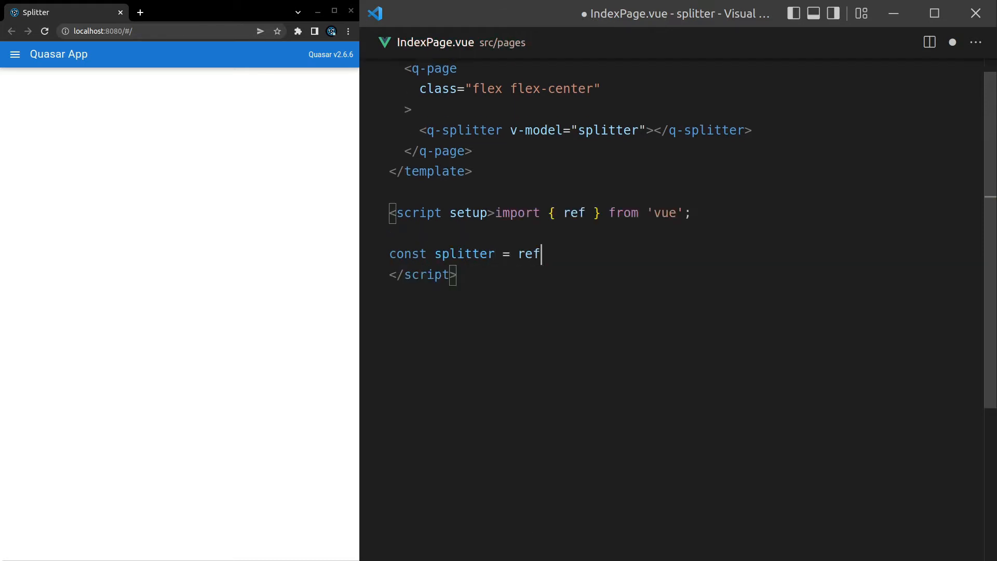
type("(50")
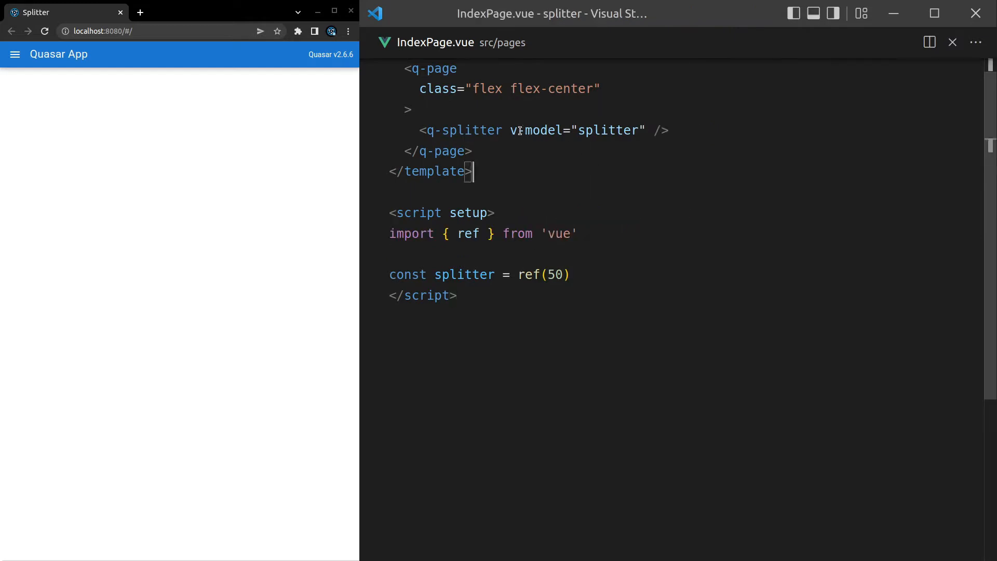
Give the q-splitter class full-width and height 500px, then drag its preview divider left
type("clas")
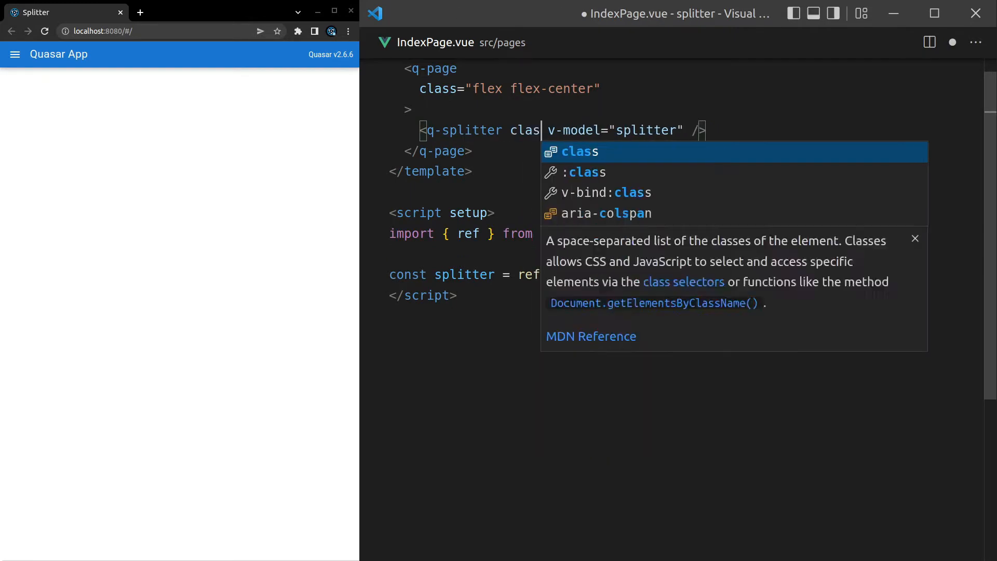
type("full-width\"")
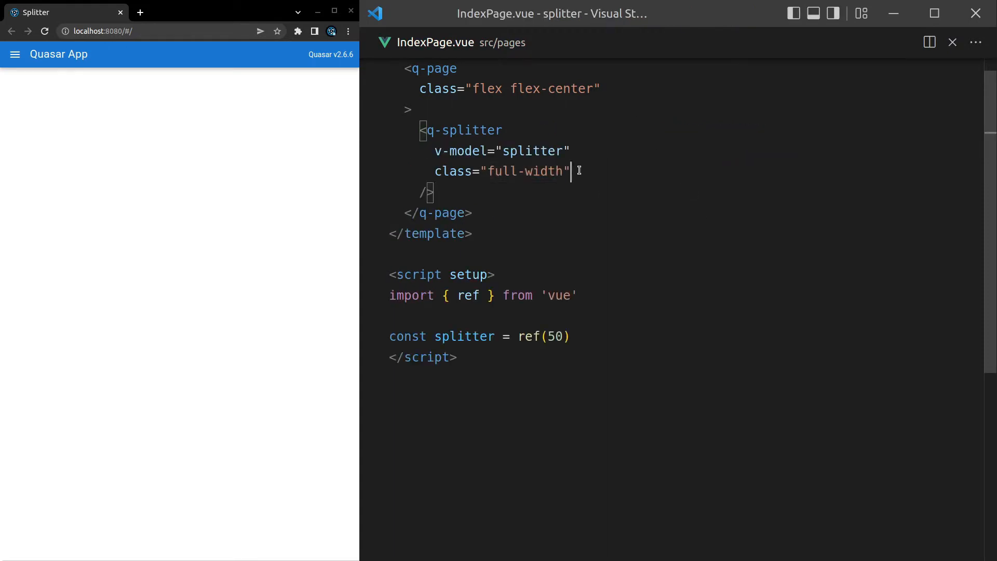
type("style=\"height:")
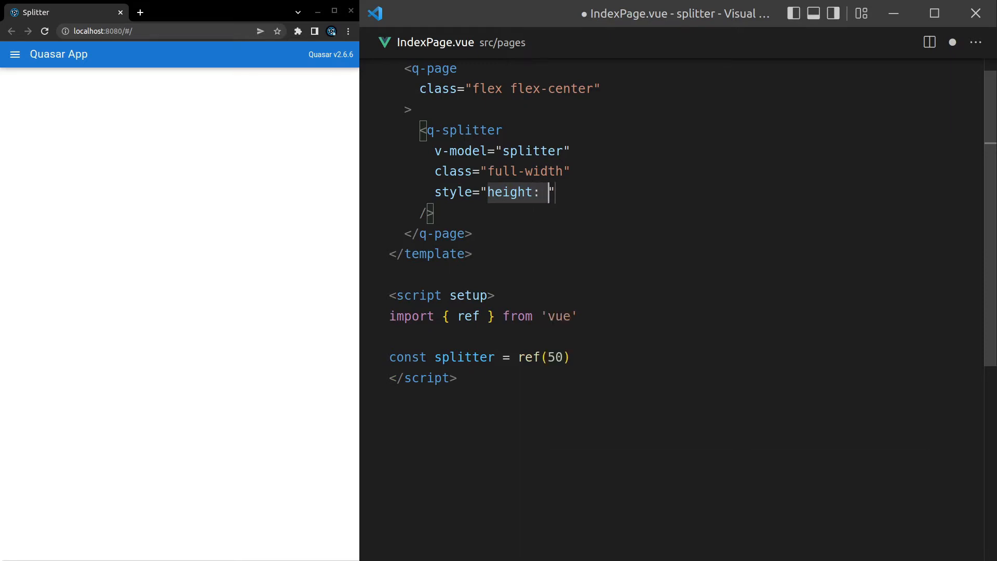
type("500px;")
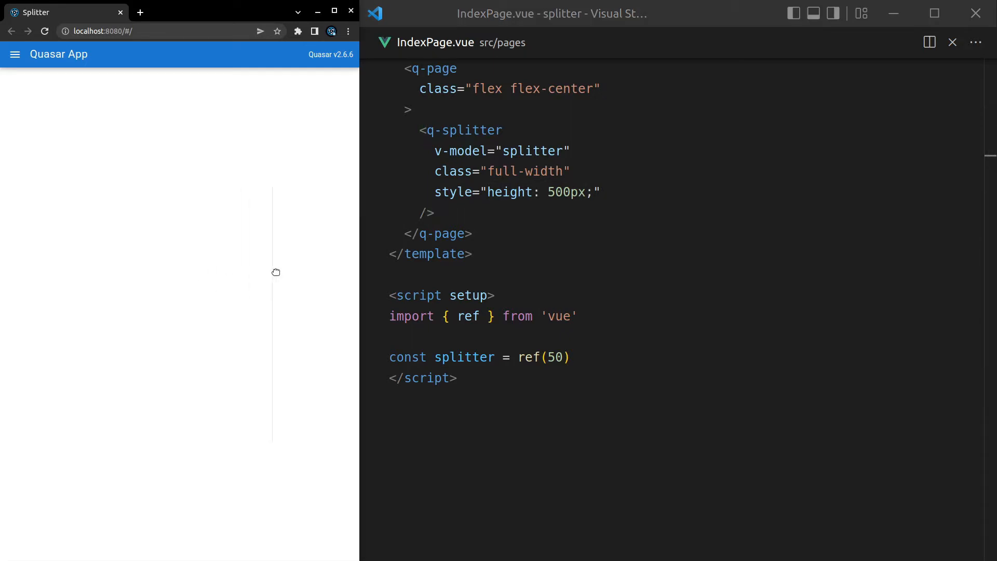
left_click_drag(272, 272, 214, 254)
type("</q-splitter>")
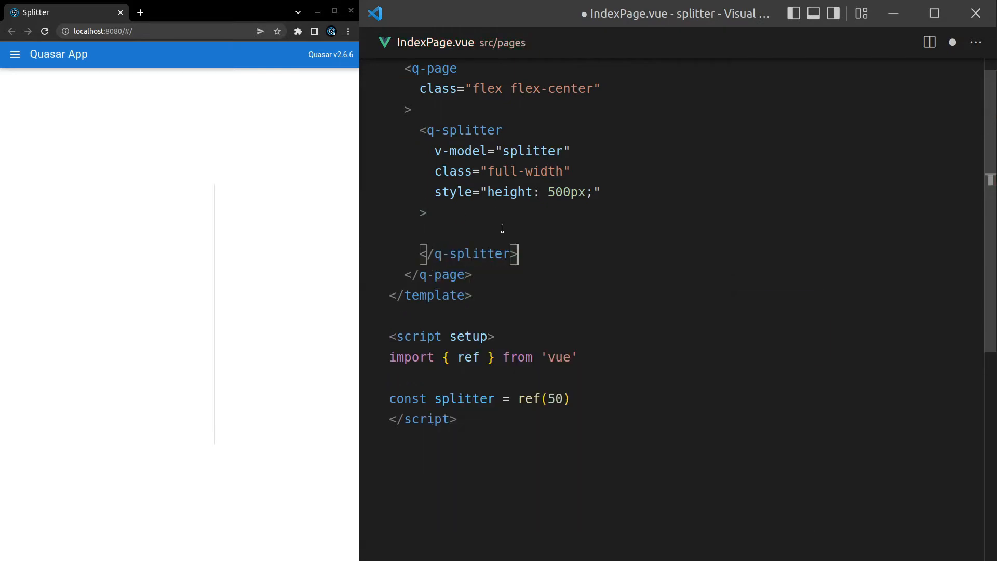
Add #before and #after template slots reading 'before' and 'after', then resize the panes
type("<templa")
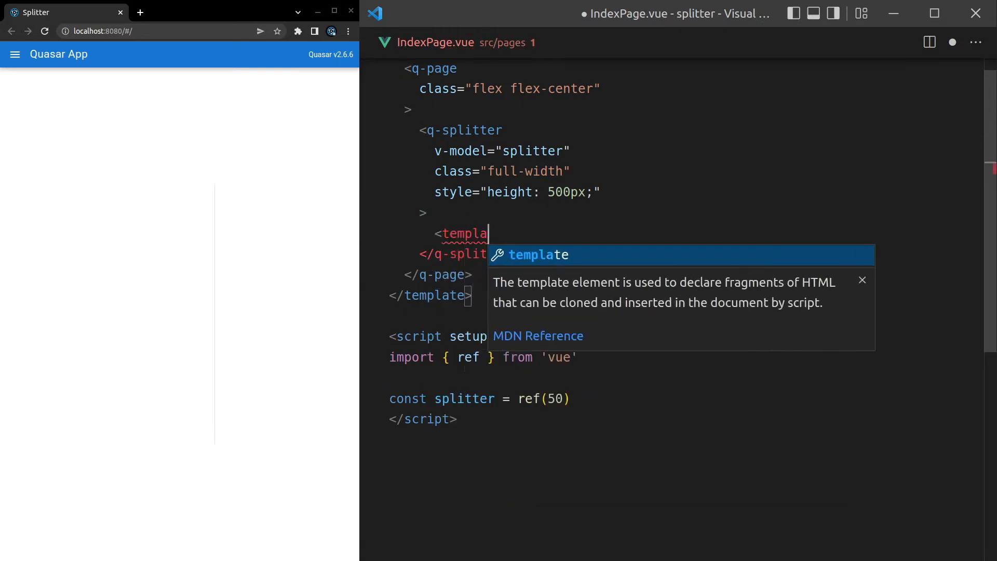
key("Tab")
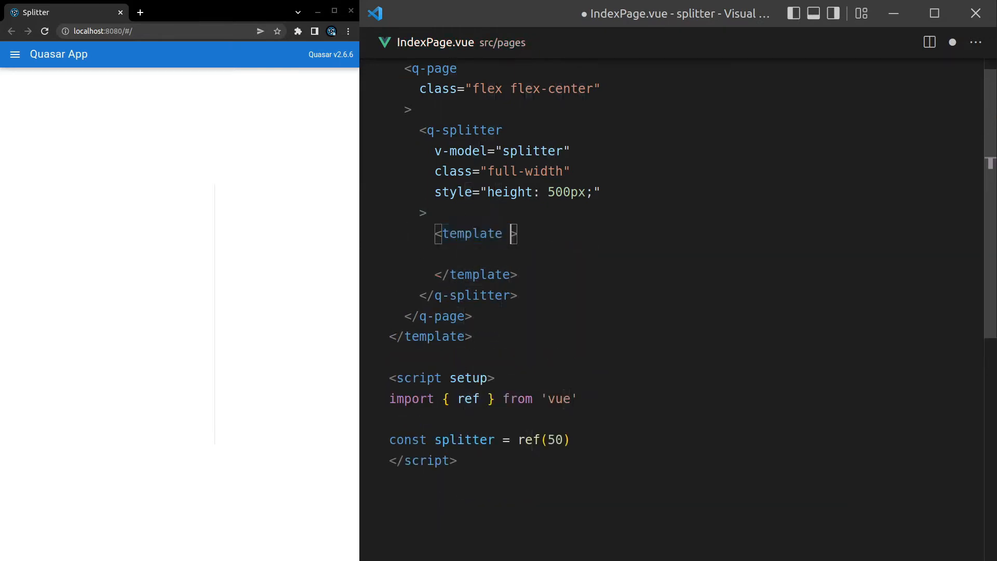
type("#before")
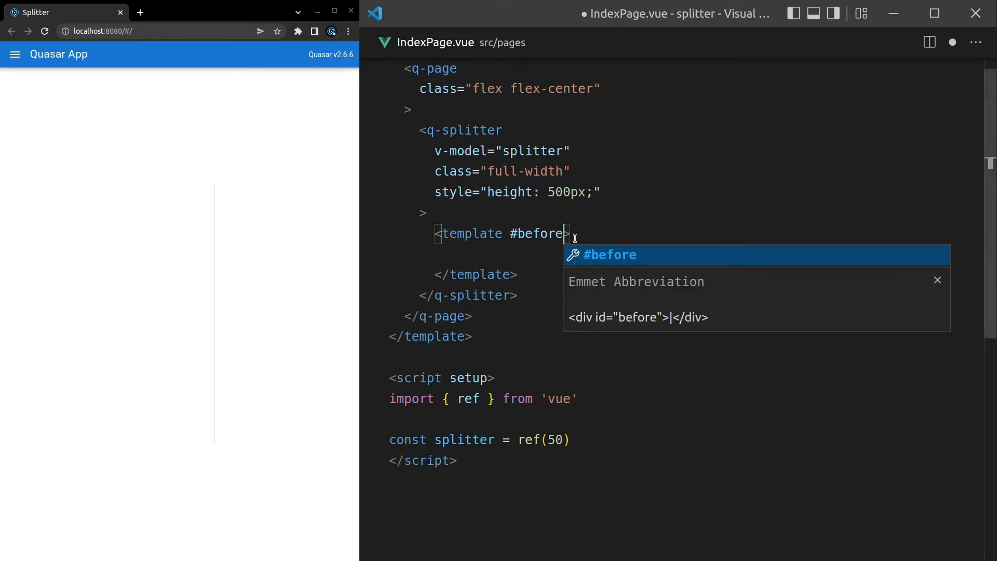
type("before")
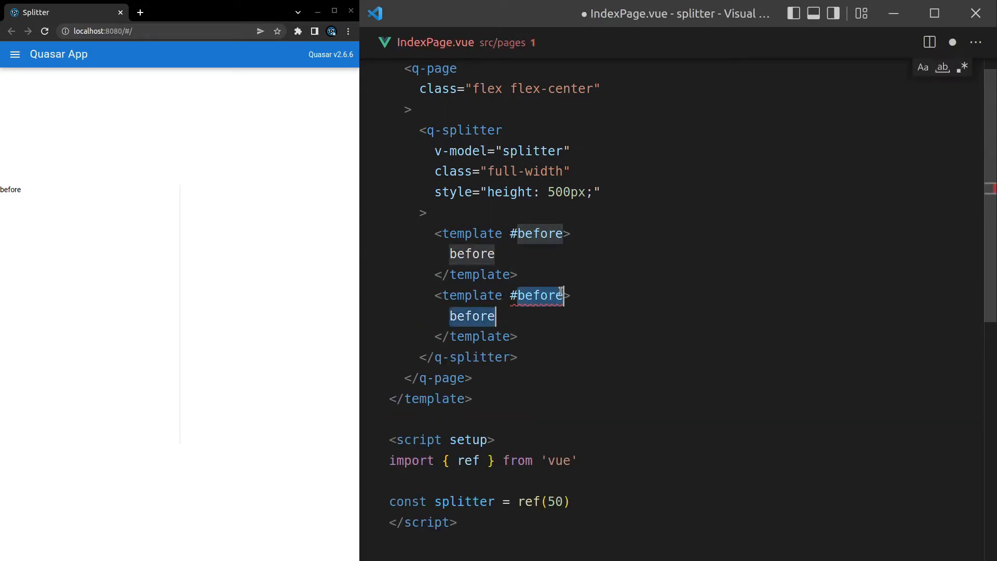
type("after")
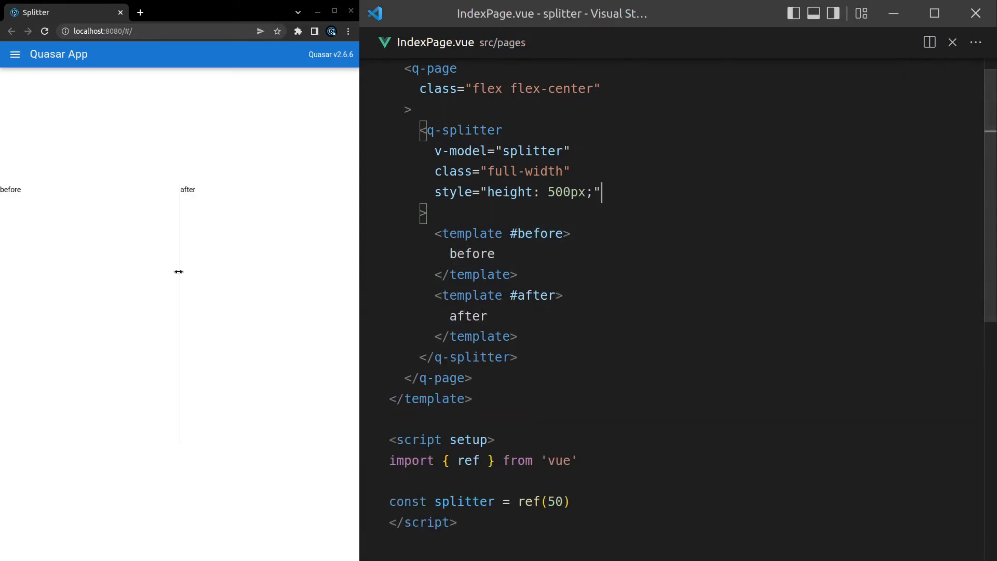
left_click_drag(181, 272, 100, 269)
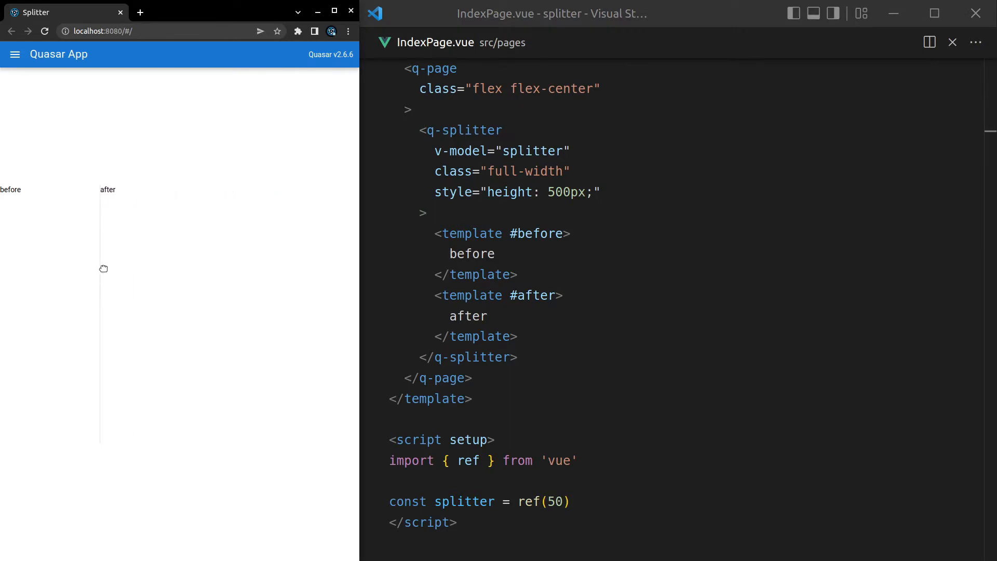
left_click_drag(100, 269, 170, 269)
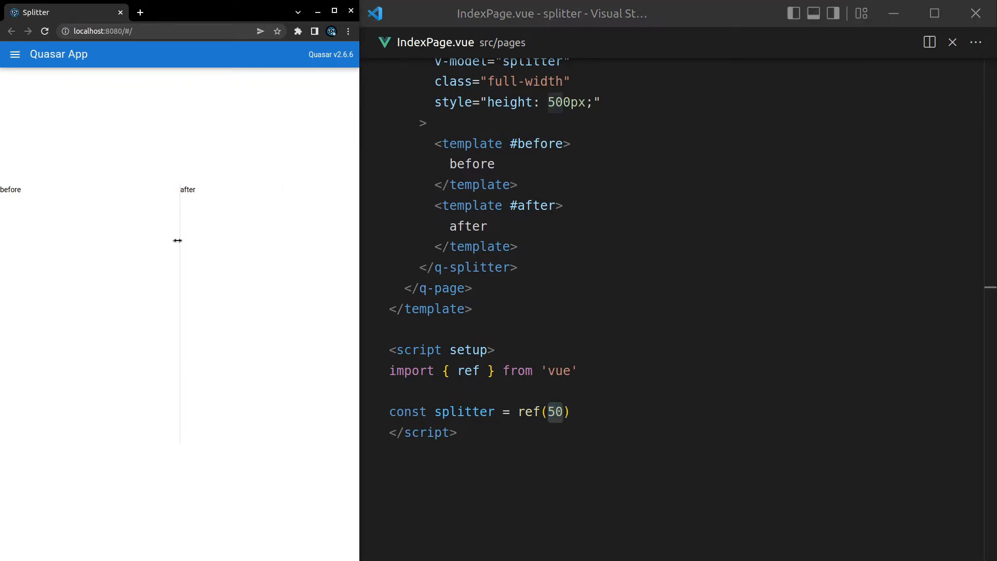
Change the splitter's initial value to 30 and print it in a pre block
double_click(555, 411)
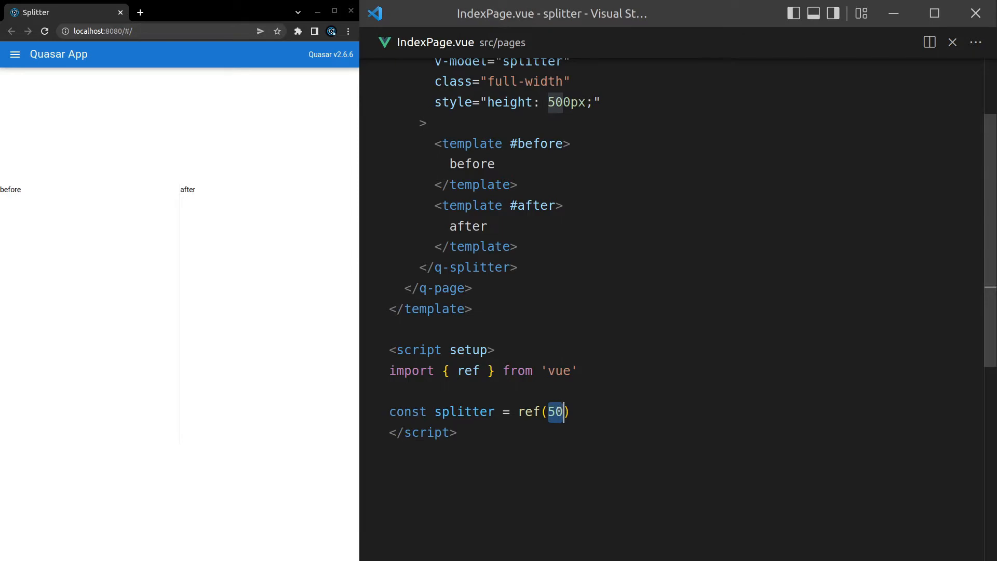
type("30")
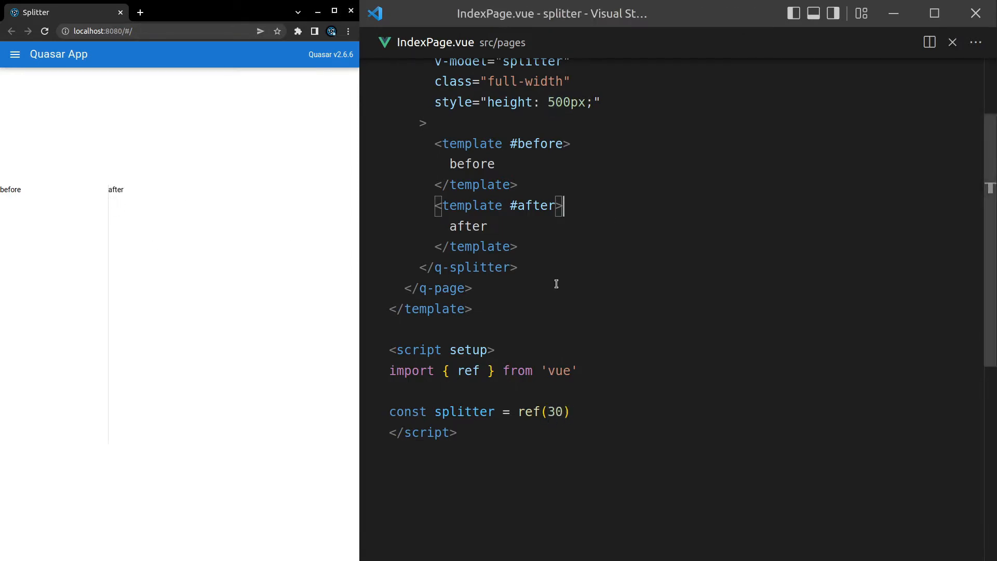
type("pre>{{ splitter }}</pre>")
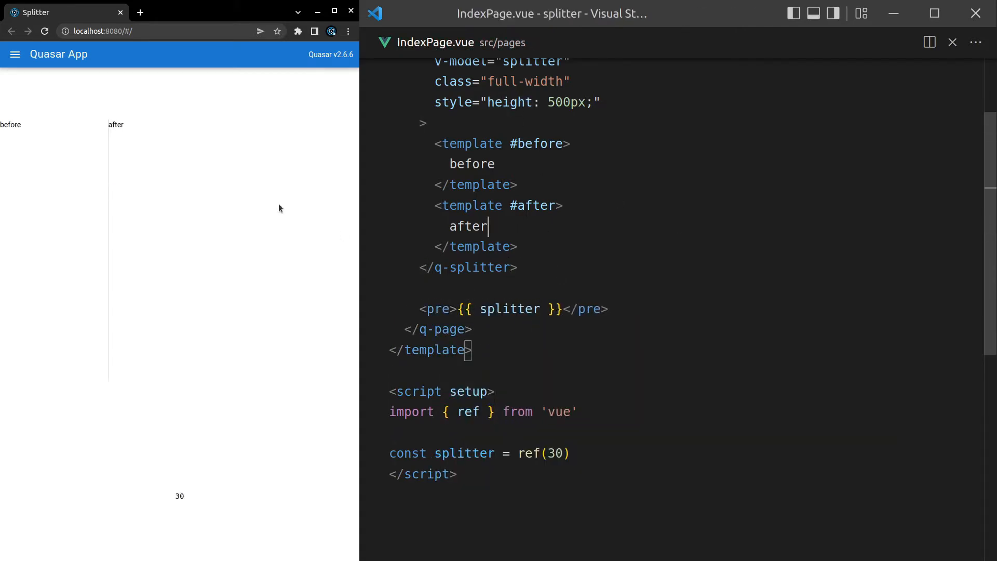
Drag the preview divider to about 67, 10, then 25 to watch the value
left_click_drag(108, 232, 240, 233)
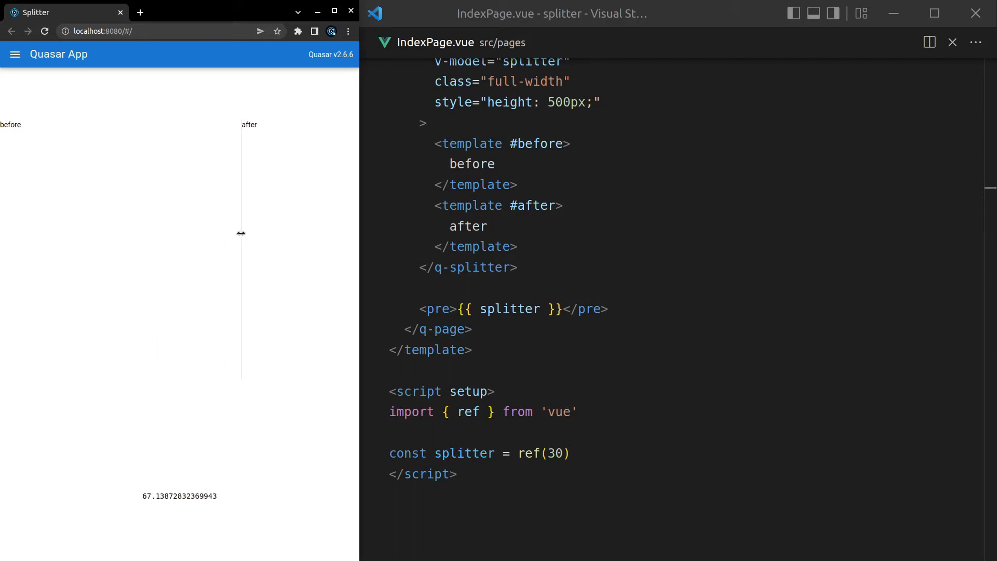
left_click_drag(240, 233, 323, 241)
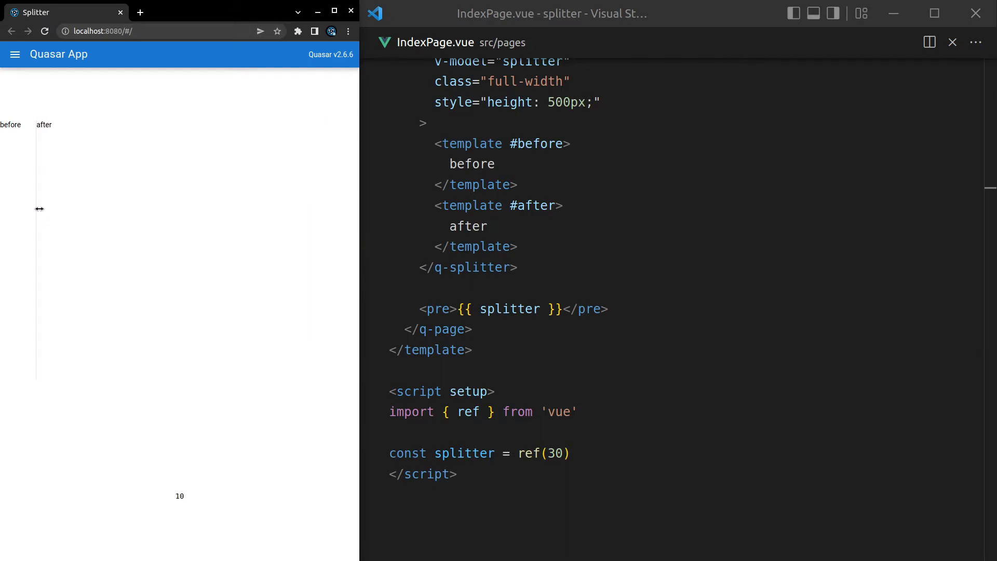
left_click_drag(36, 209, 90, 209)
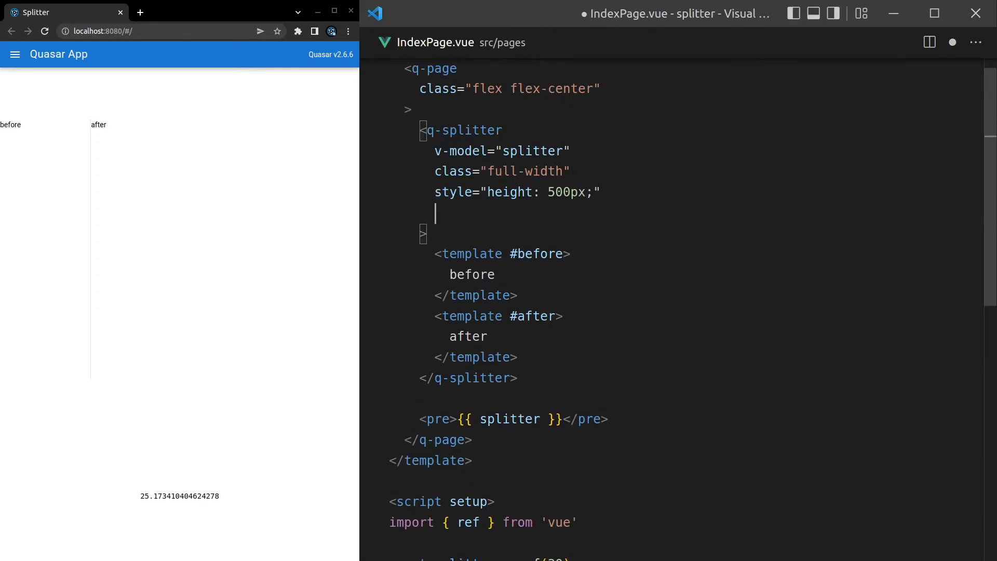
Add before-class="q-pa-md" and after-class="q-pa-md" to the q-splitter
type("before-class=\"")
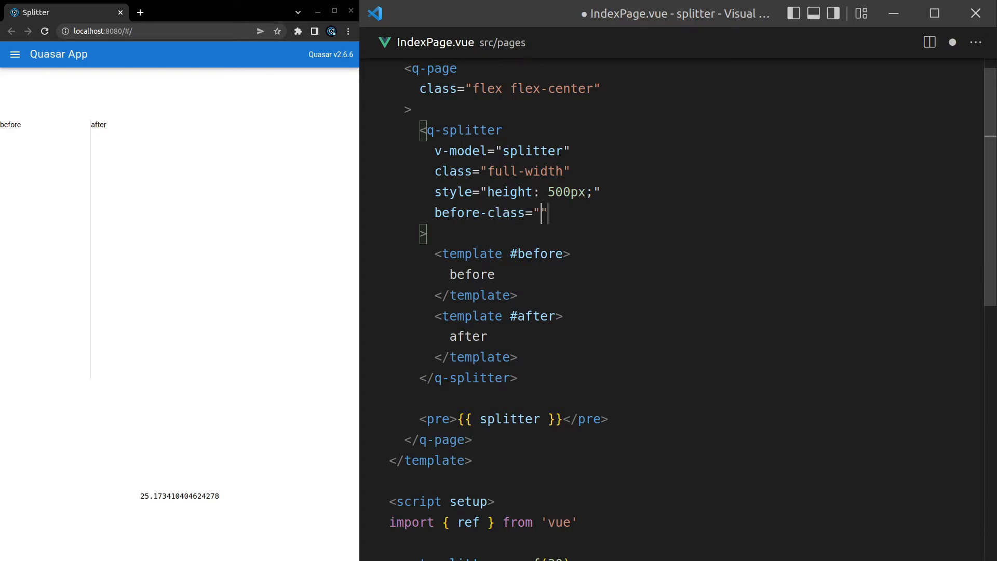
type("q-")
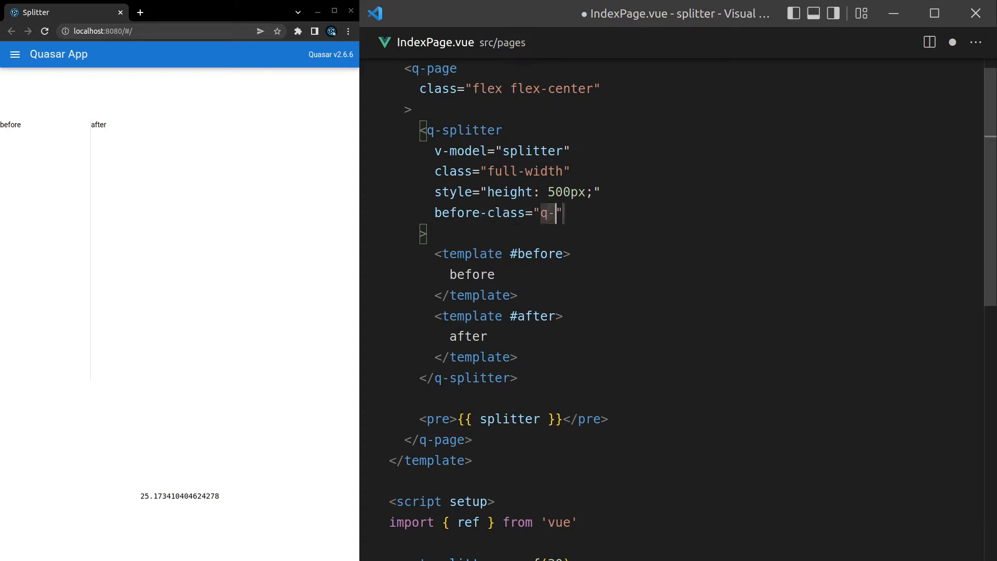
type("pa-")
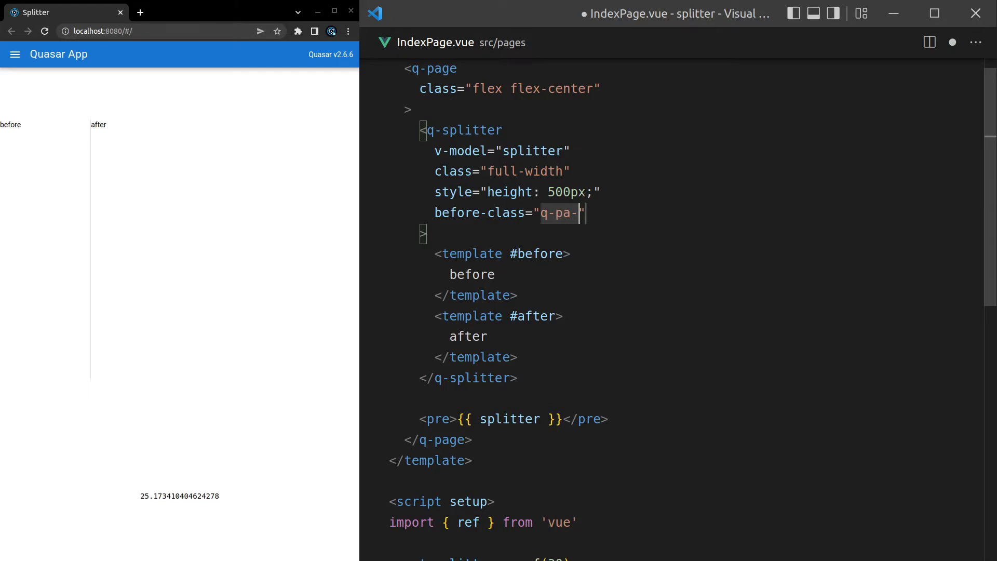
type("md")
type("after-class=\"q-pa-md\"")
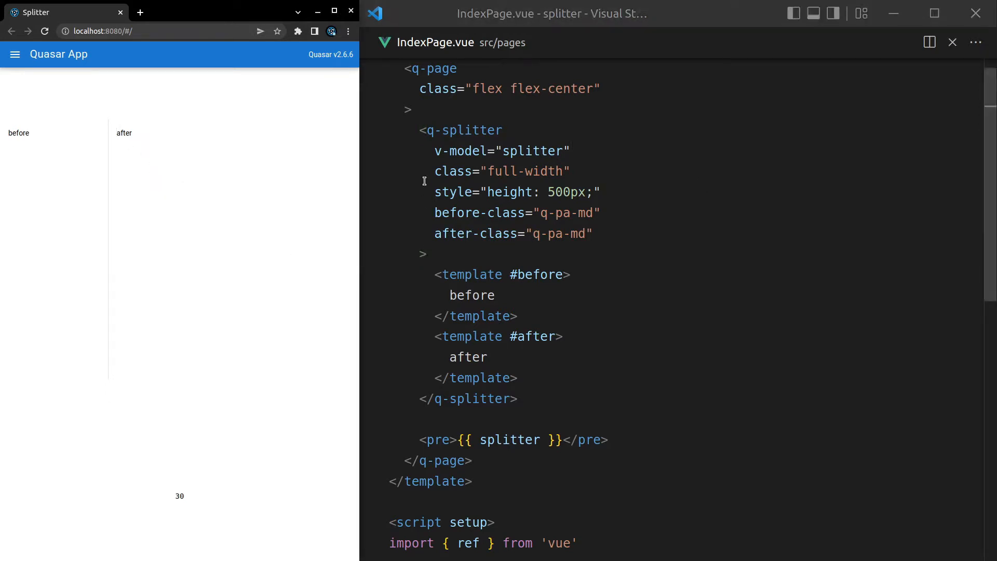
Wrap the splitter in a full-width q-card and widen the before pane in the preview
left_click_drag(434, 151, 518, 399)
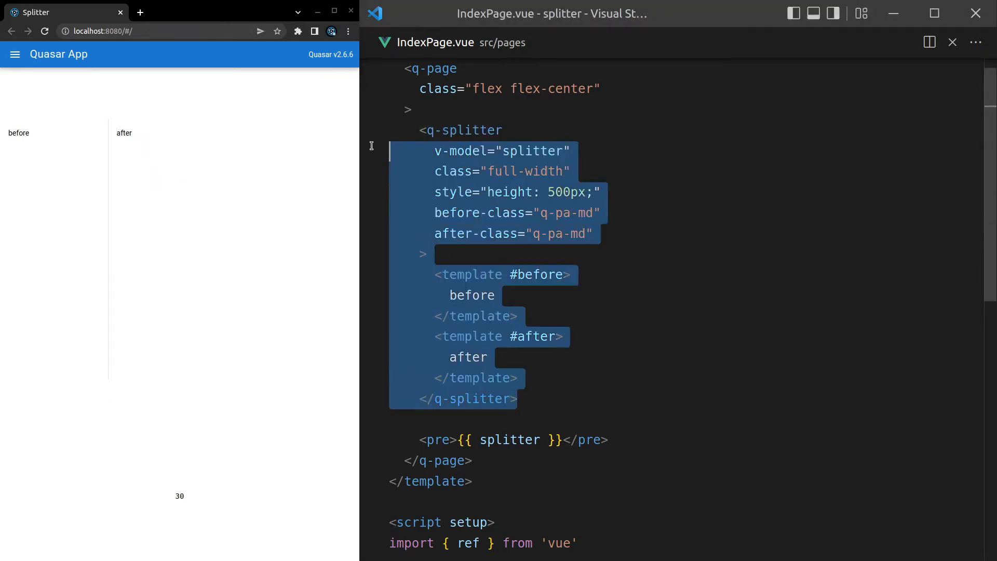
type("wrap")
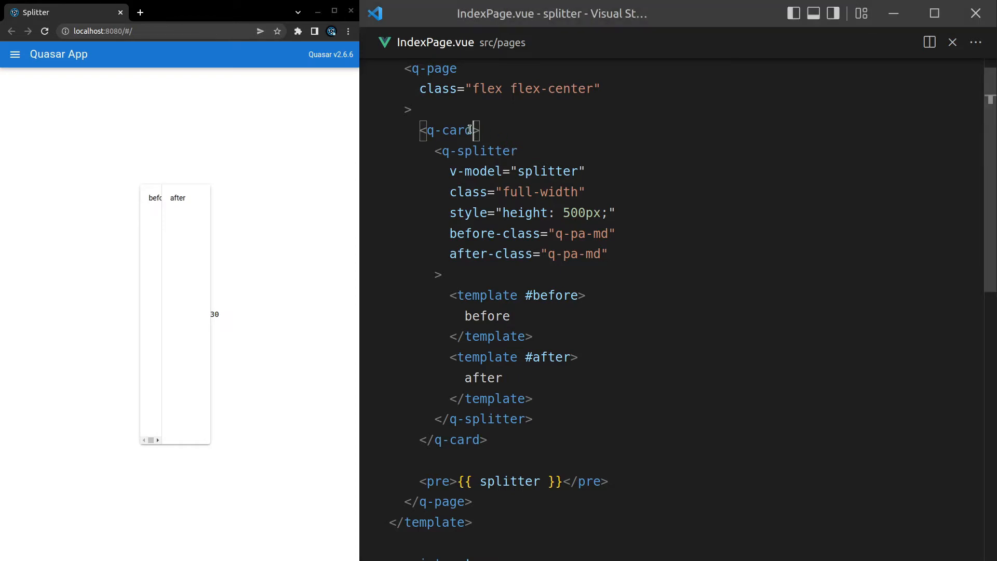
type("class=\"fu\"")
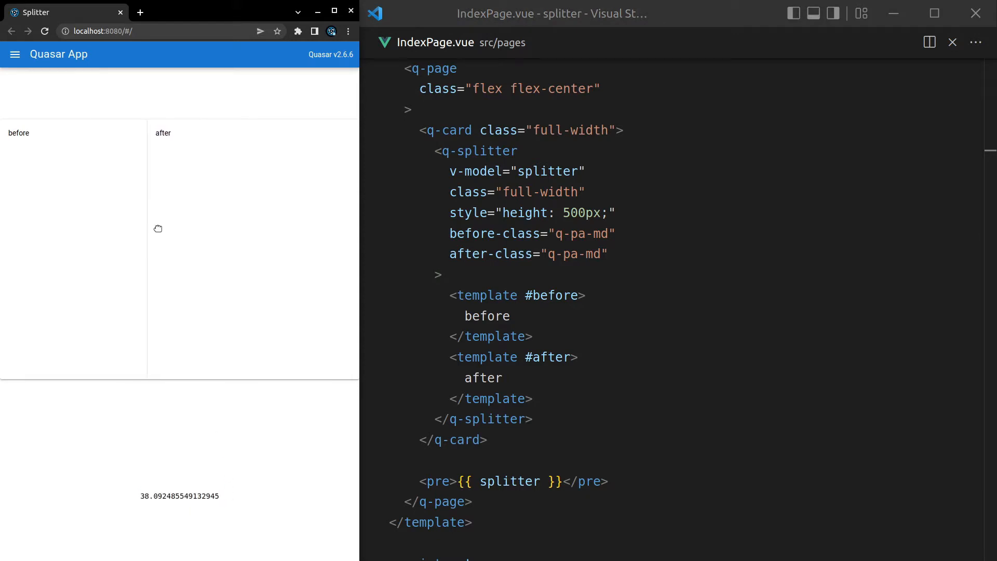
left_click_drag(146, 229, 275, 229)
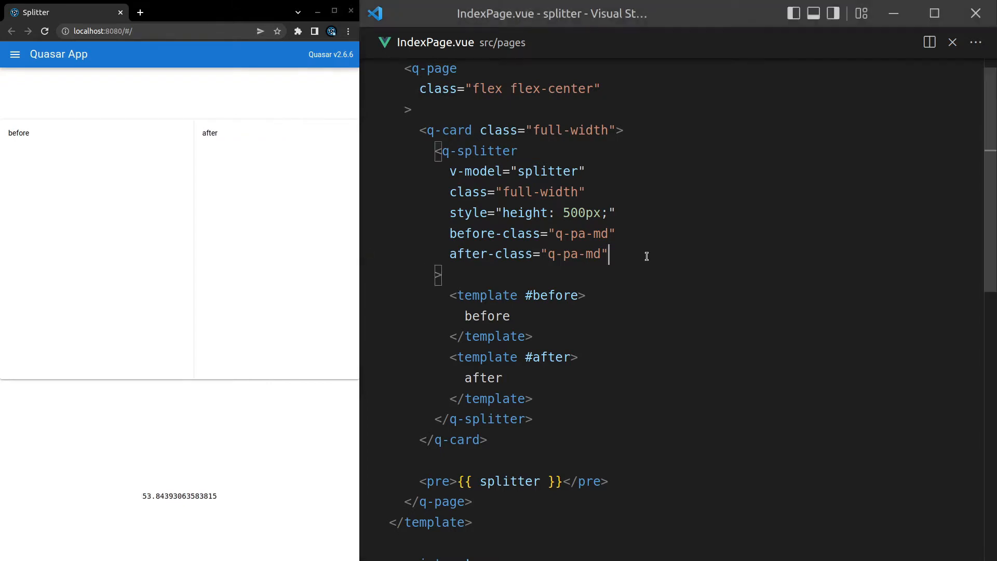
Add emit-immediately to the q-splitter, test the live value, then select that attribute
type("emit-")
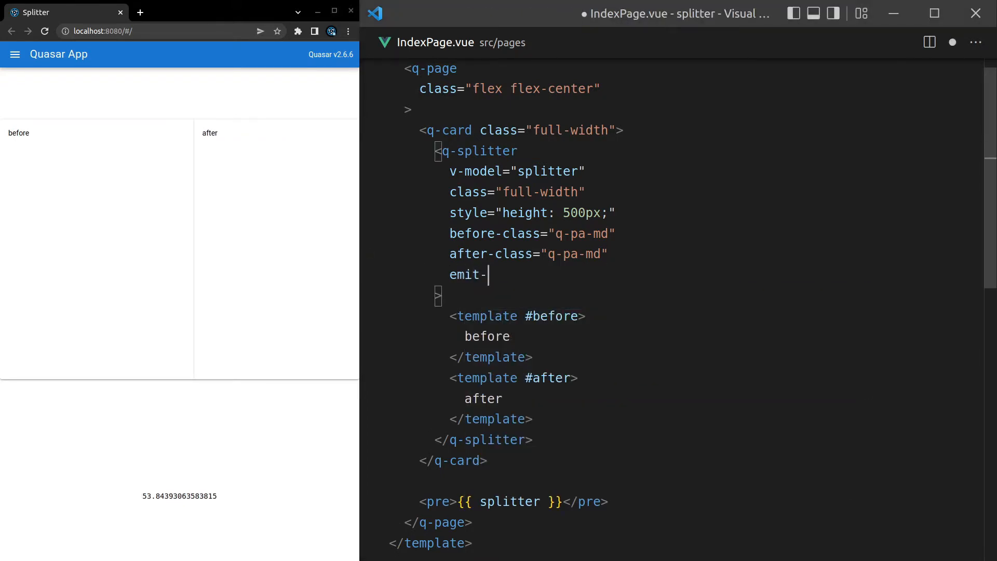
type("immediately")
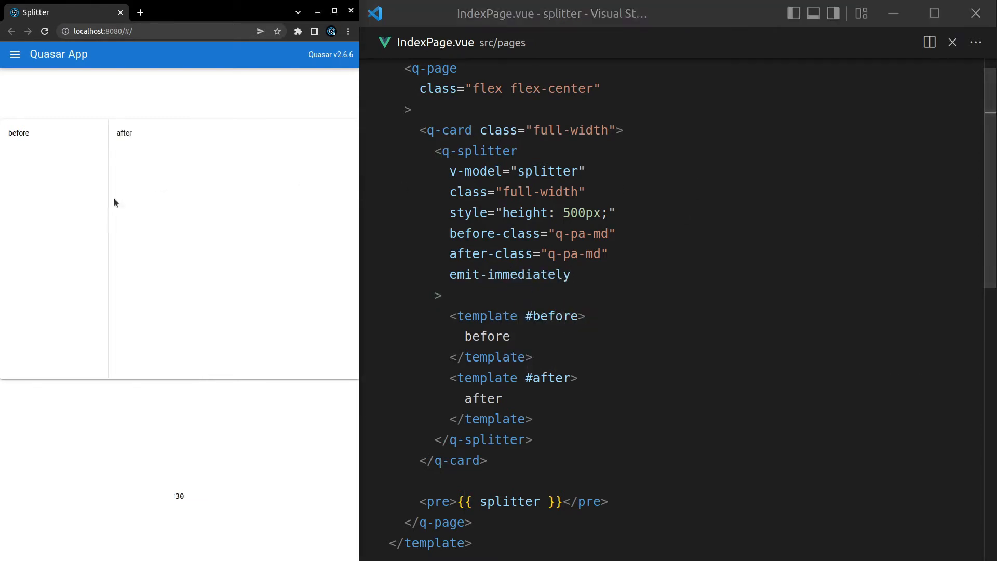
left_click_drag(108, 202, 269, 202)
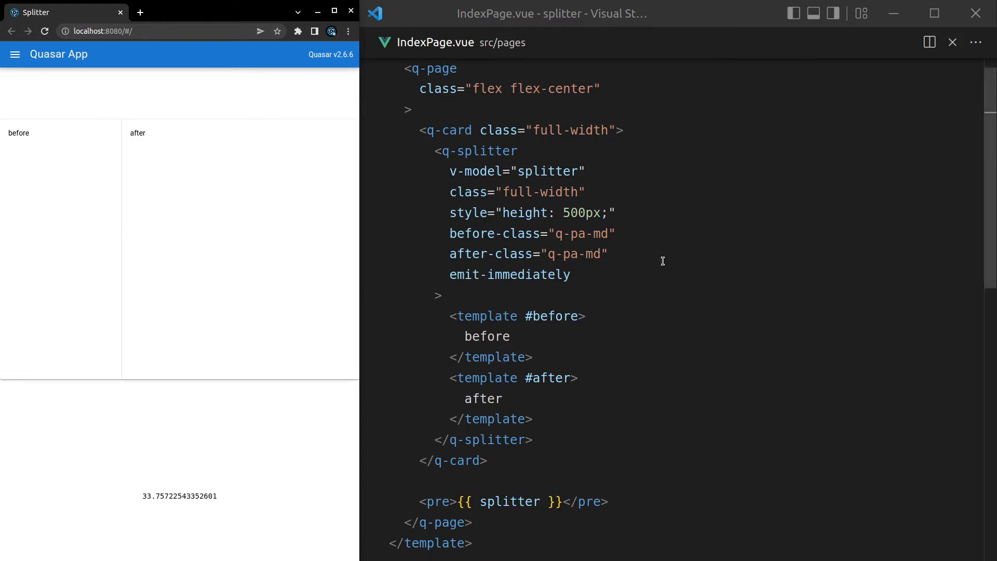
left_click(609, 254)
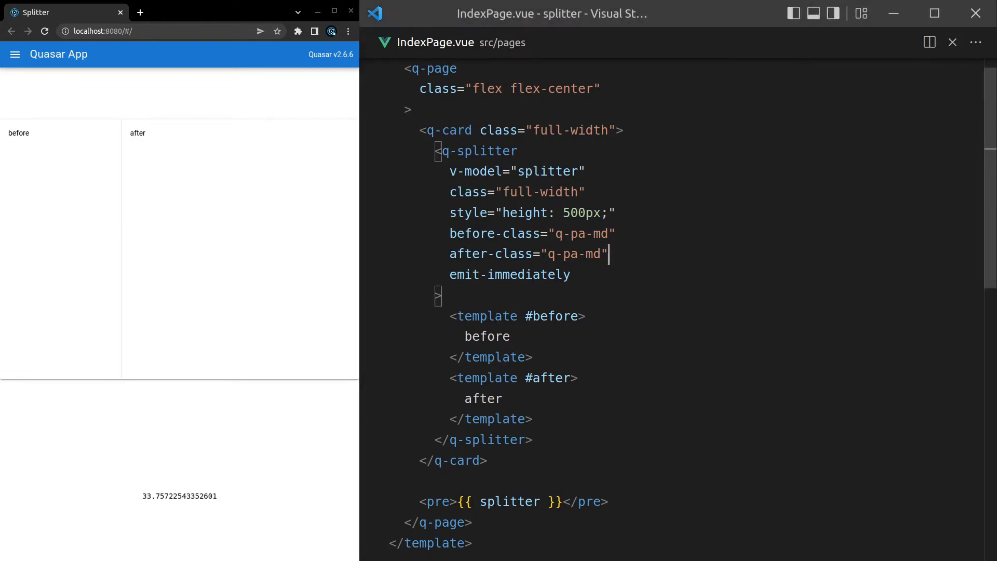
double_click(509, 275)
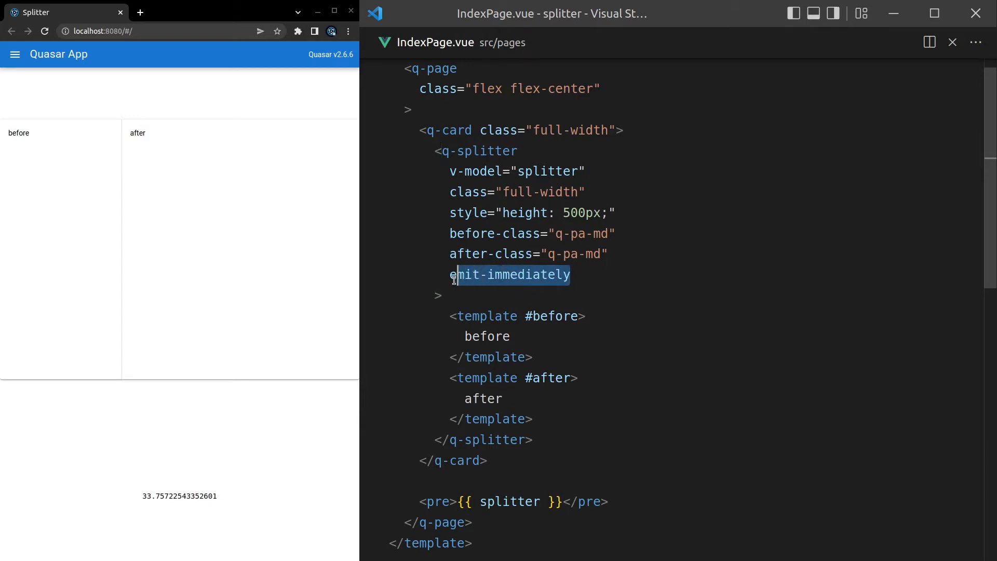
Replace emit-immediately with separator-class="bg-indigo-9" on the q-splitter
key("Delete")
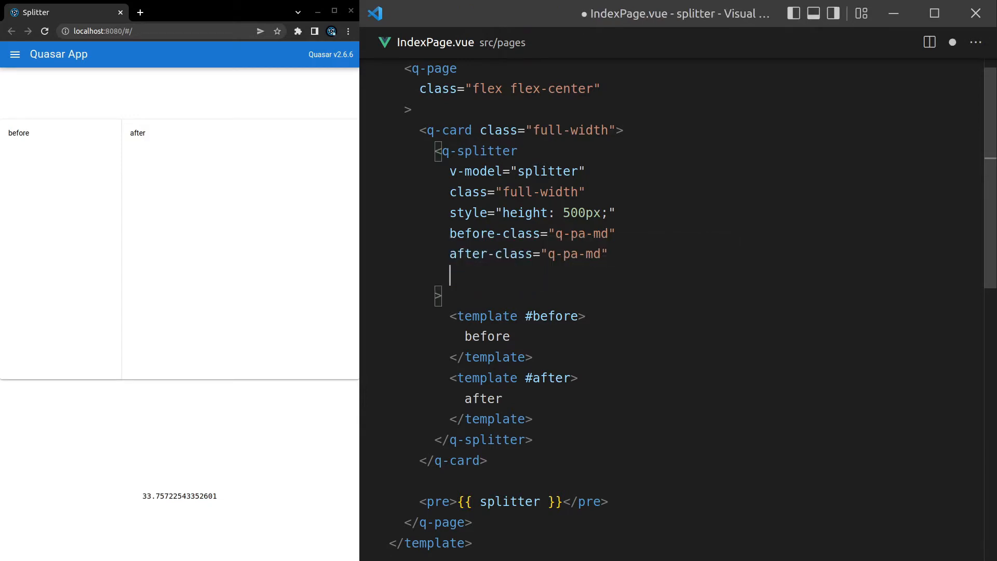
type("disable")
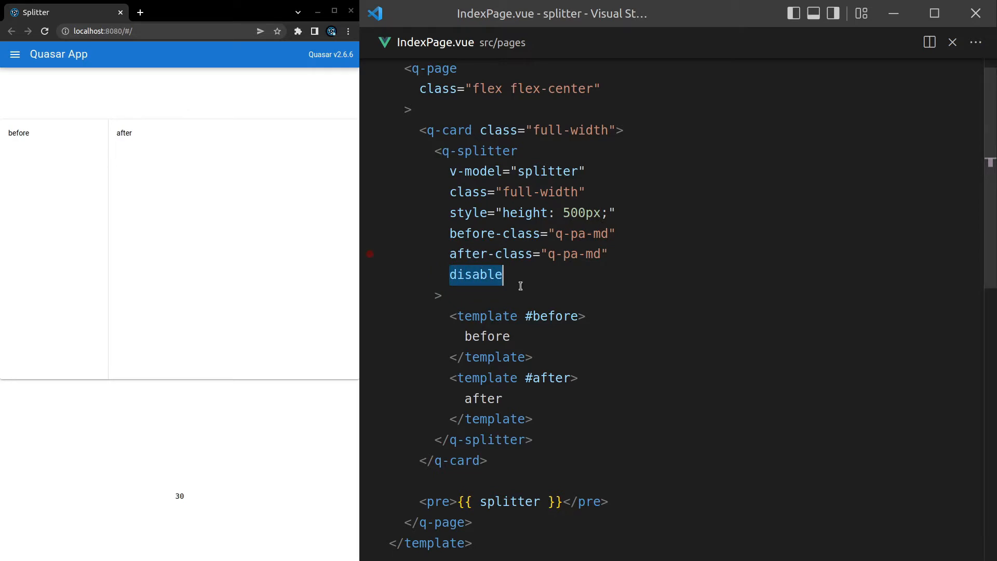
type("separat")
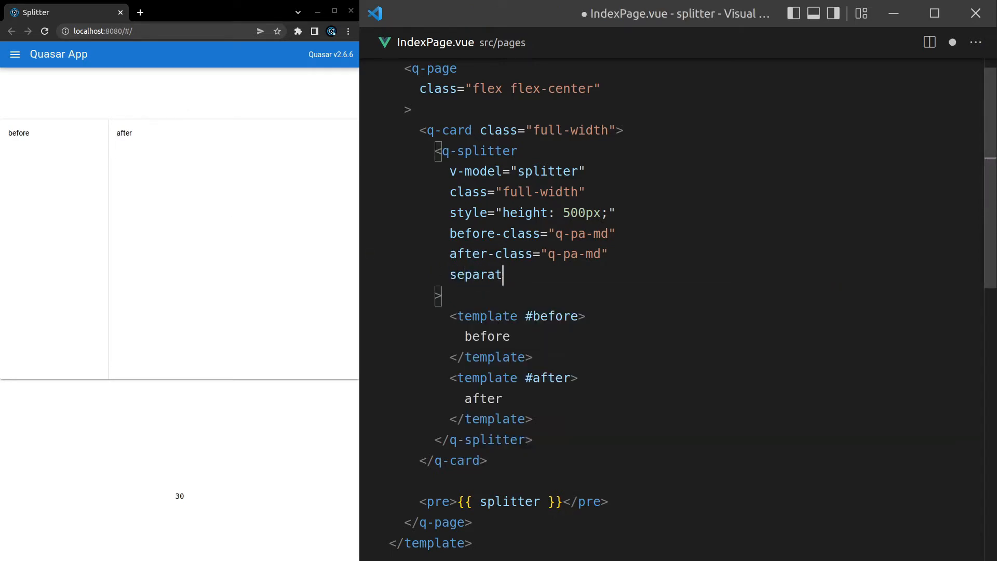
type("or-class=")
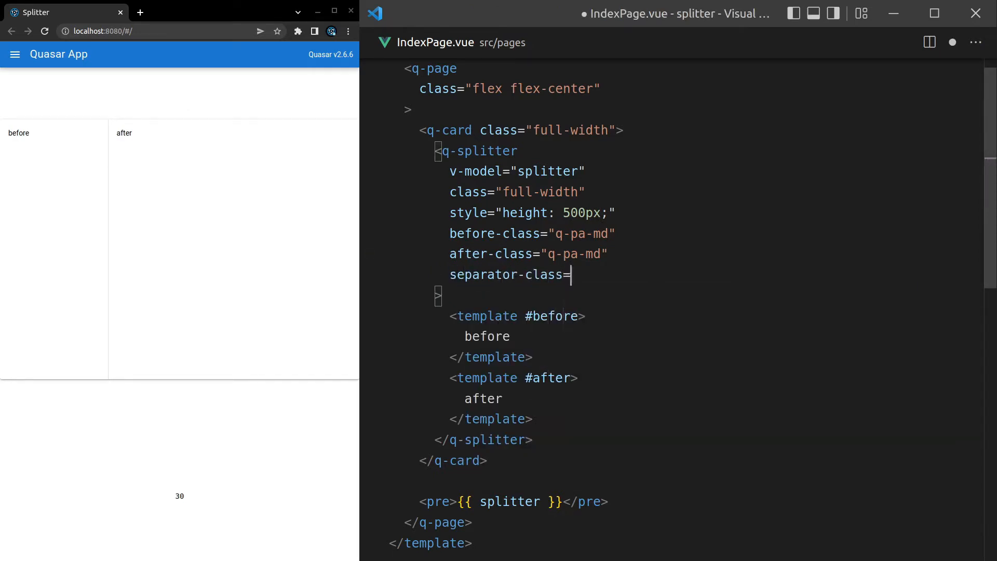
type("\"bg-\"")
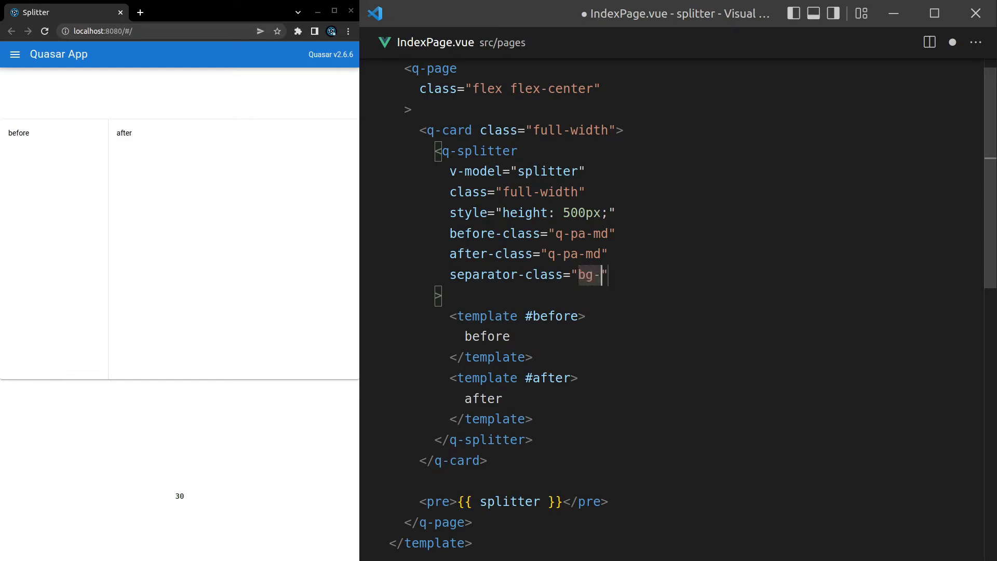
type("indigo")
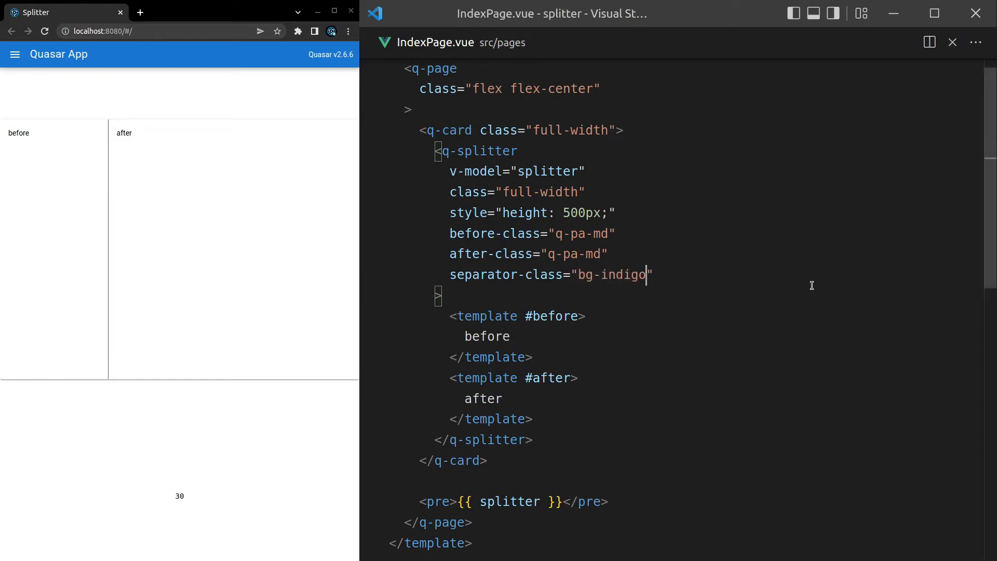
type("-9")
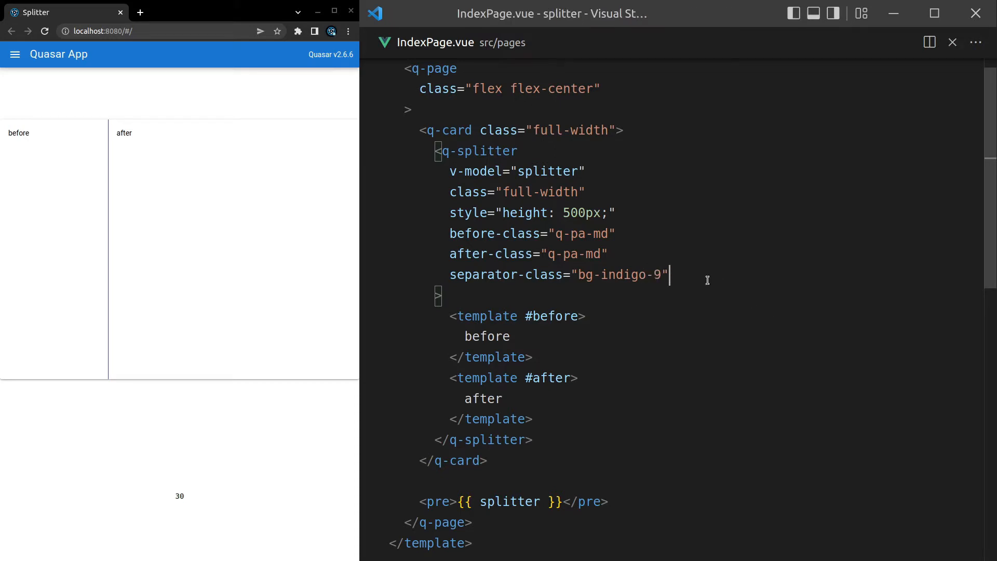
type("separator-style=\"")
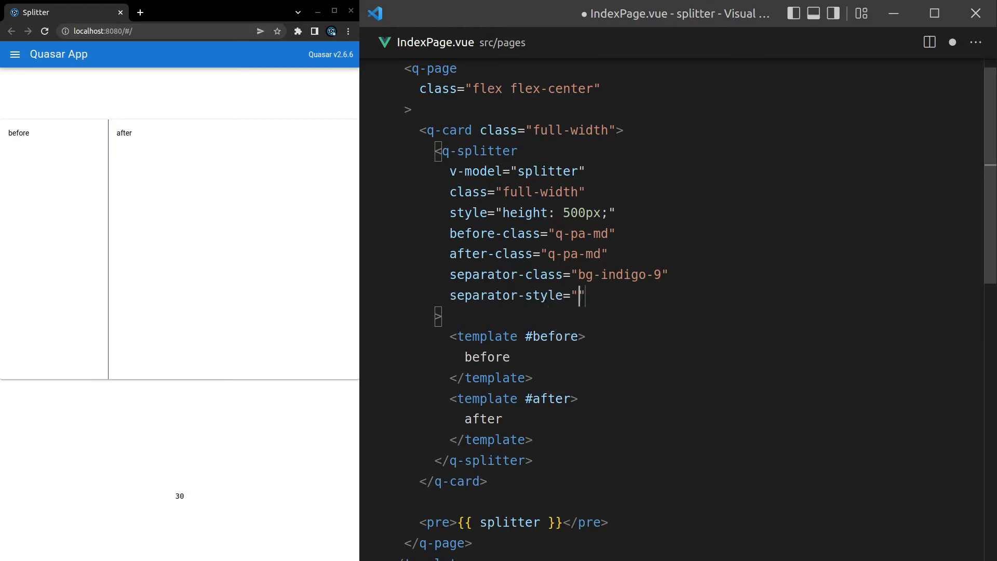
Style the divider with separator-style background-color #202020 and check it in the preview
type("background-color:")
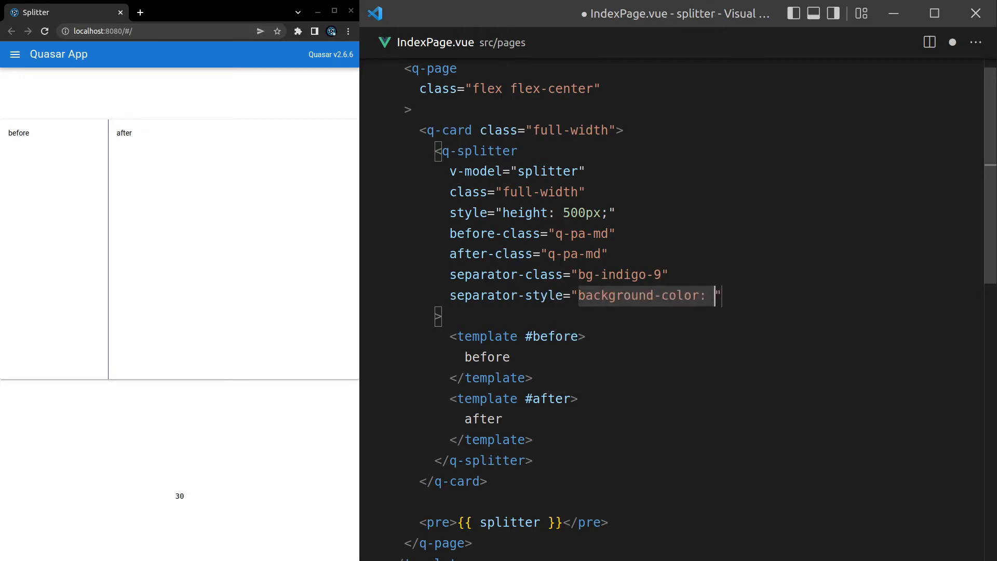
type("#202020")
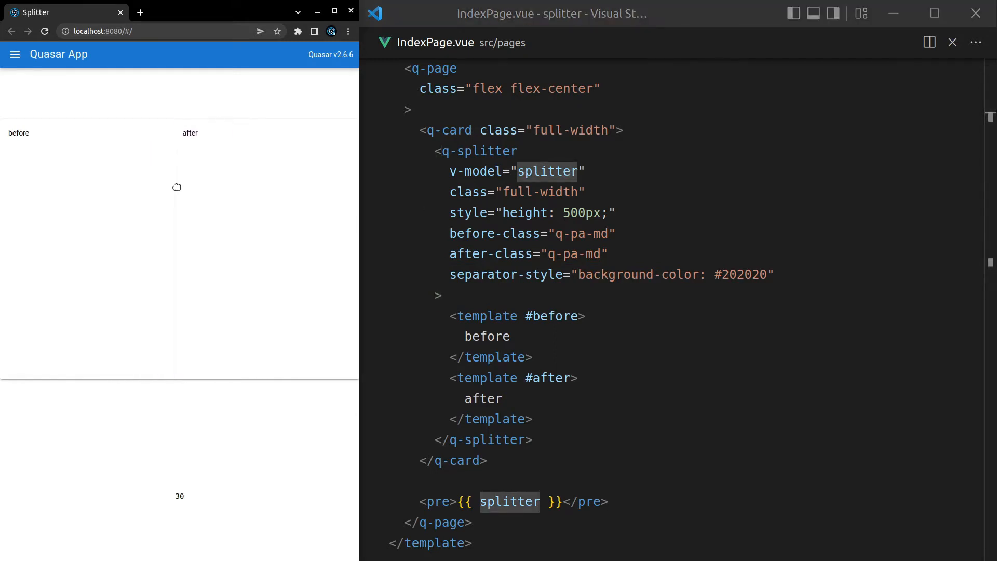
left_click_drag(175, 187, 151, 187)
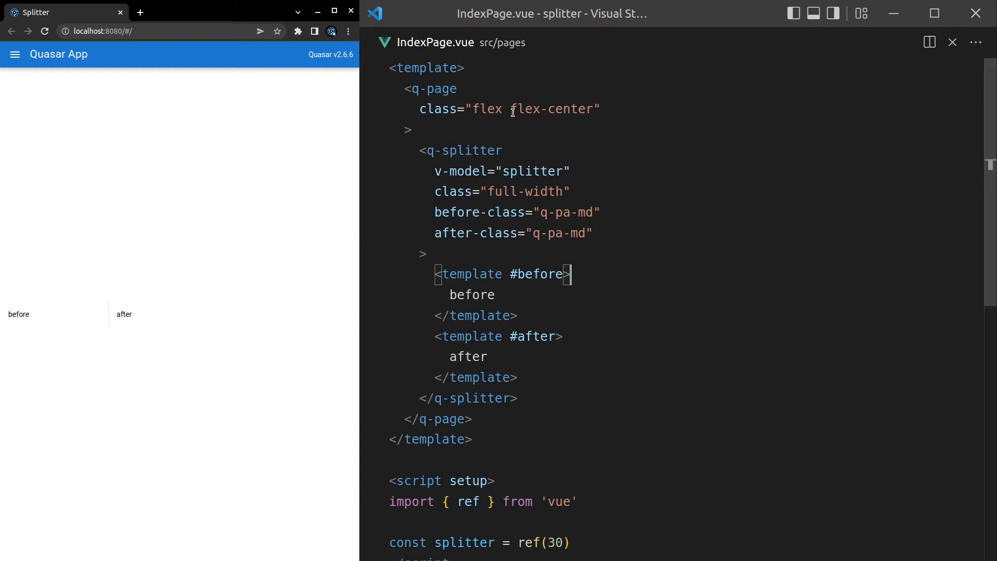
mouse_move(145, 314)
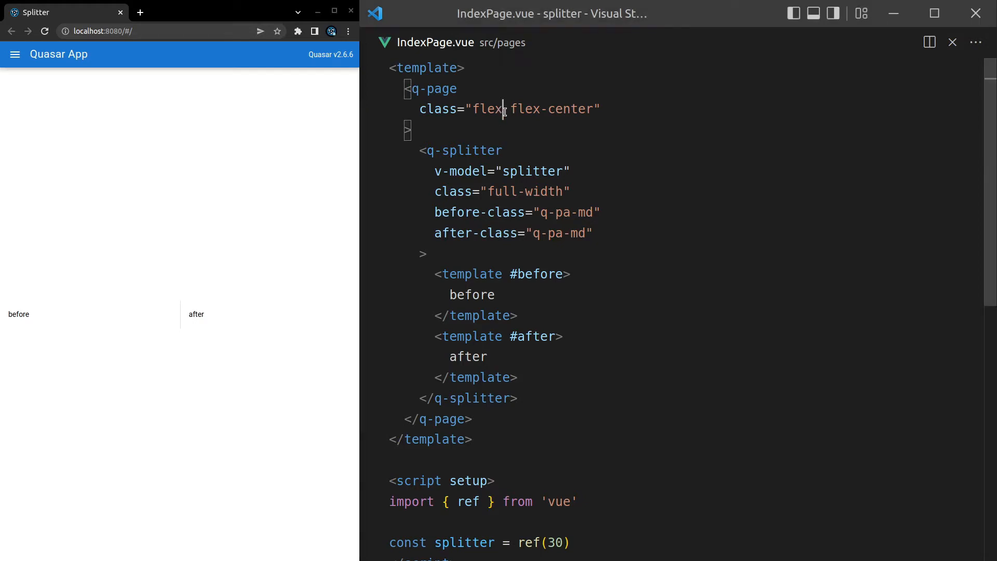
Remove flex-center so the q-page class is just flex
key("Backspace")
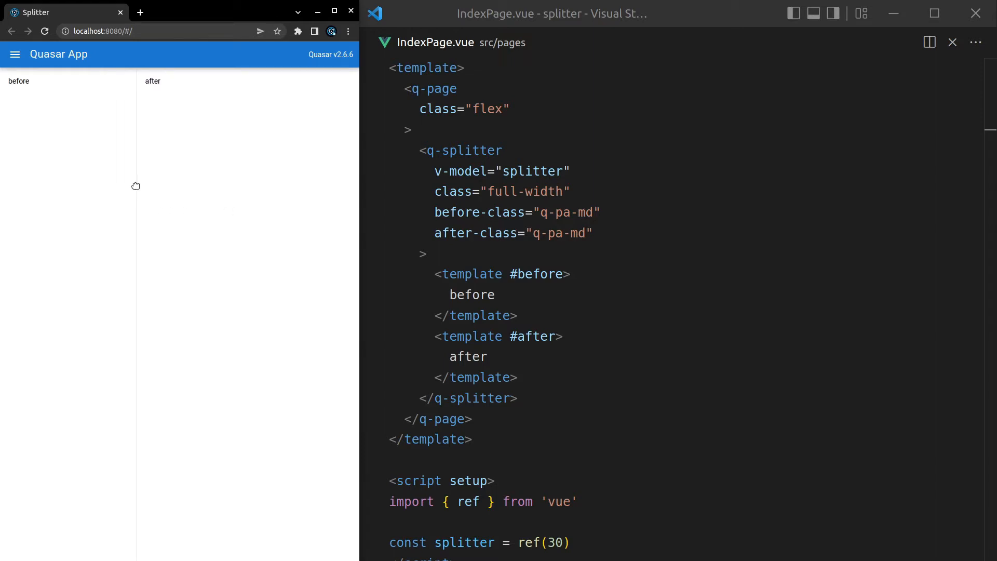
mouse_move(301, 326)
type("horizontal")
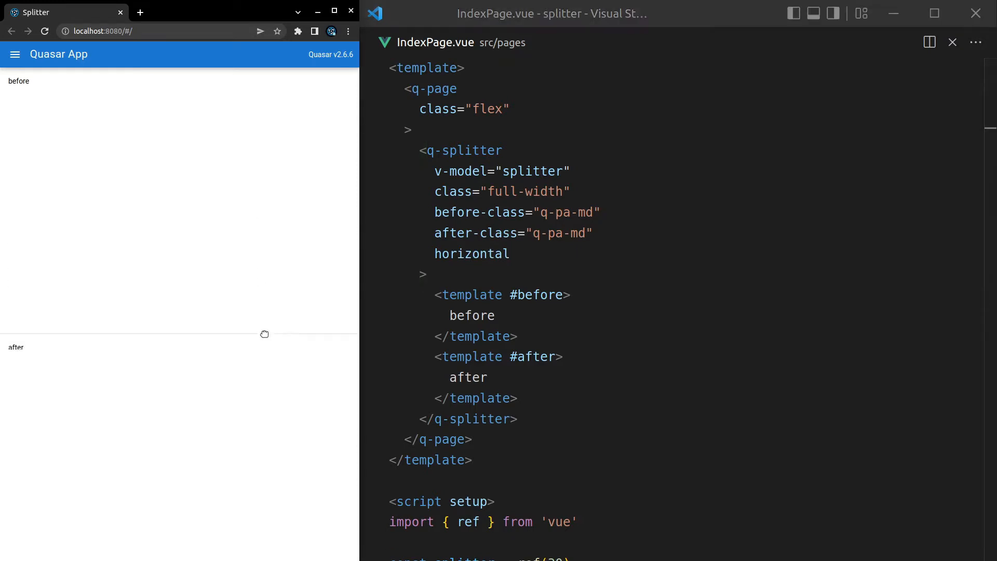
Replace the horizontal attribute with :limits="[30, 80]" and test the divider limits in the preview
left_click_drag(264, 334, 264, 280)
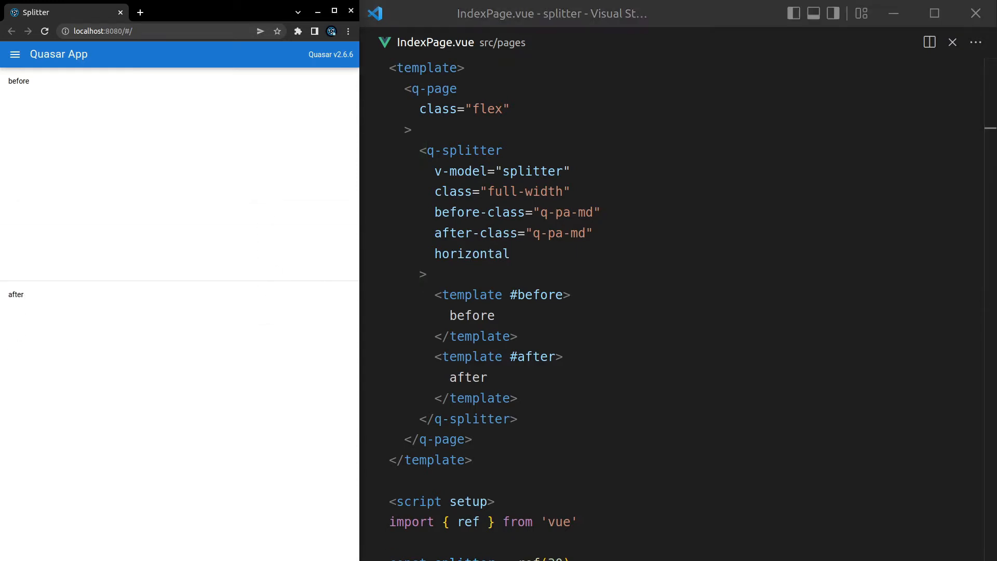
double_click(472, 254)
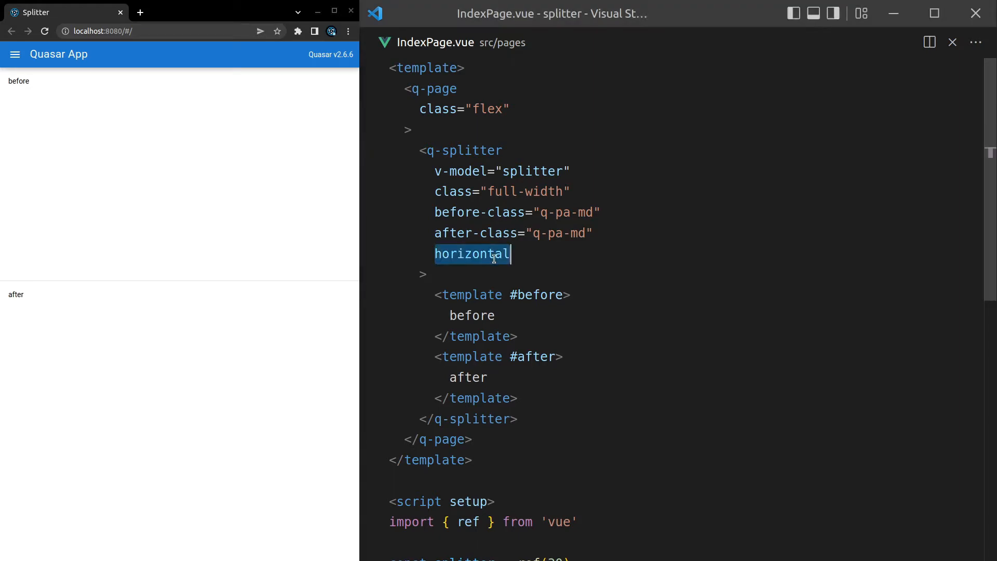
type(":lim")
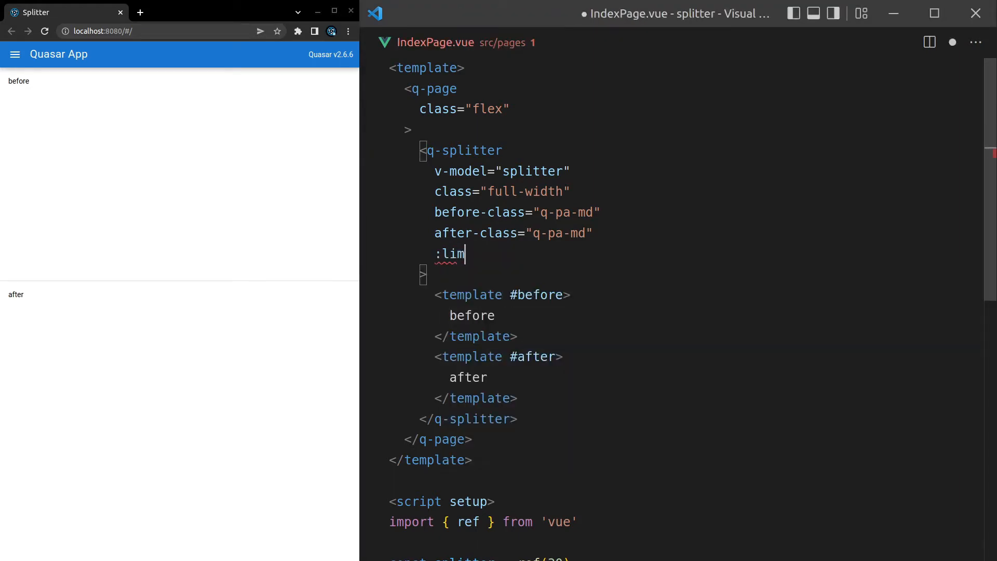
type("its=\"[]\"")
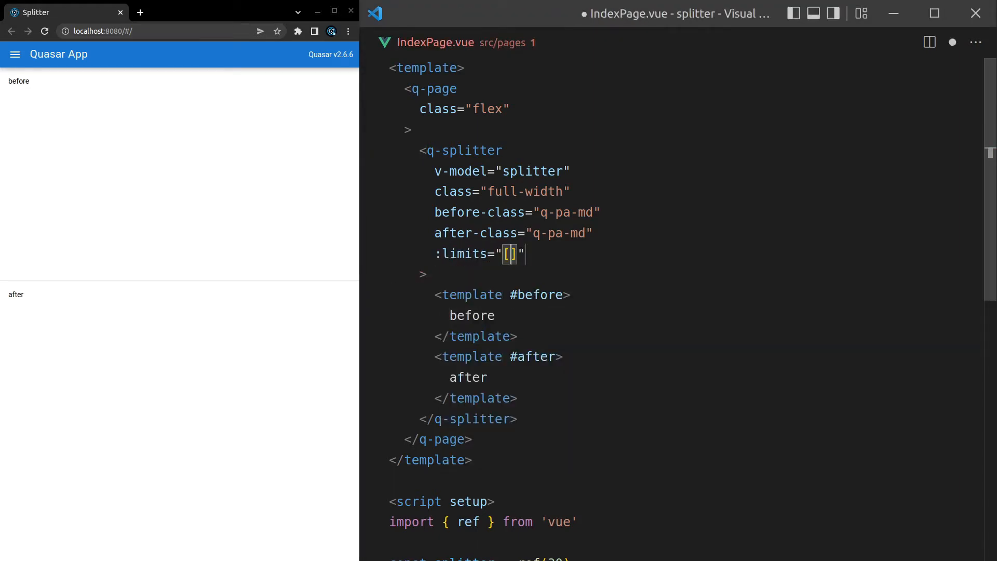
type("3")
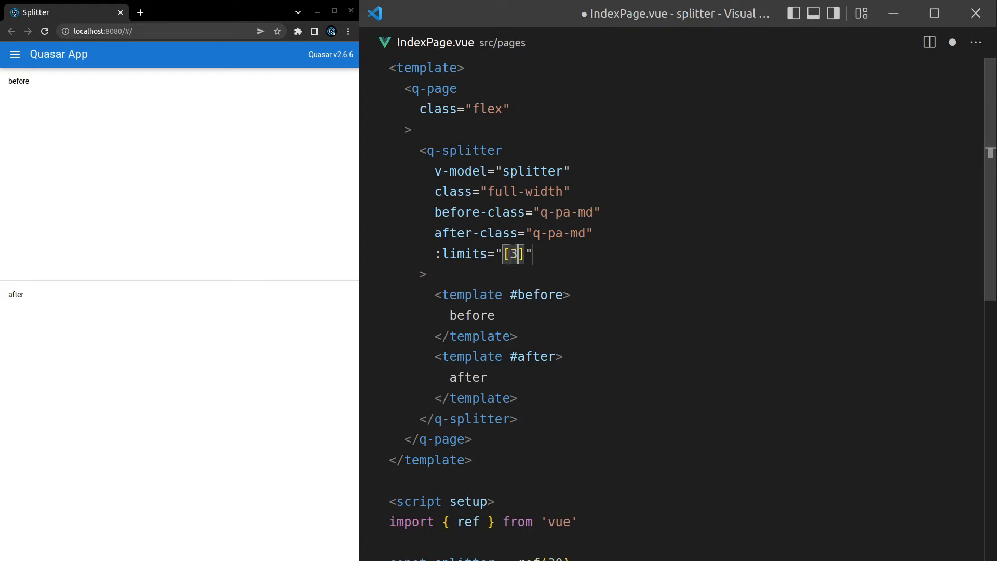
type("0")
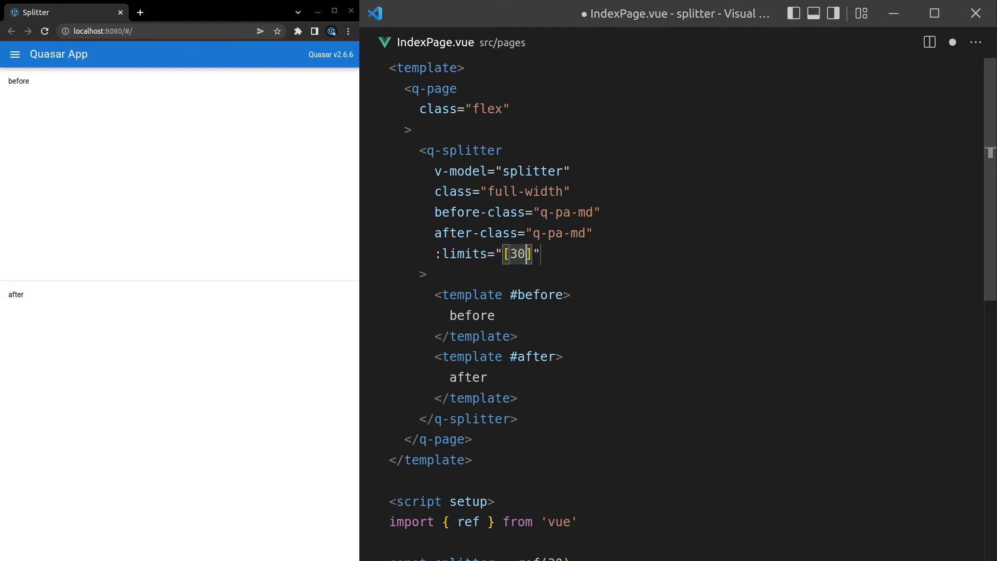
type(", 80")
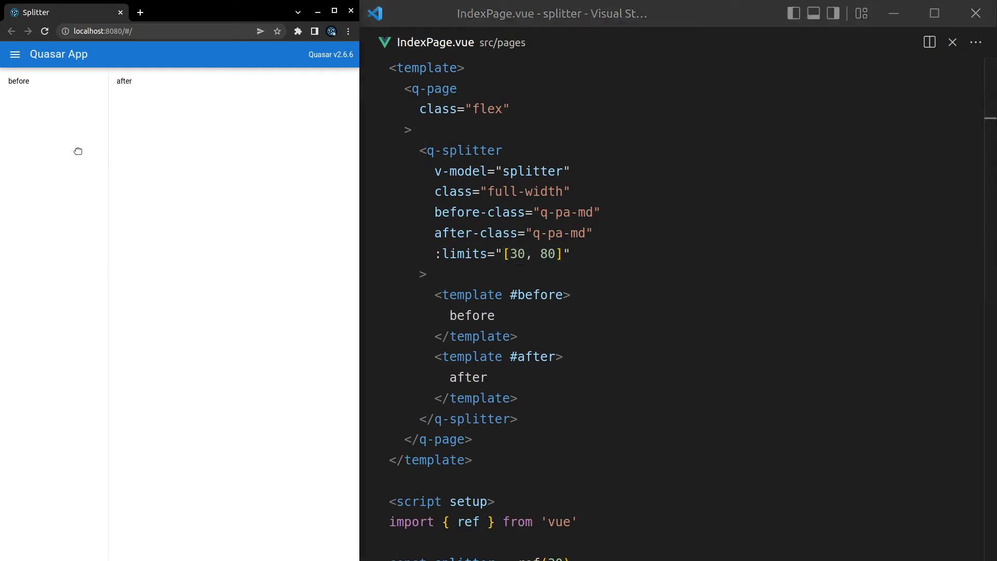
mouse_move(57, 156)
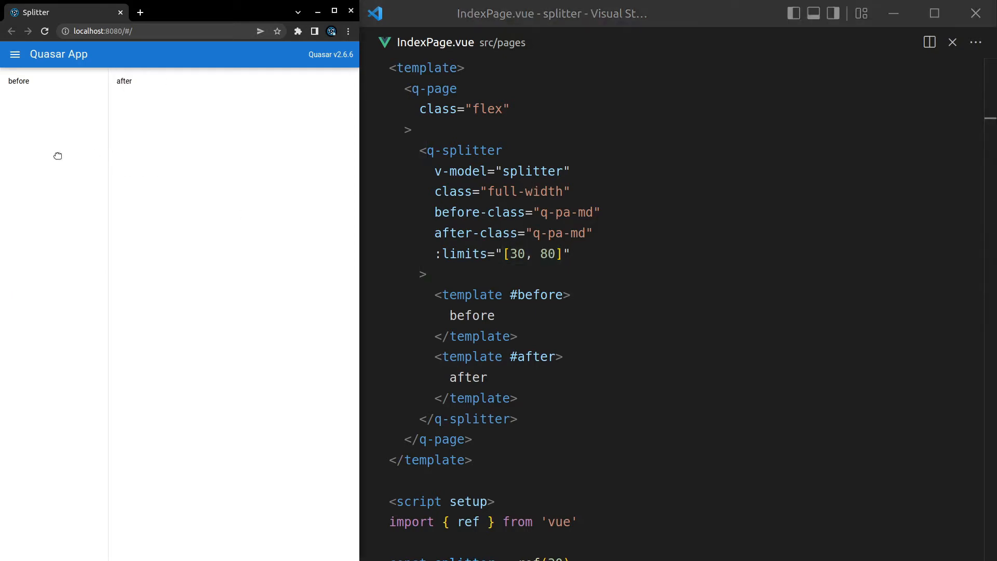
left_click_drag(108, 156, 287, 172)
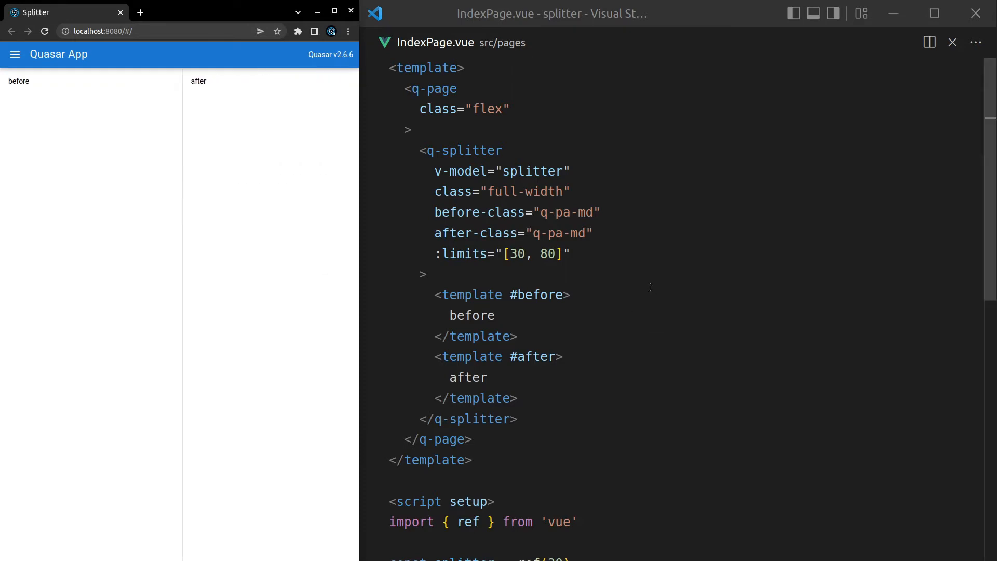
double_click(516, 254)
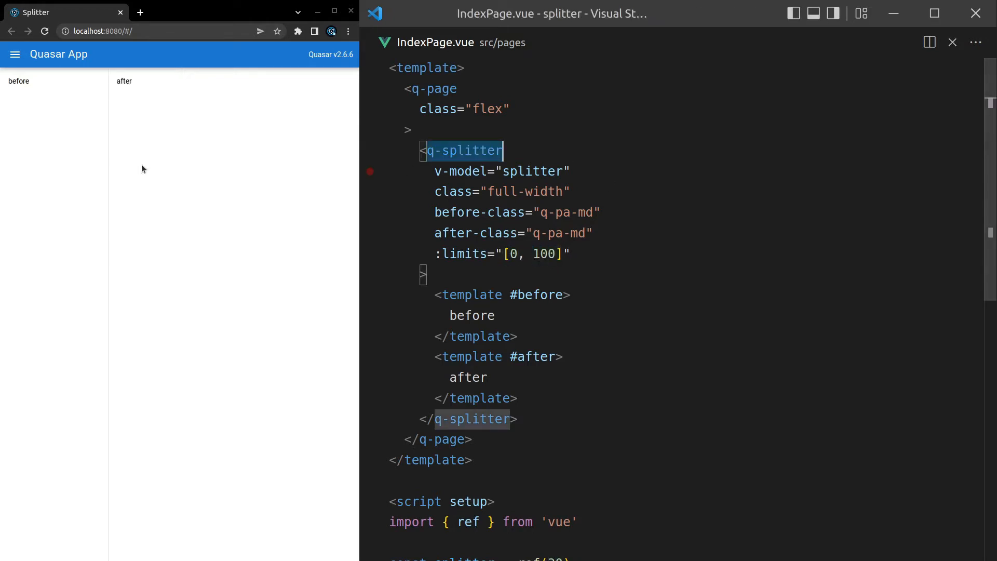
Comment out the before/after slot text and delete the :limits attribute line
left_click_drag(108, 176, 324, 176)
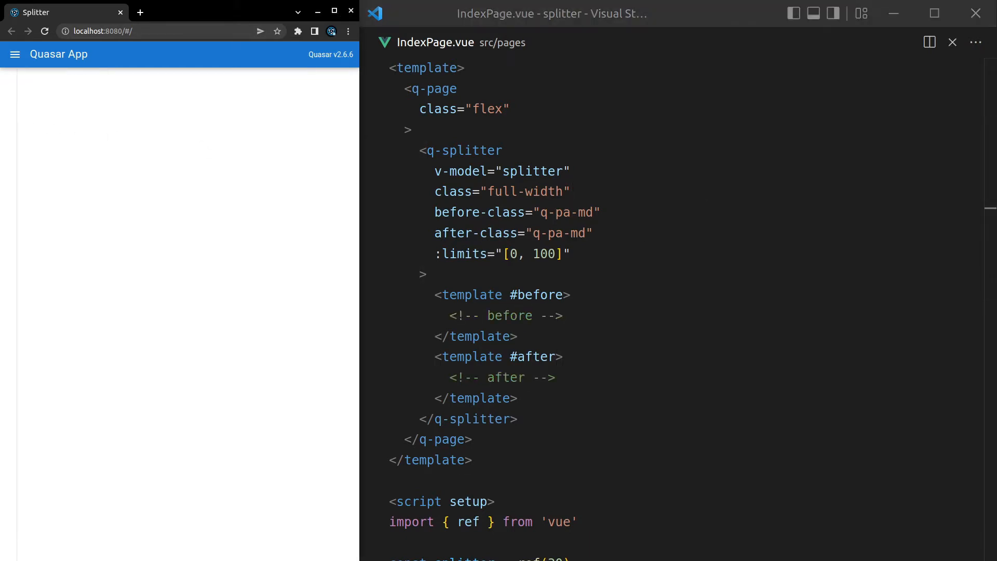
left_click_drag(435, 212, 592, 233)
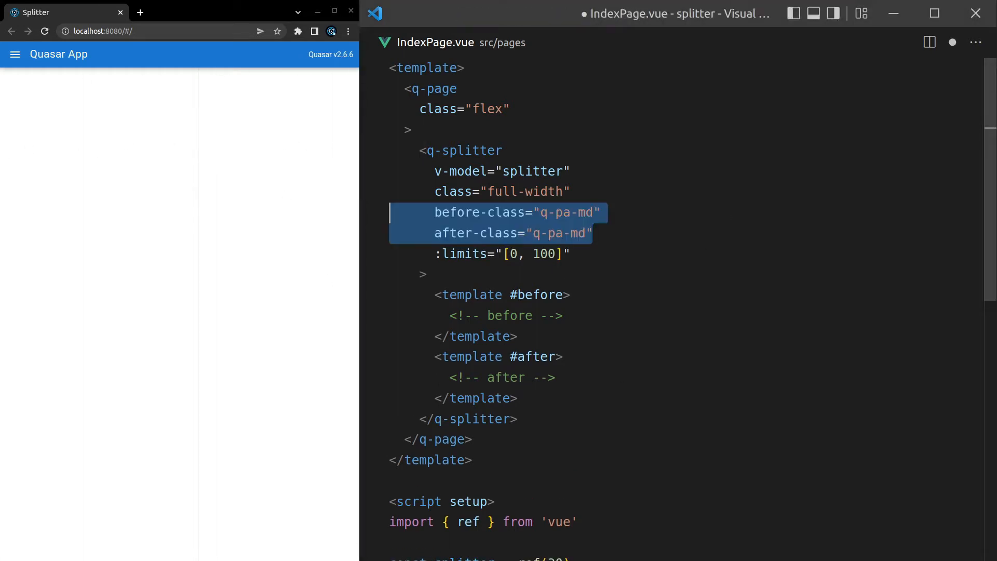
left_click(502, 253)
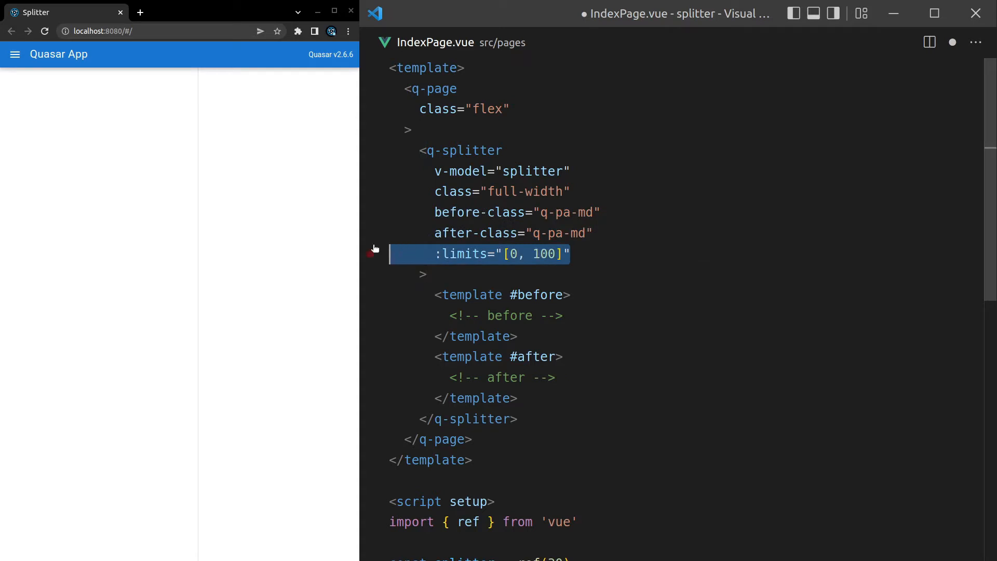
key("Delete")
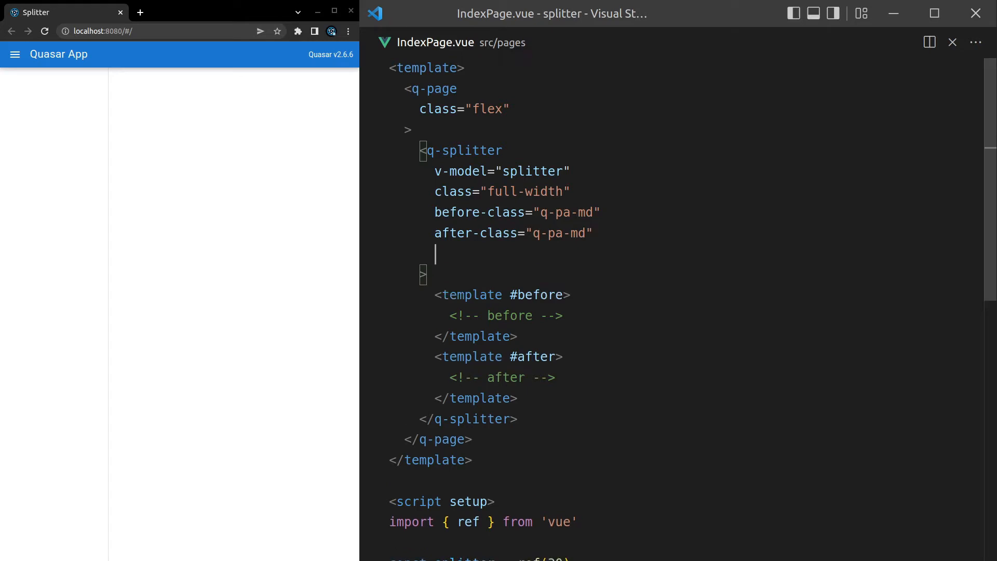
Add unit="px" to the q-splitter and change the model's initial value from 30 to 80
type("unit=\"\"")
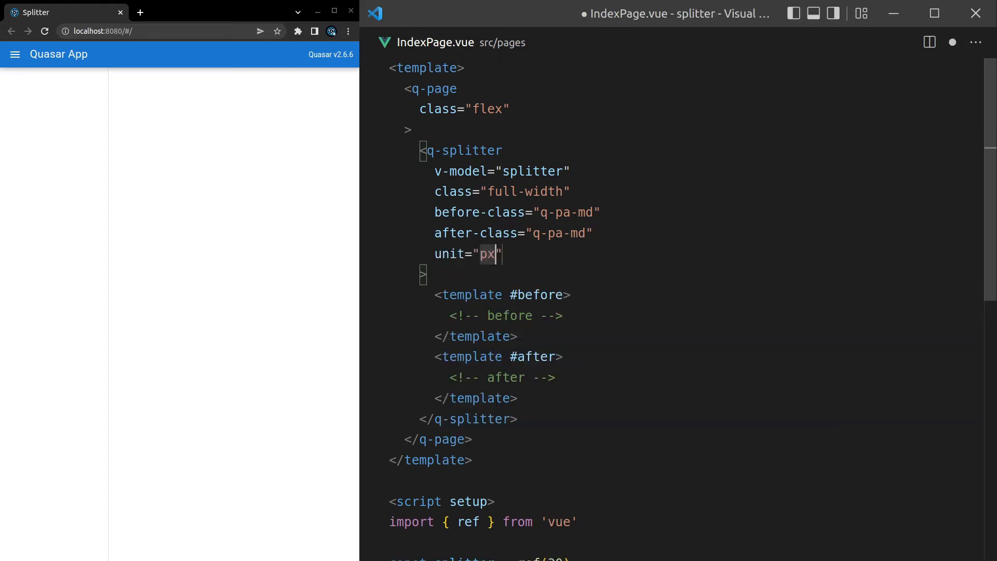
scroll("down", 3)
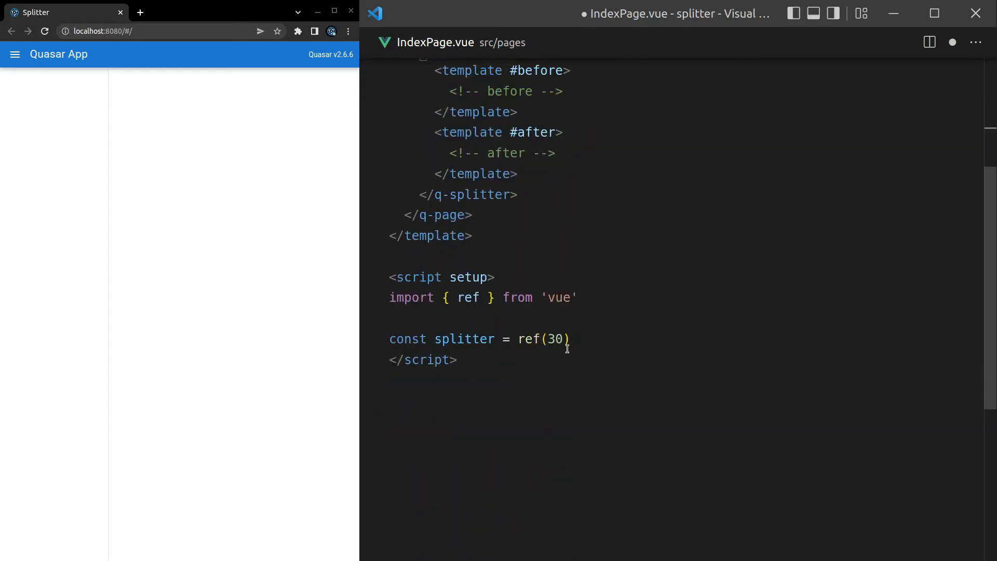
double_click(555, 339)
type("8")
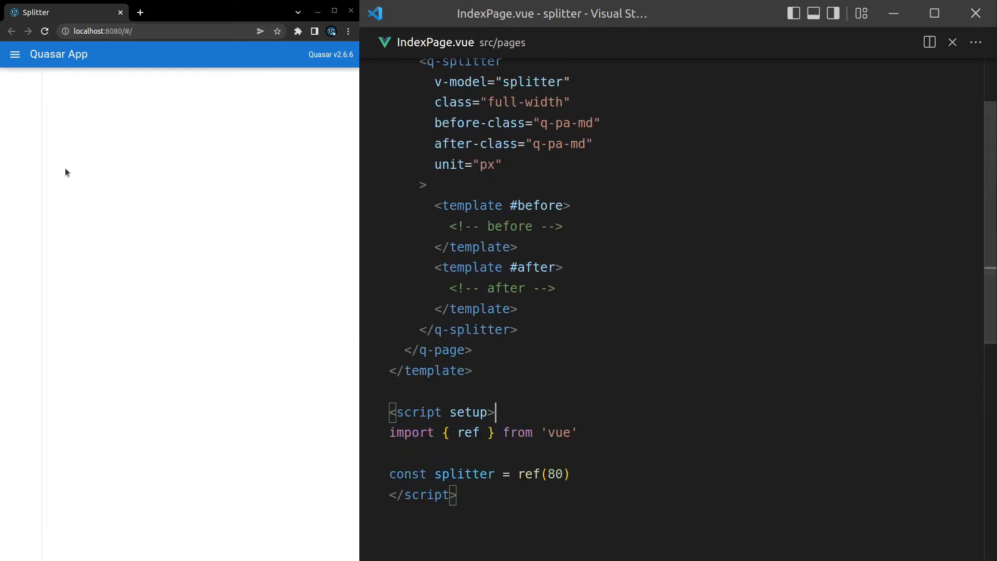
mouse_move(30, 135)
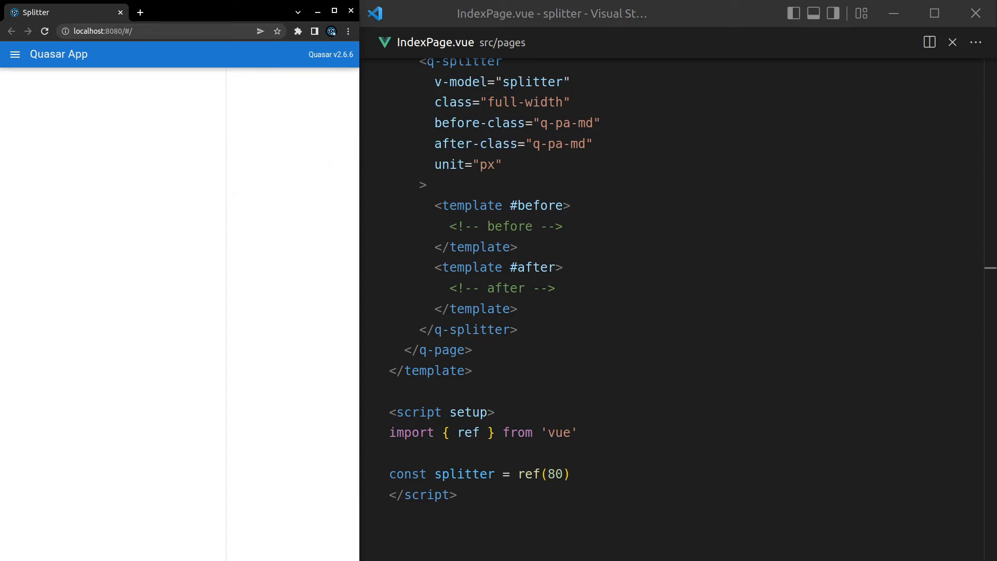
Briefly add then remove the reverse attribute, and select the unit line for deletion
type("reverse")
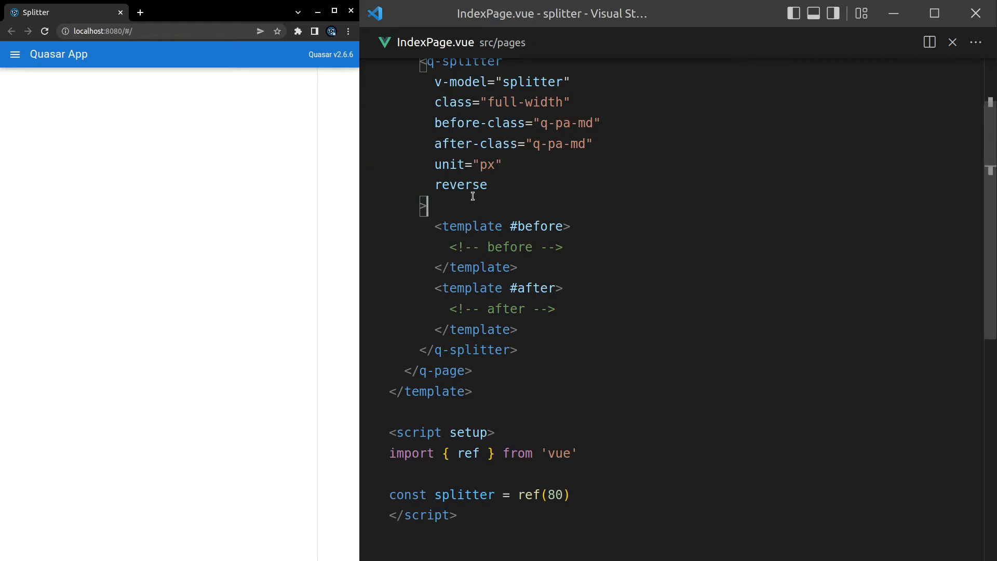
double_click(461, 185)
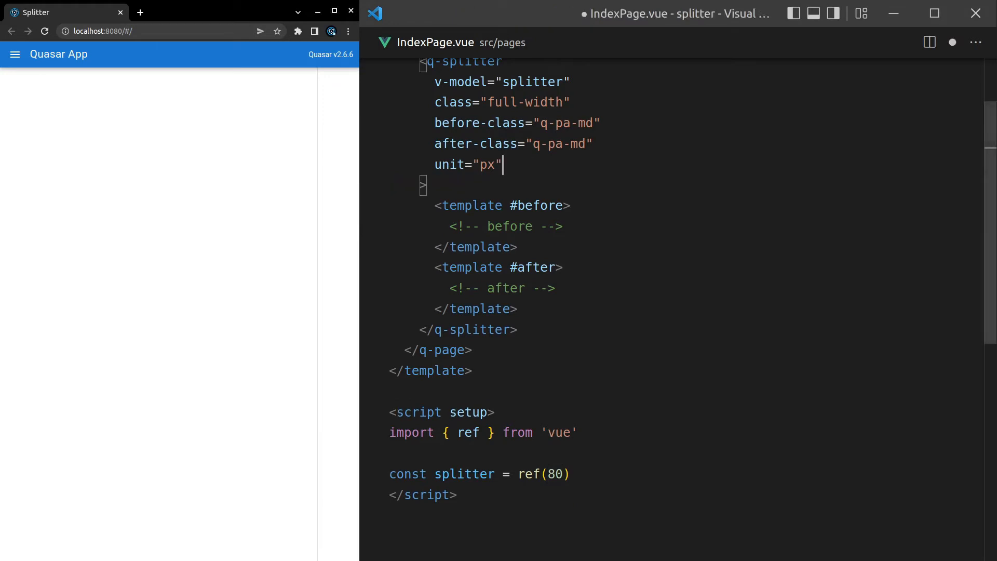
double_click(554, 474)
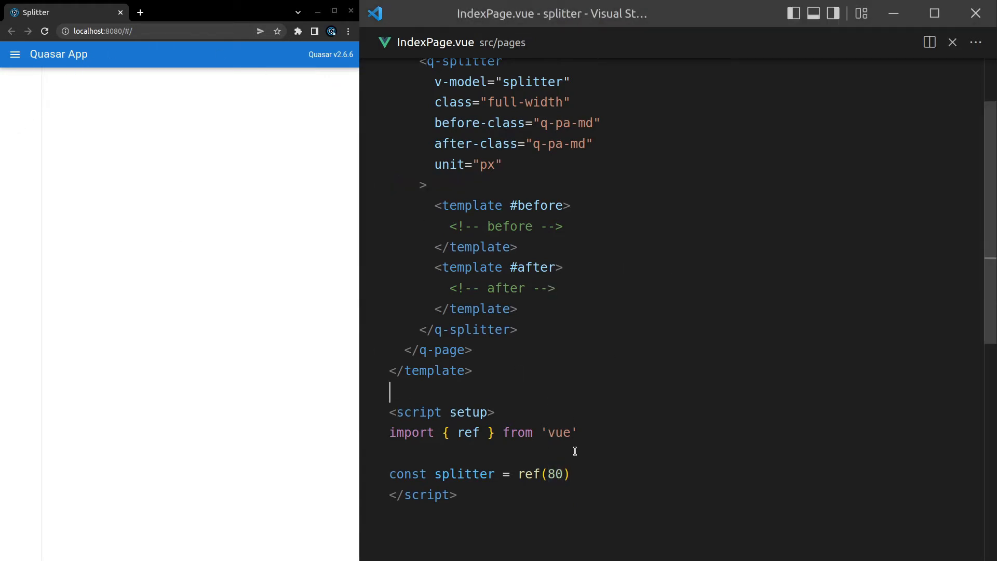
triple_click(467, 164)
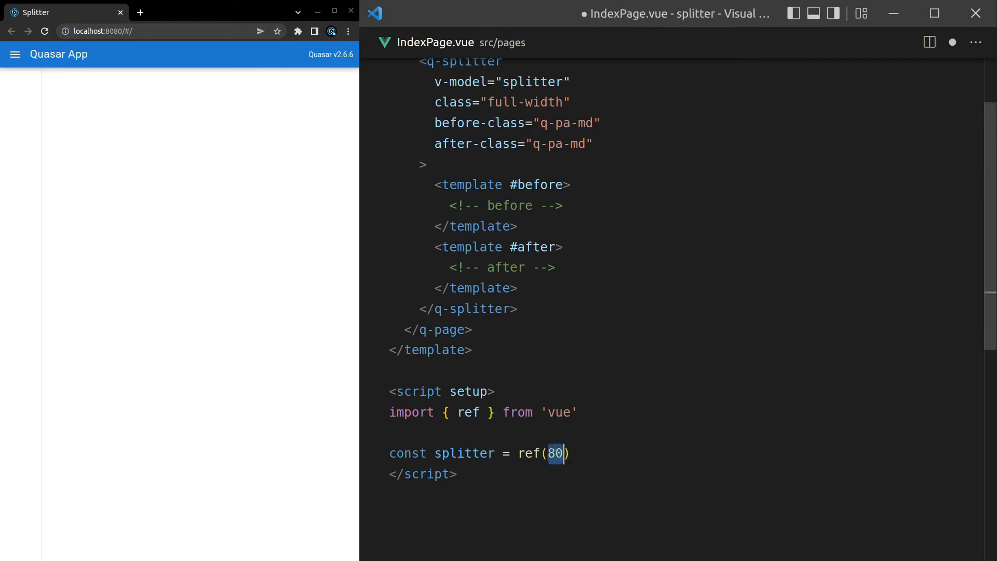
Set the splitter start to 50 and add a #separator template reading 'something'
type("50")
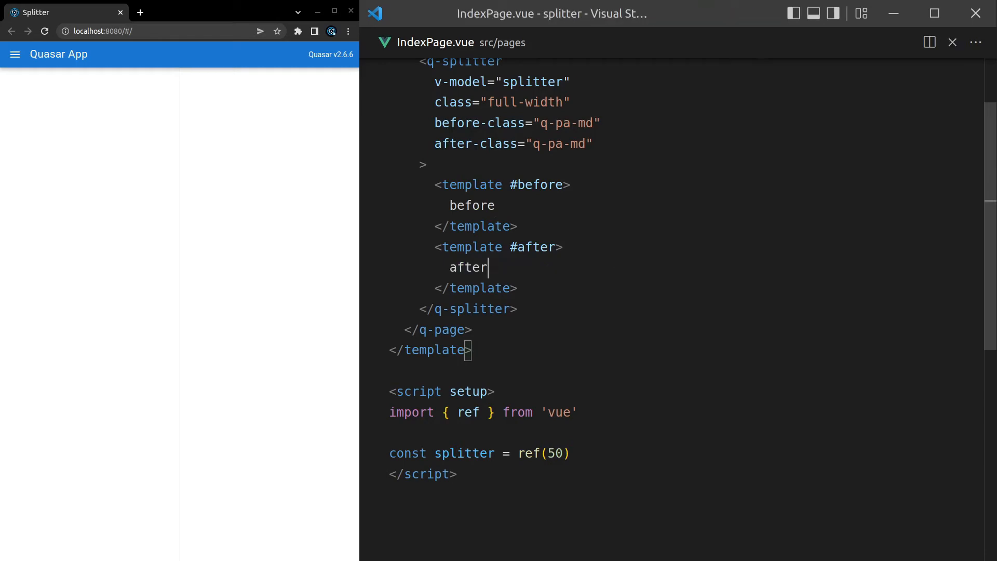
key("Enter")
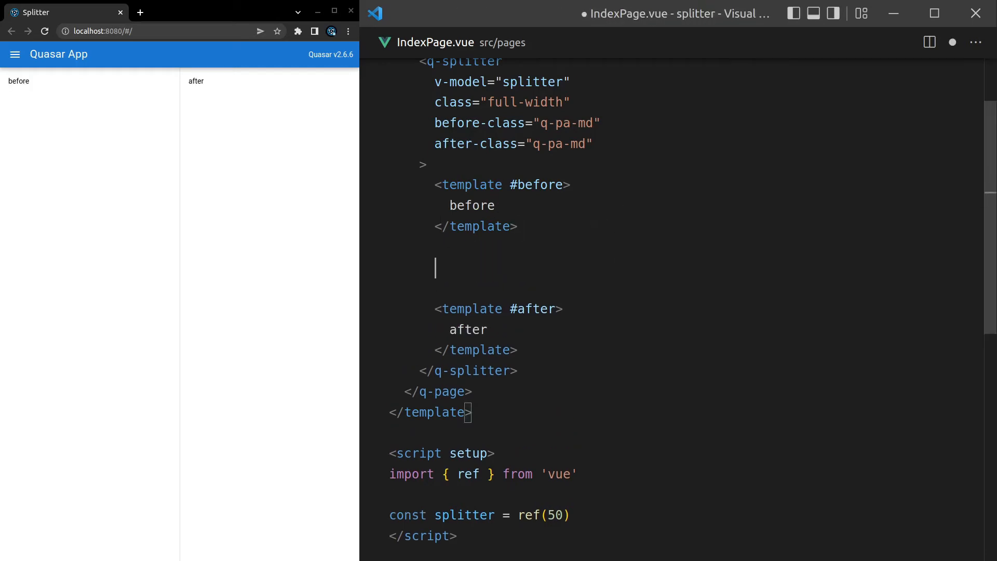
type("<template>")
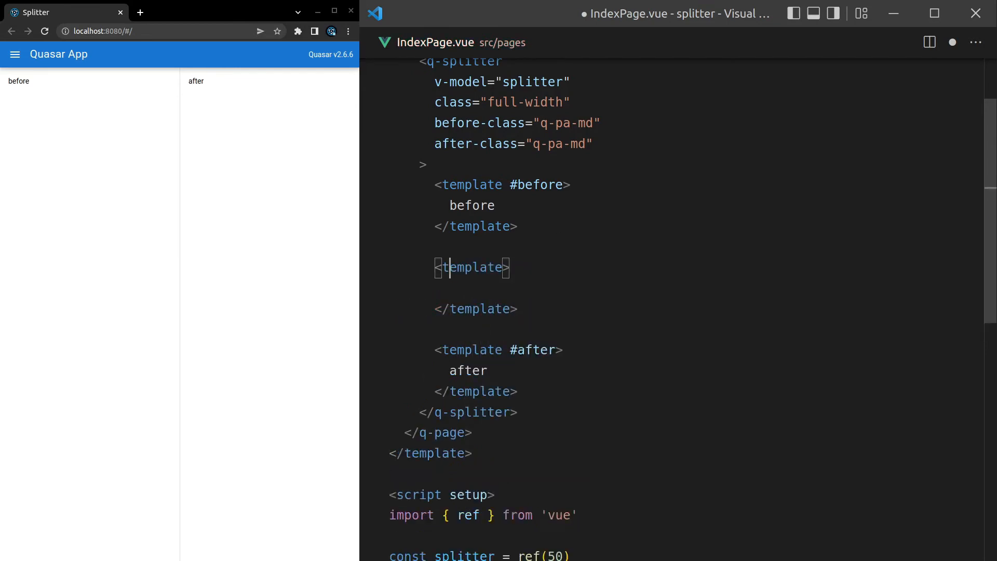
type("#separator")
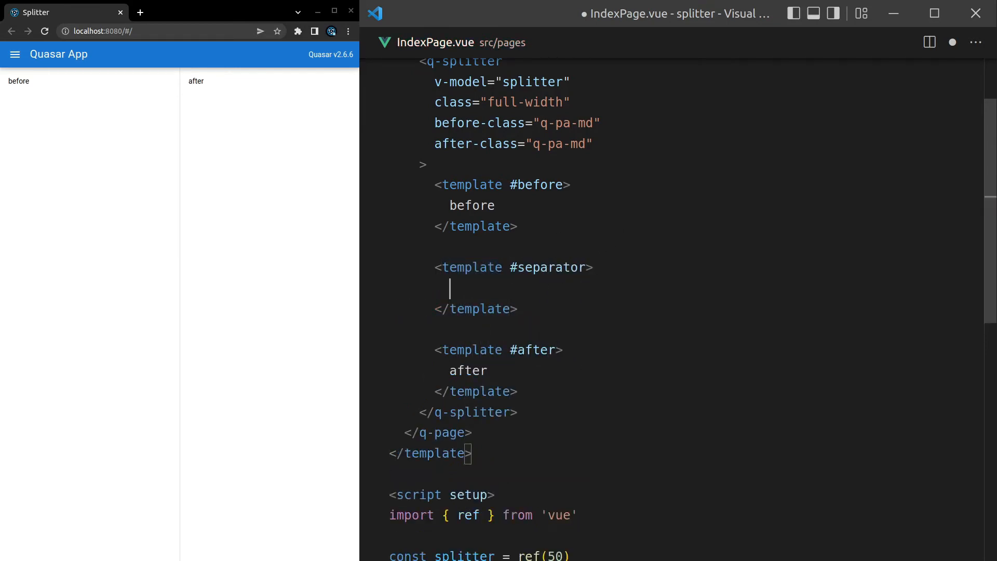
type("something")
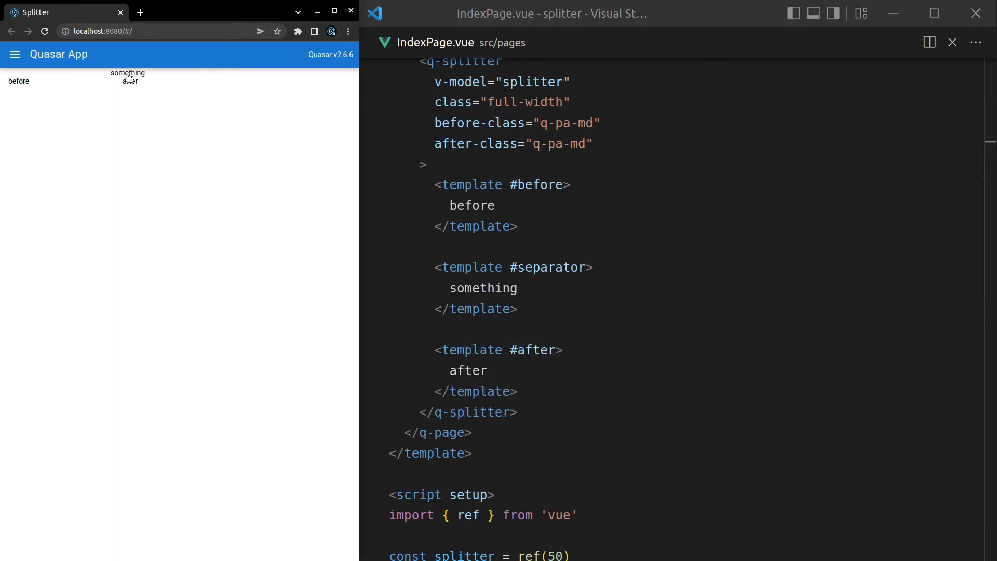
left_click_drag(128, 76, 213, 76)
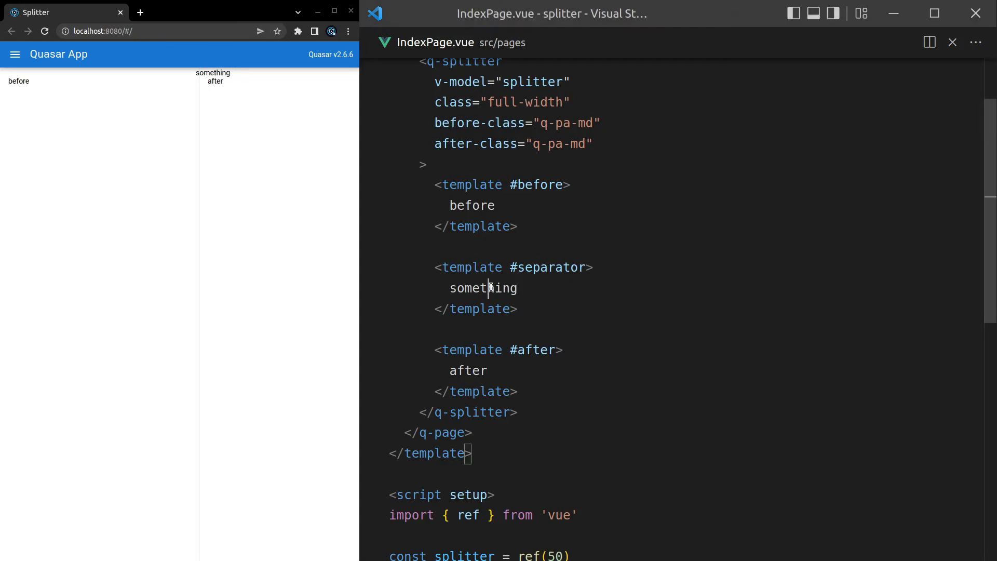
Replace 'something' in the separator slot with a q-avatar via Emmet
type("q")
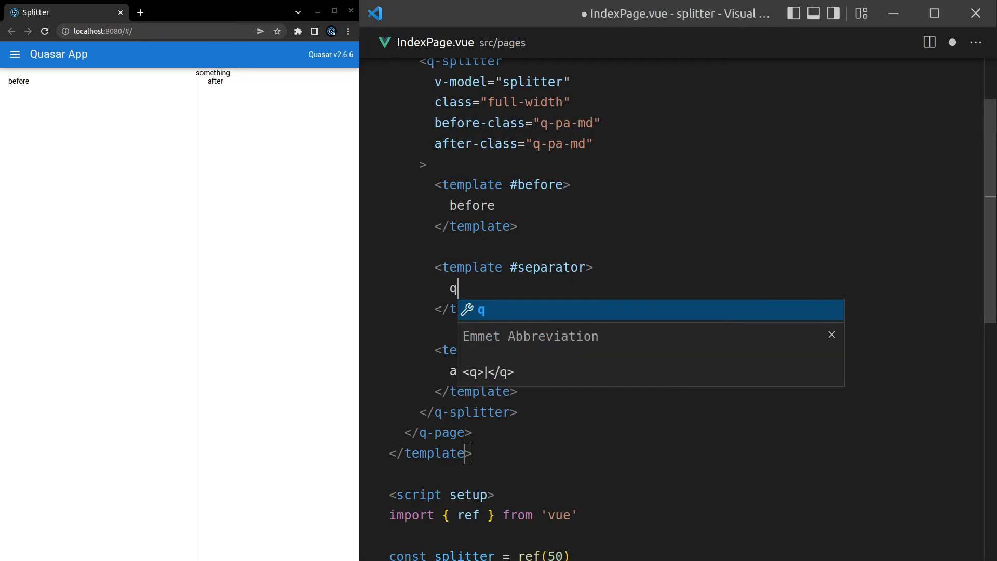
type("-avatar")
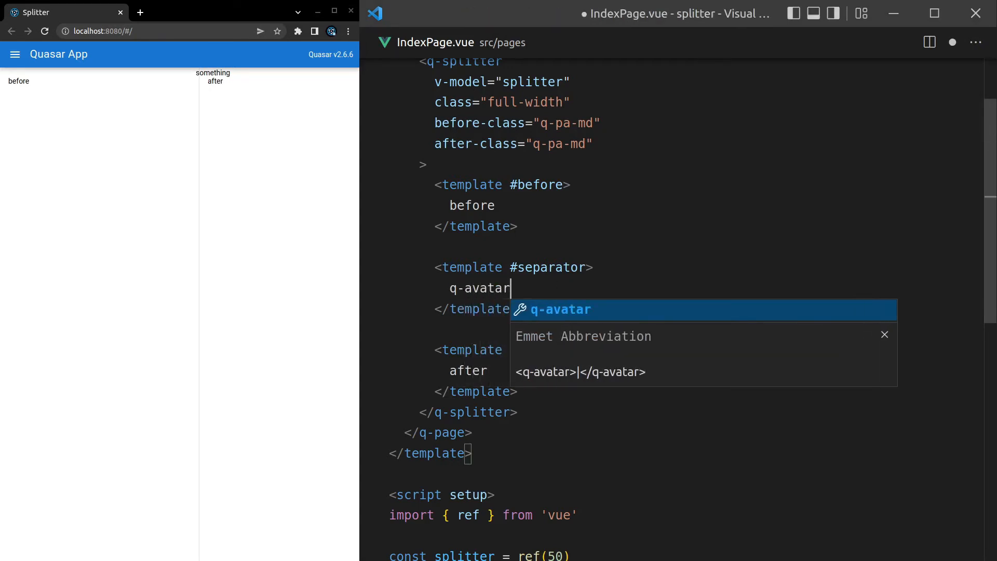
key("Tab")
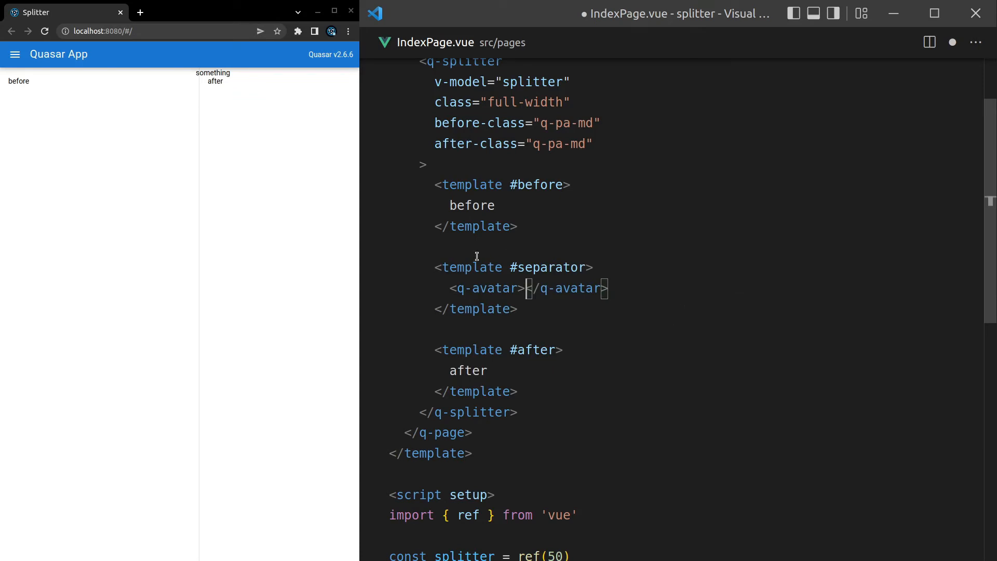
mouse_move(490, 289)
type(" icono")
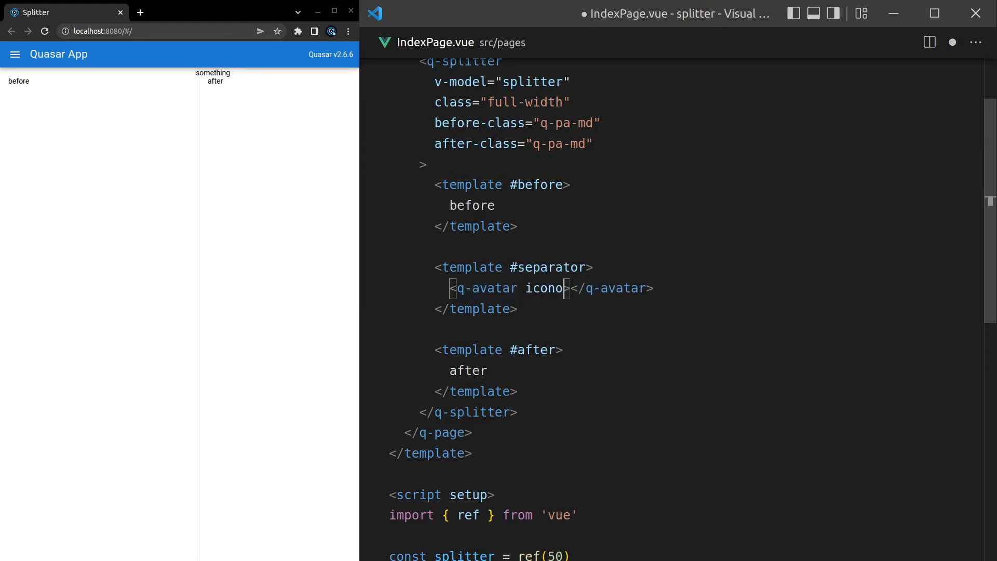
Give the q-avatar icon="drag_indicator" and color="blue"
key("Backspace")
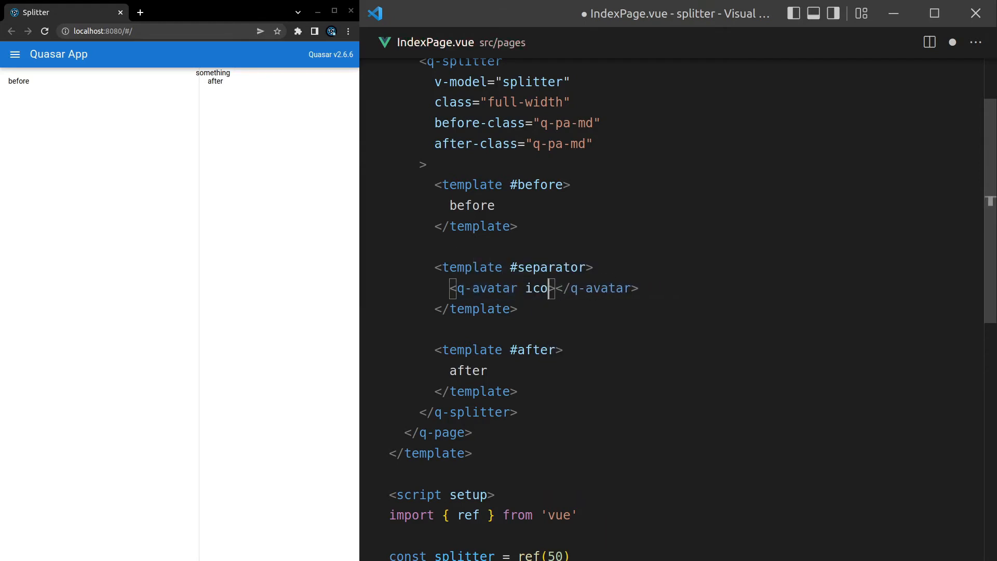
type("=\"drag_in\"")
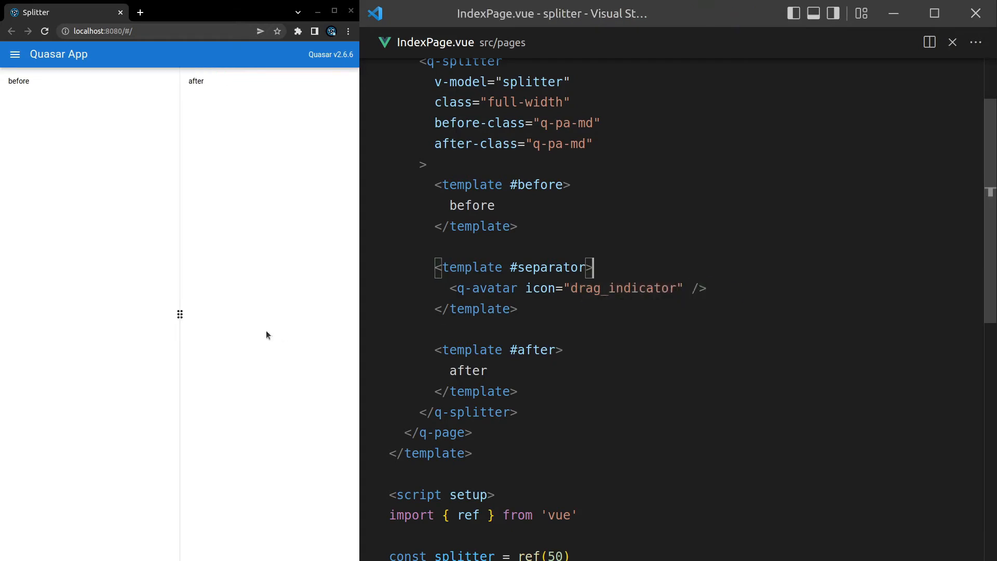
left_click_drag(180, 313, 159, 318)
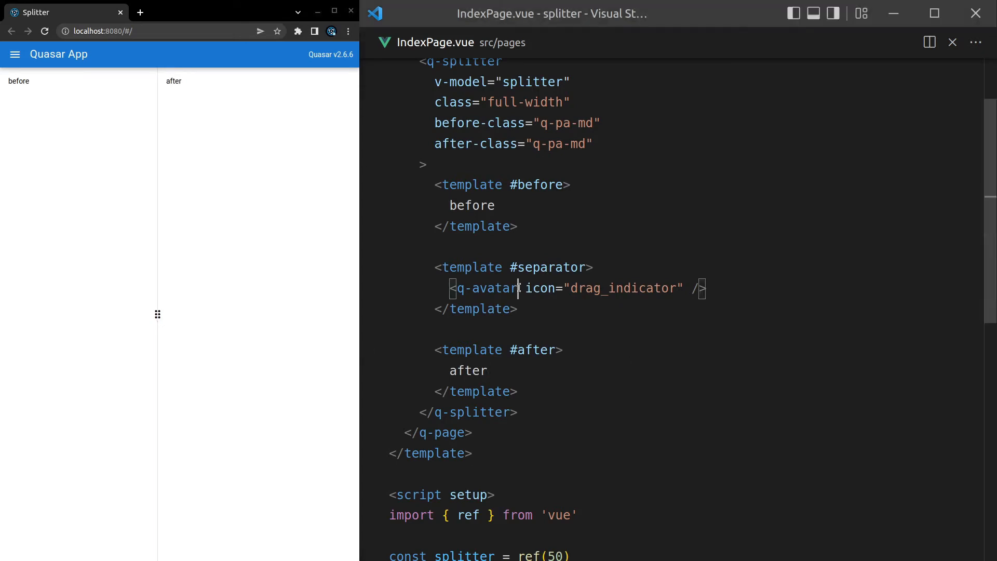
type("color=\"\"")
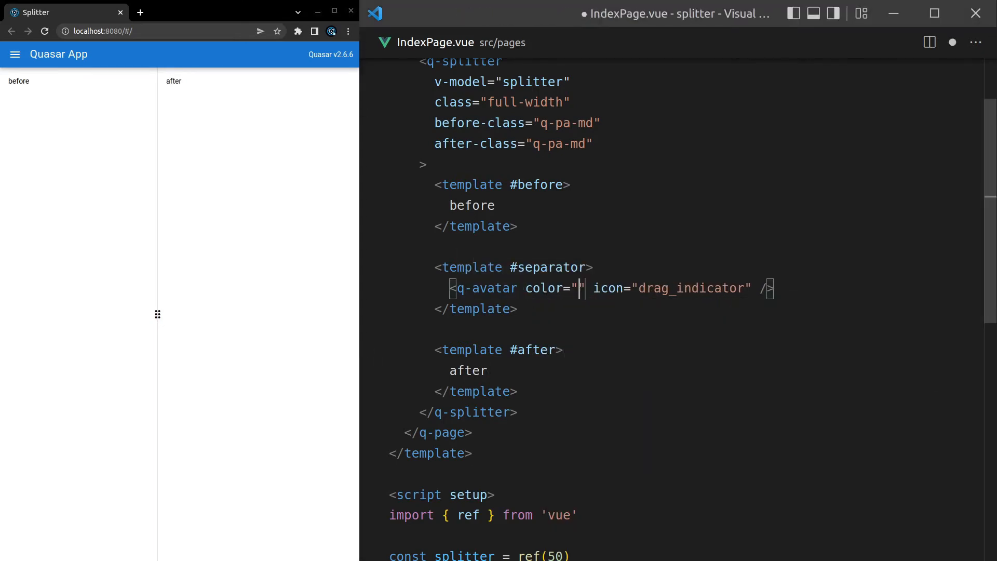
type("blue\"")
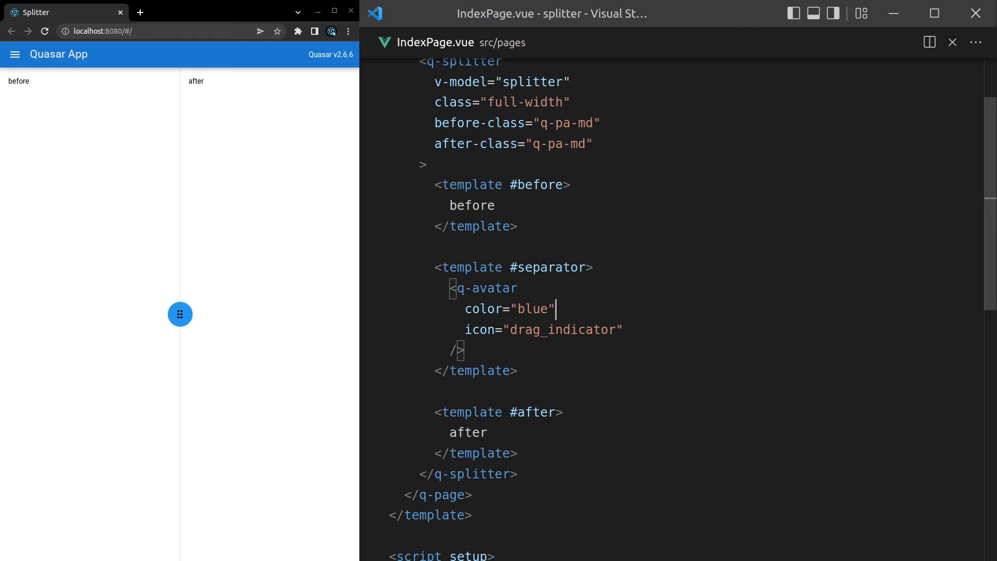
Add class="text-white" and size="md" to the separator q-avatar
type("text-")
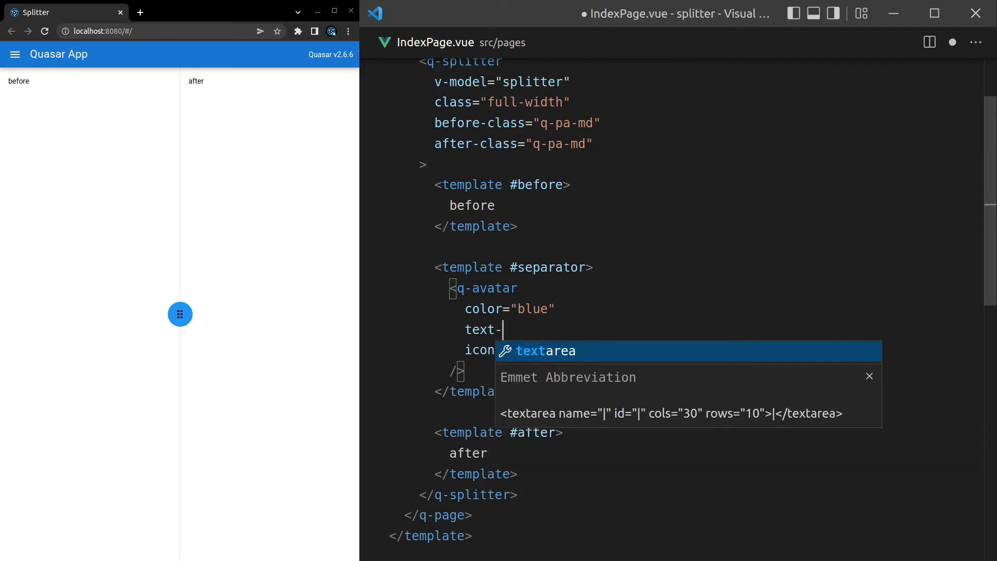
type("white")
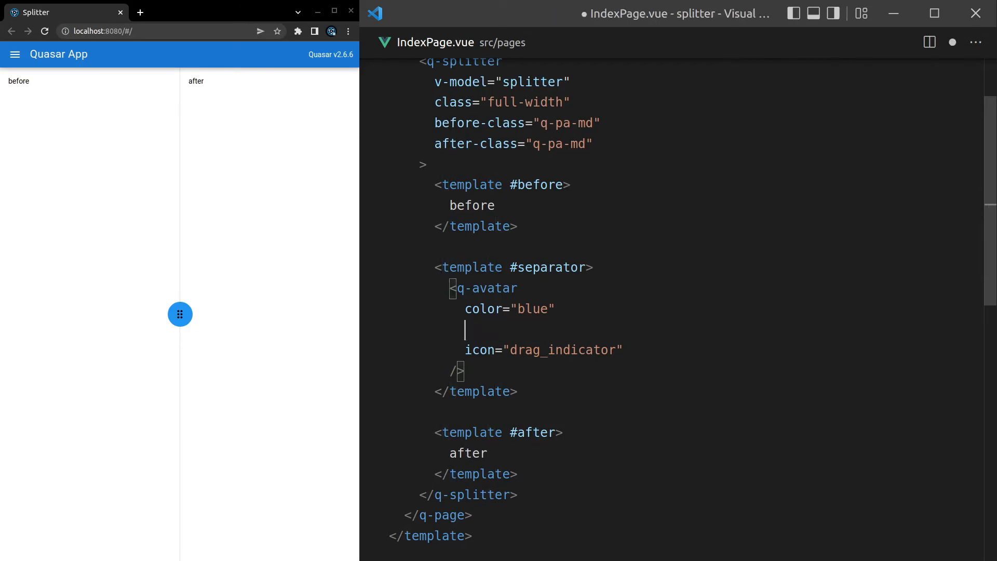
type("class=\"text-white\"")
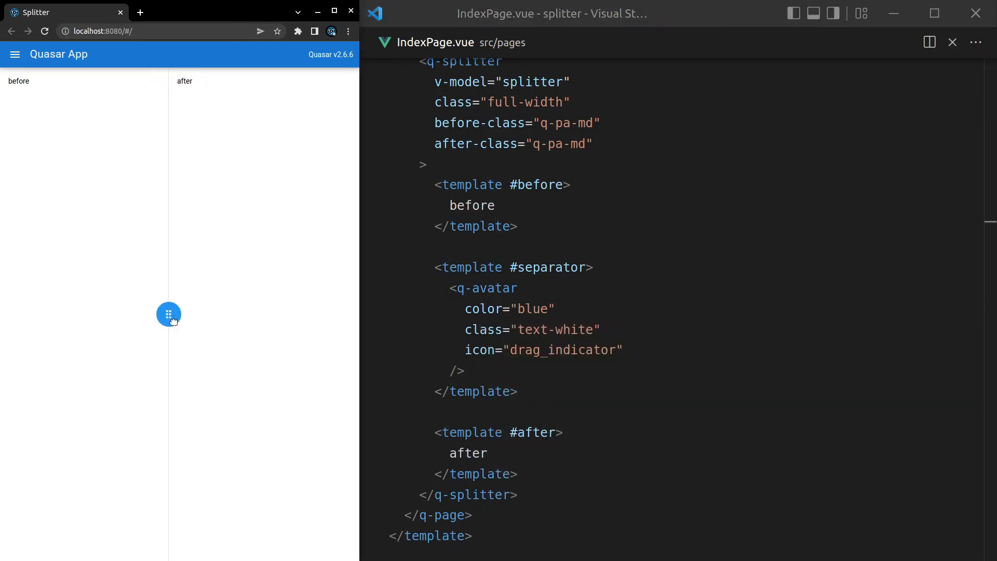
type("size")
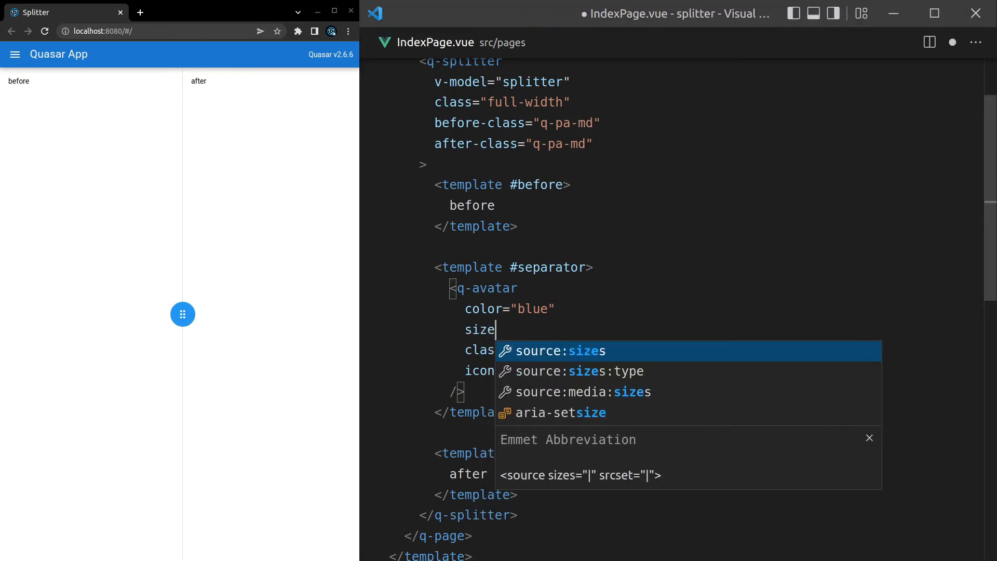
type("=\"xs\"")
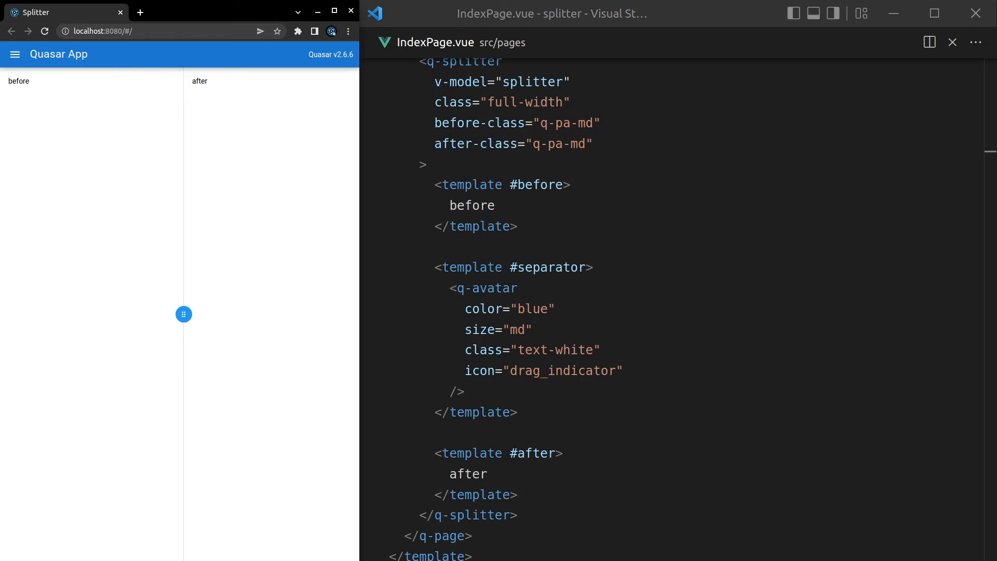
mouse_move(598, 396)
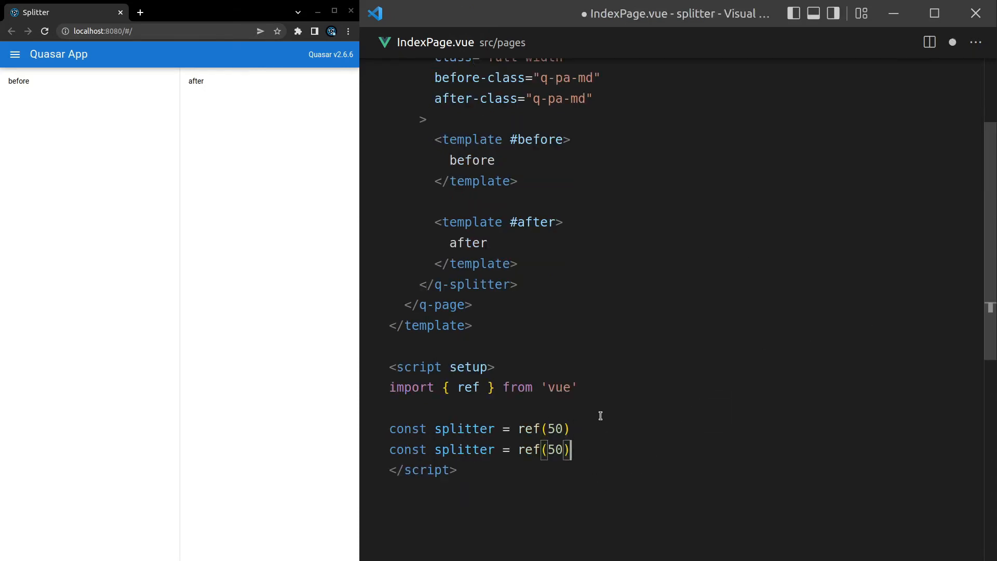
Rename the duplicated ref to splitterRight and bind the nested horizontal q-splitter to it
double_click(465, 450)
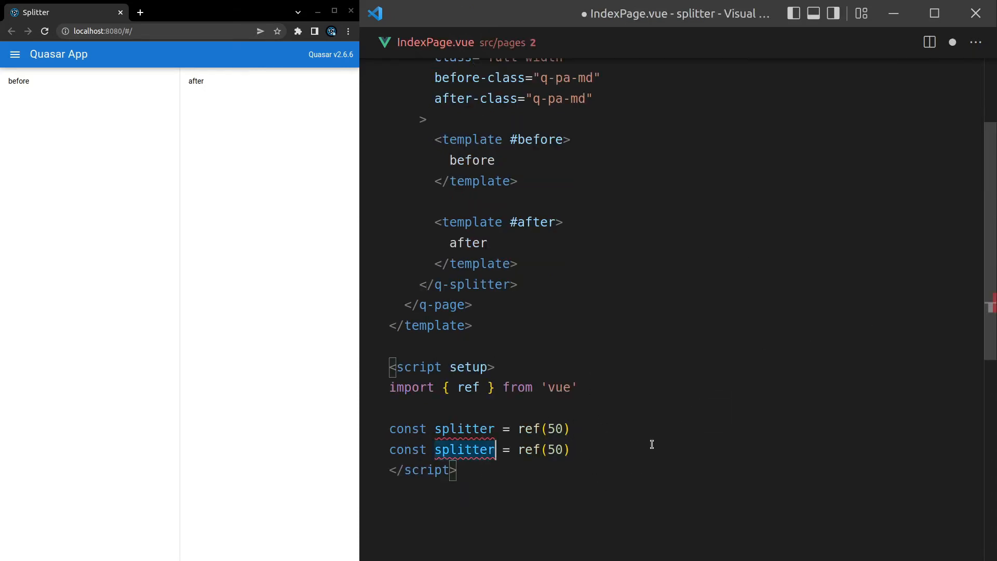
type("Ri")
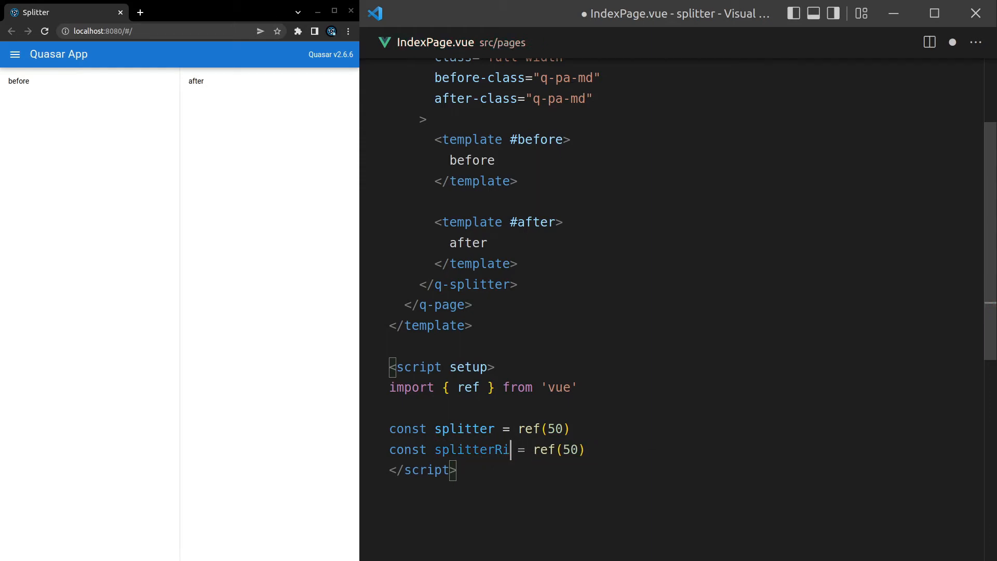
type("ght")
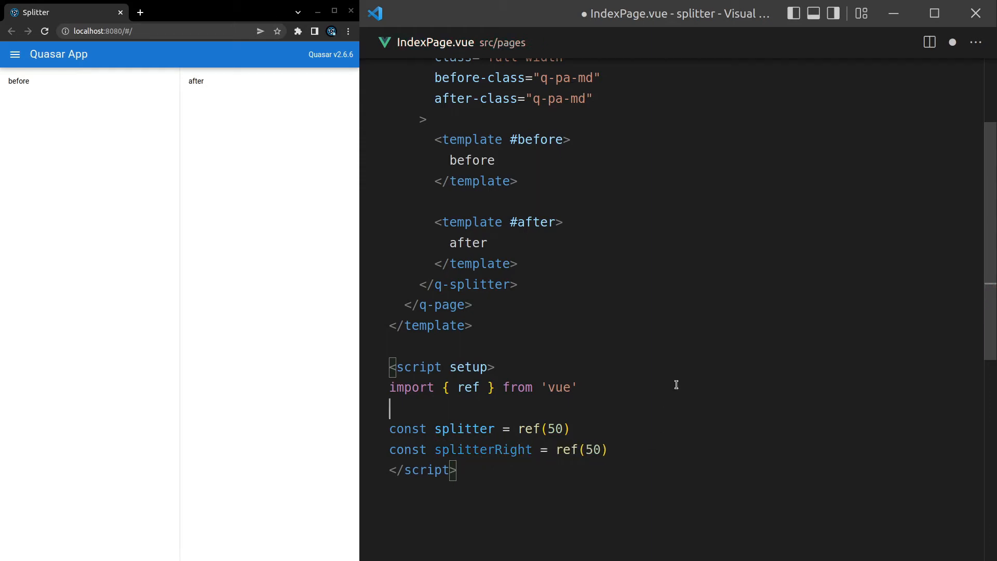
double_click(468, 289)
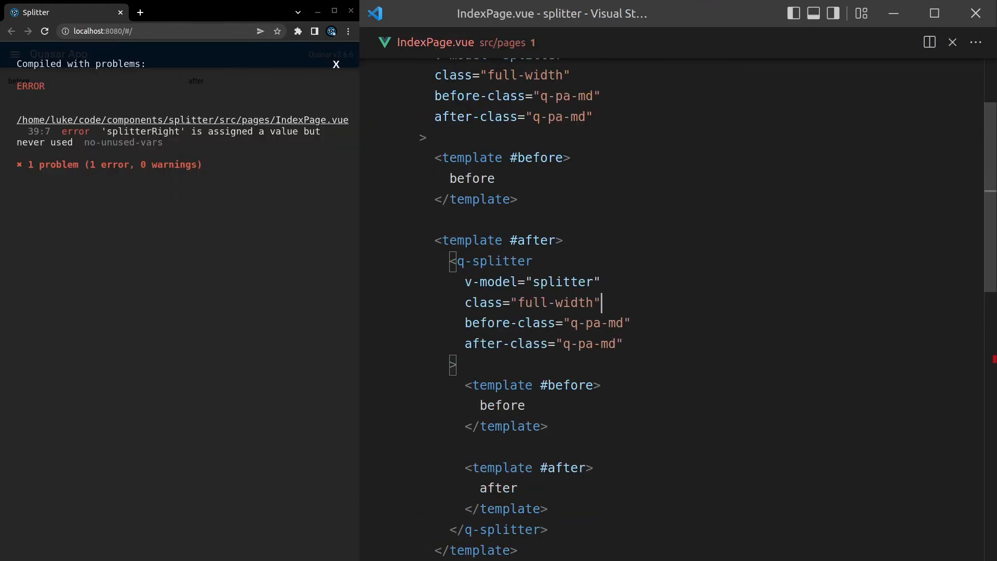
double_click(565, 147)
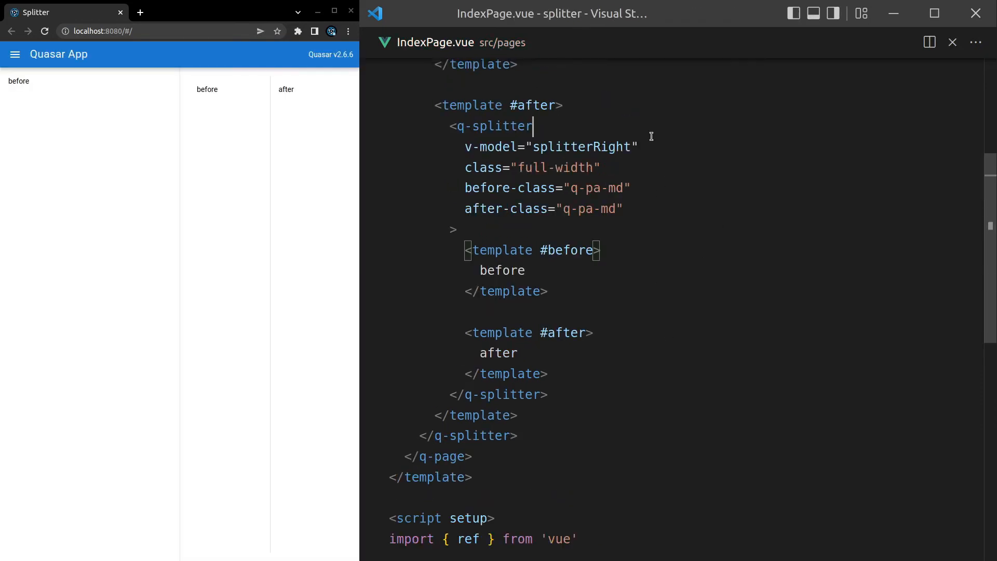
type("horizontal")
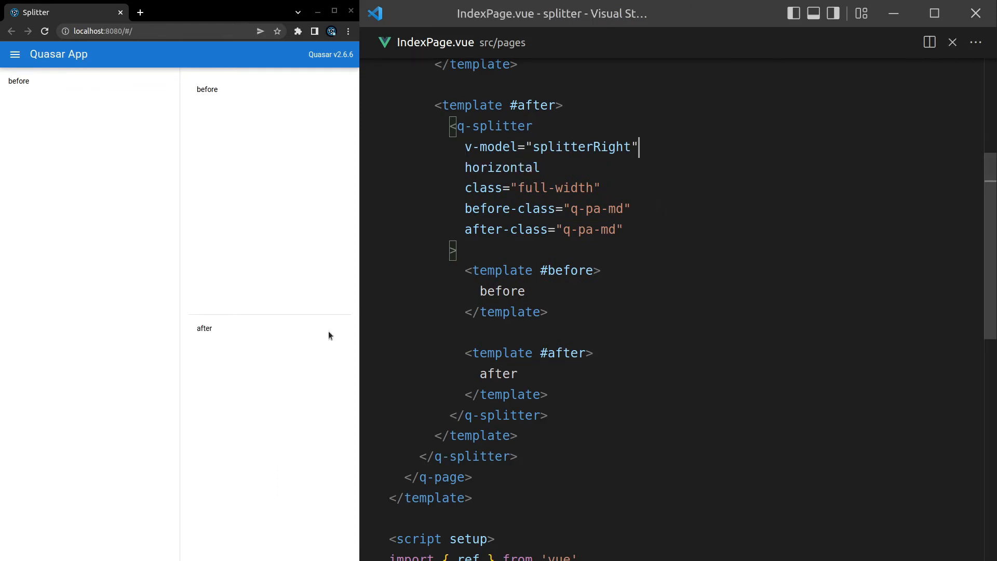
mouse_move(185, 320)
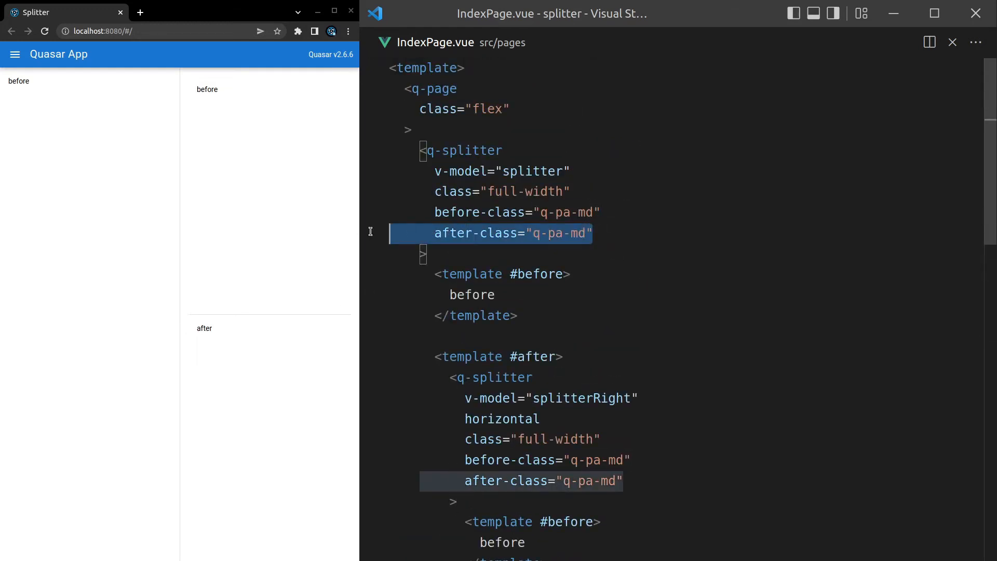
Delete the outer splitter's before-class and after-class lines, then resize the preview panes
key("Delete")
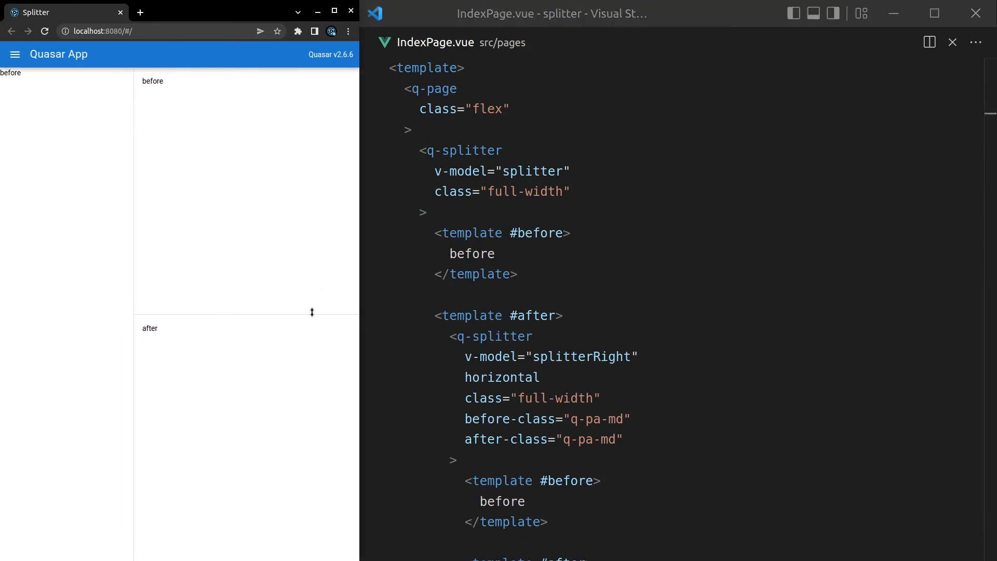
left_click_drag(311, 312, 312, 270)
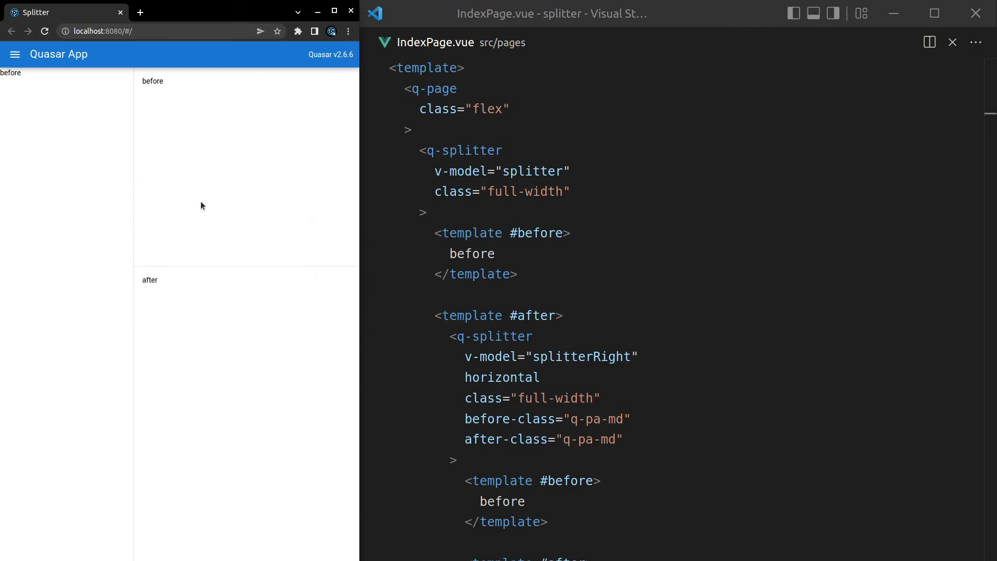
left_click_drag(133, 145, 162, 145)
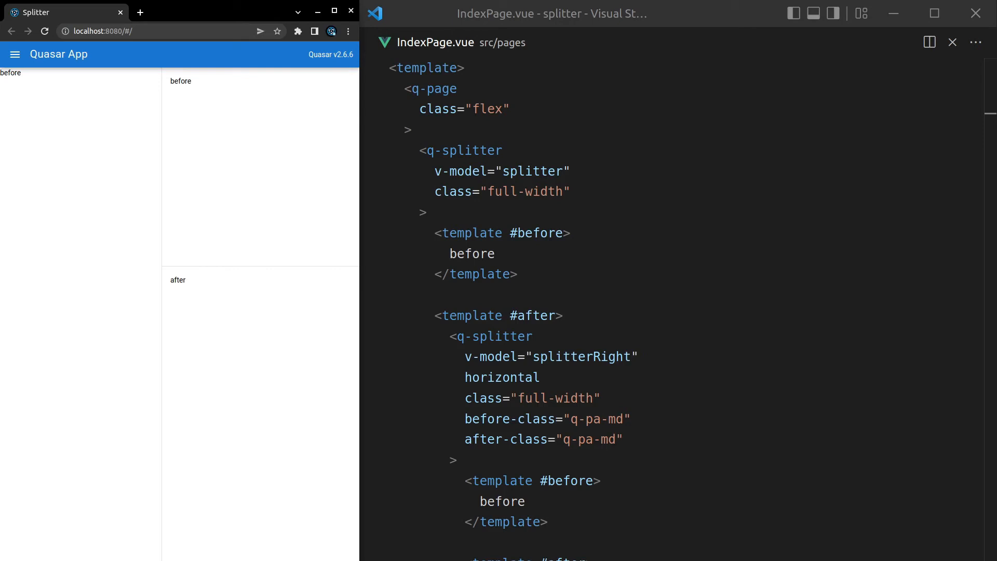
mouse_move(267, 345)
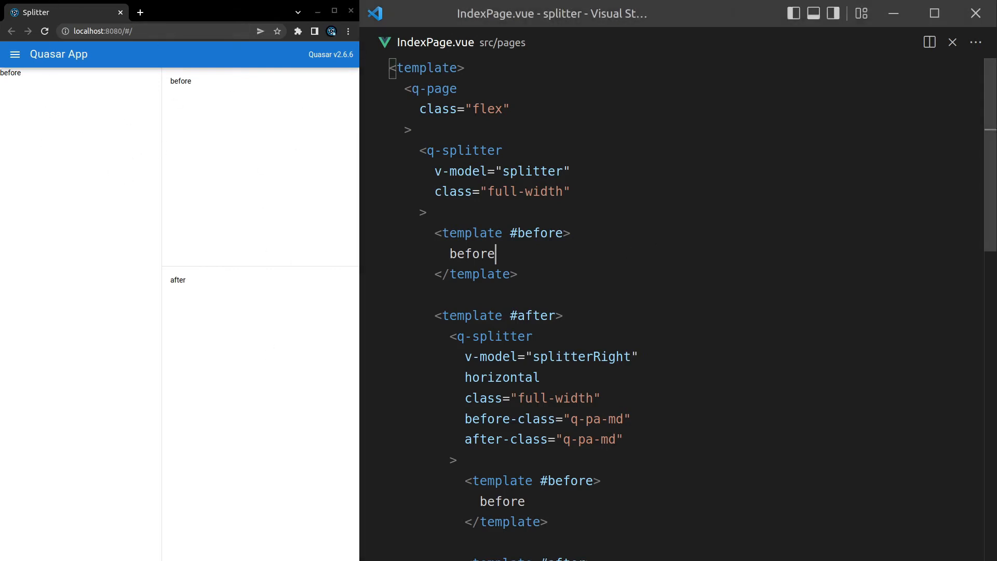
In MainLayout.vue, swap the q-toolbar for a self-closing q-bar and drop elevated
type("main")
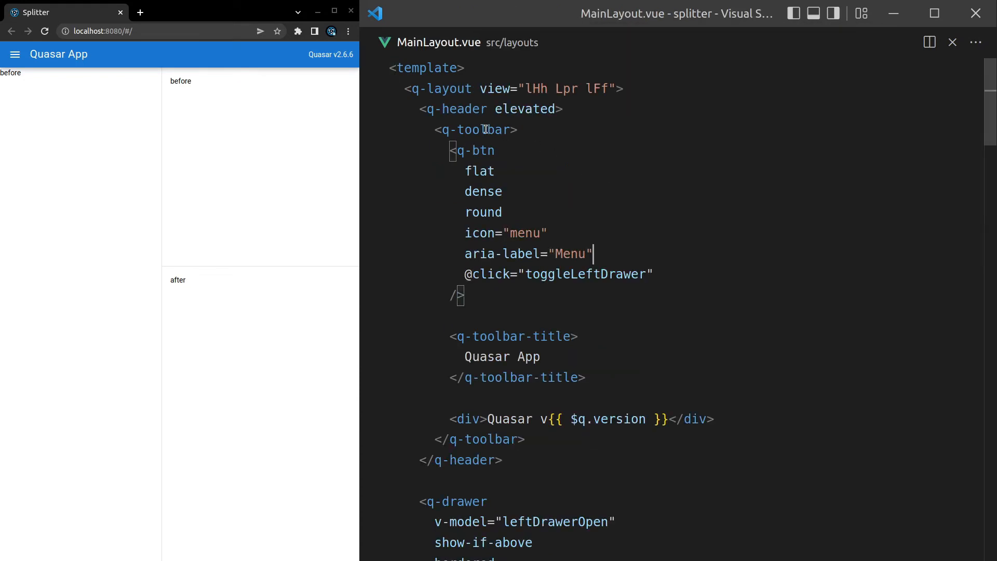
double_click(477, 130)
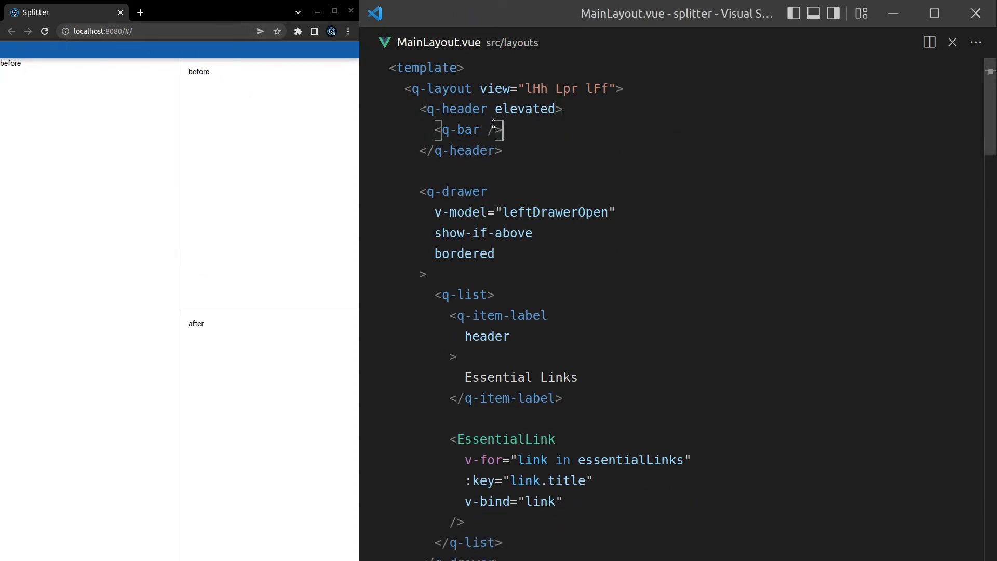
key("Backspace")
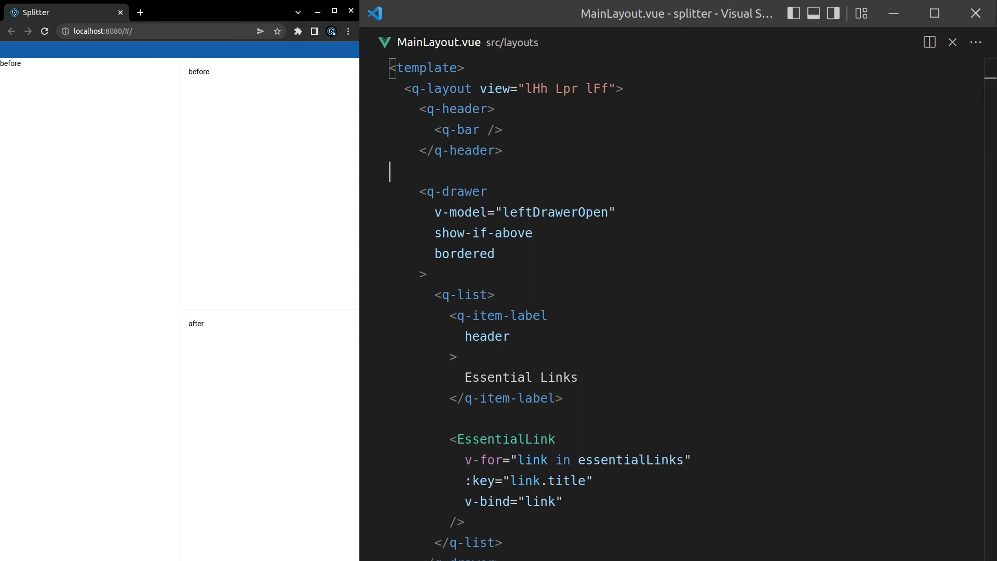
Add a q-space inside the q-bar and save the layout
left_click(493, 130)
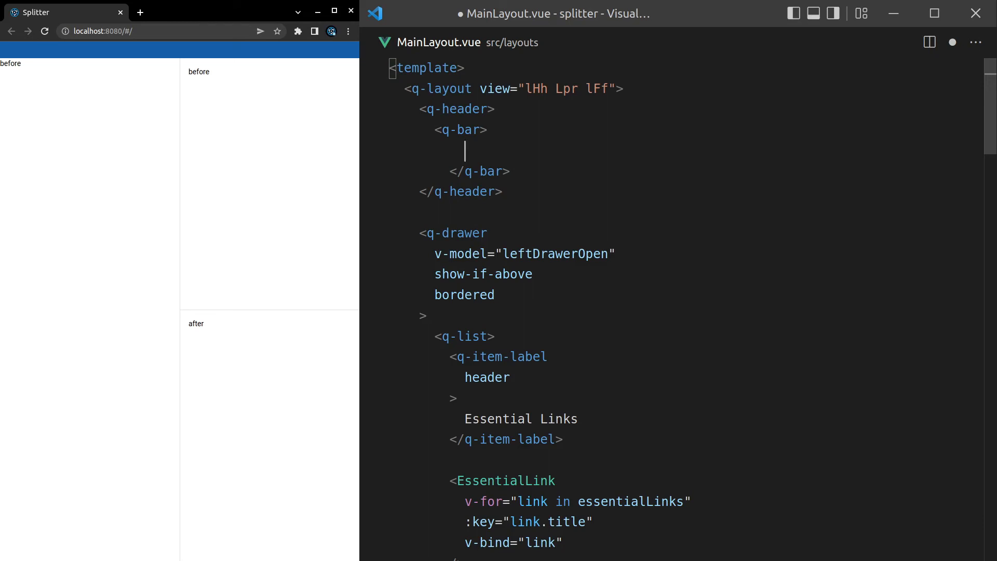
type("q-spac")
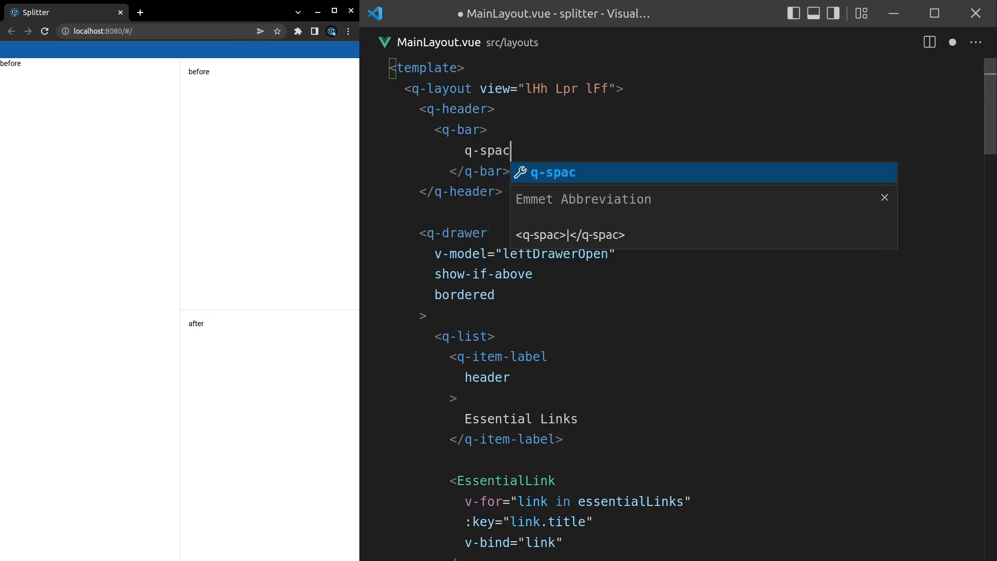
key("Tab")
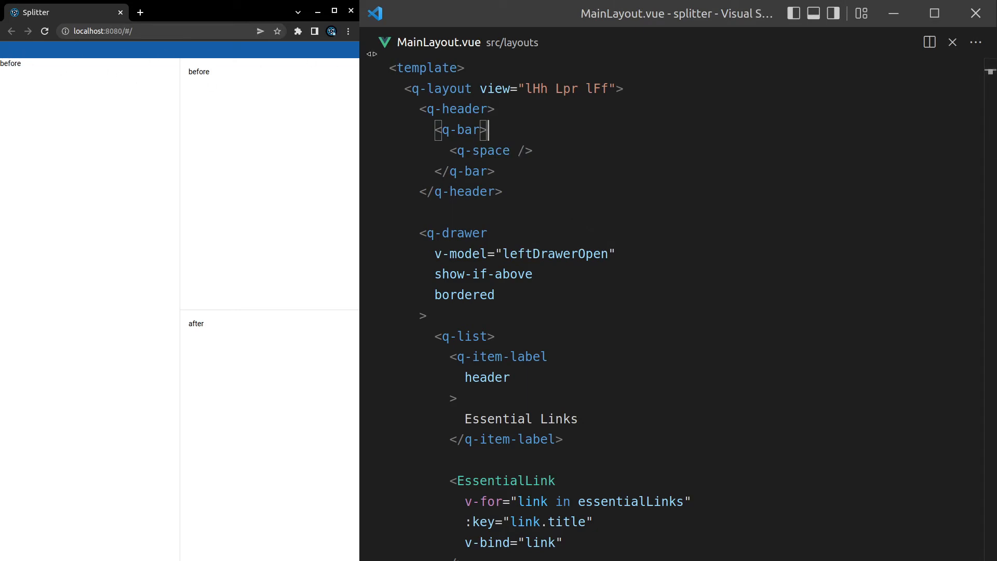
key("enter")
type("<q-btn icon=\"\"></q-btn>")
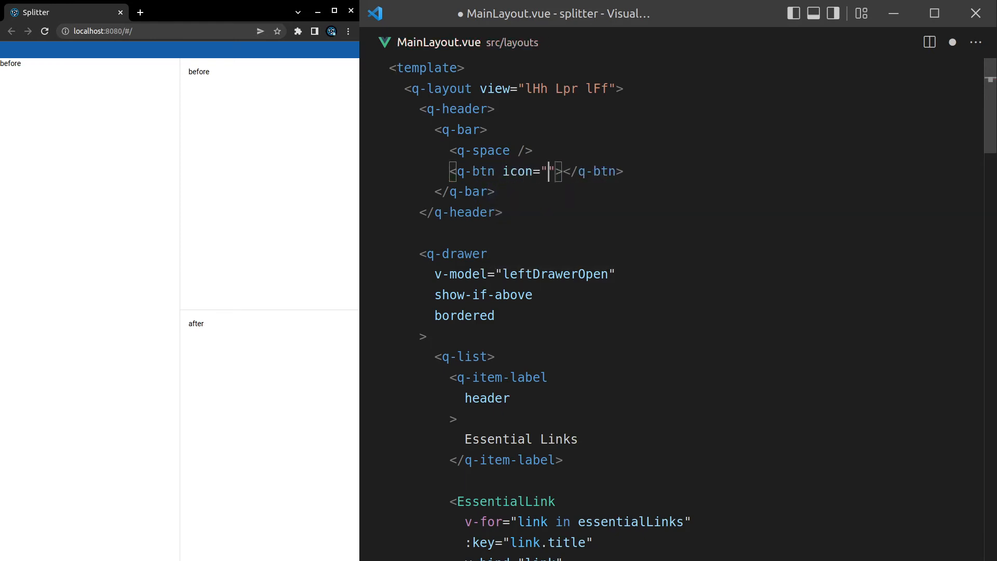
Add a flat, dense q-btn with the close icon after the spacer
type("close")
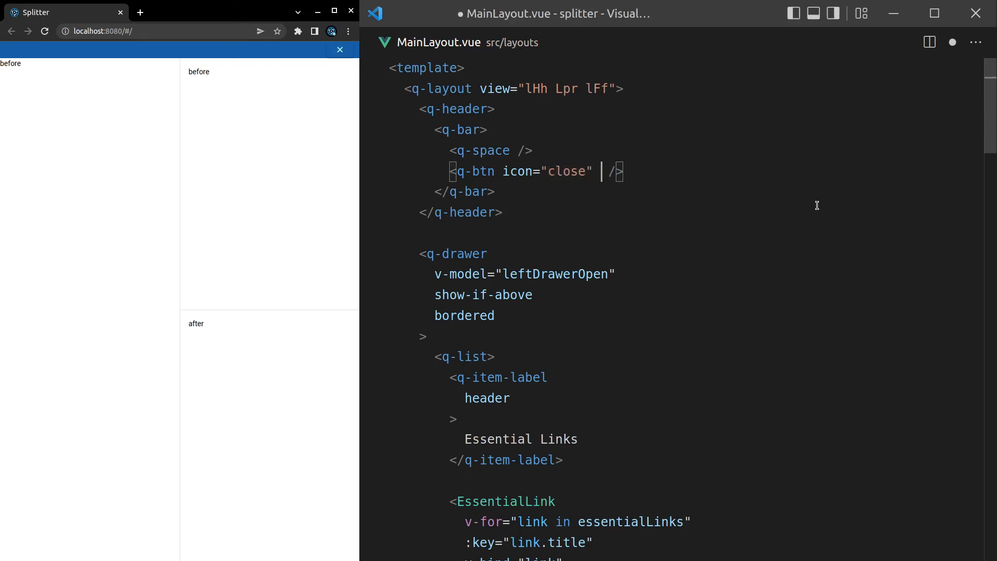
type("flat")
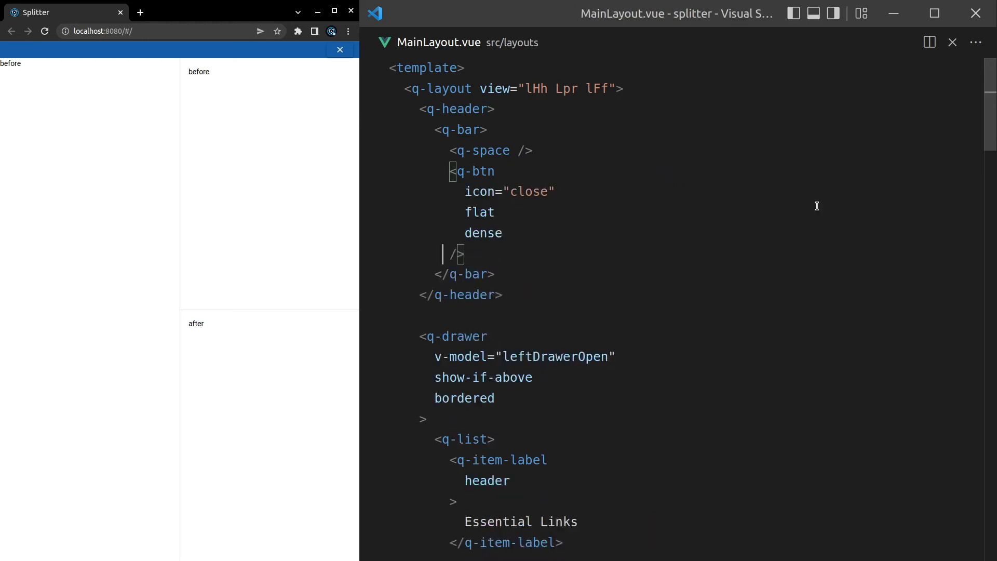
double_click(479, 211)
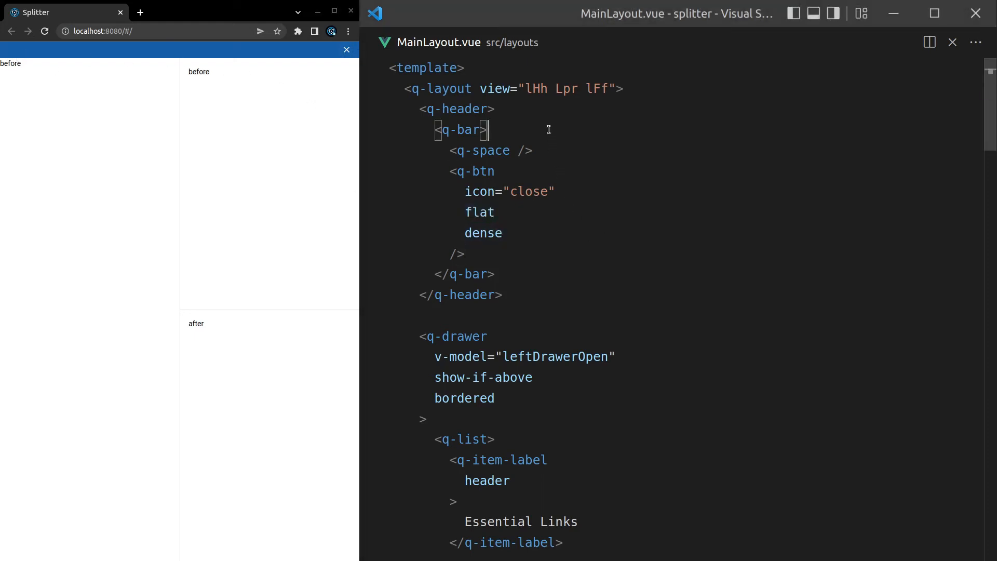
Nest a q-menu in the menu button with q-item sections One, Two, Three, and save
type("q-btn")
type("icon=\"menu\"")
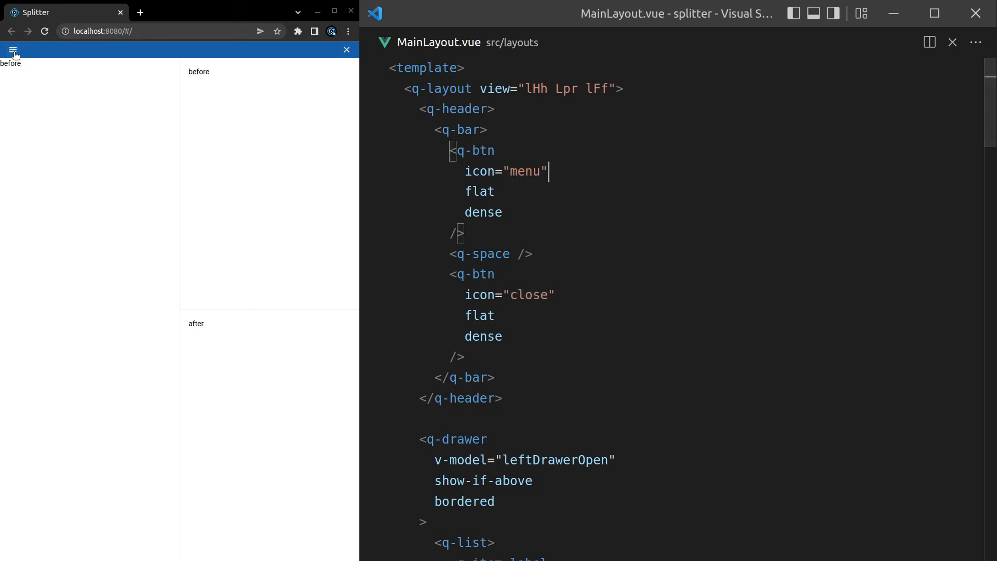
double_click(479, 171)
type("label")
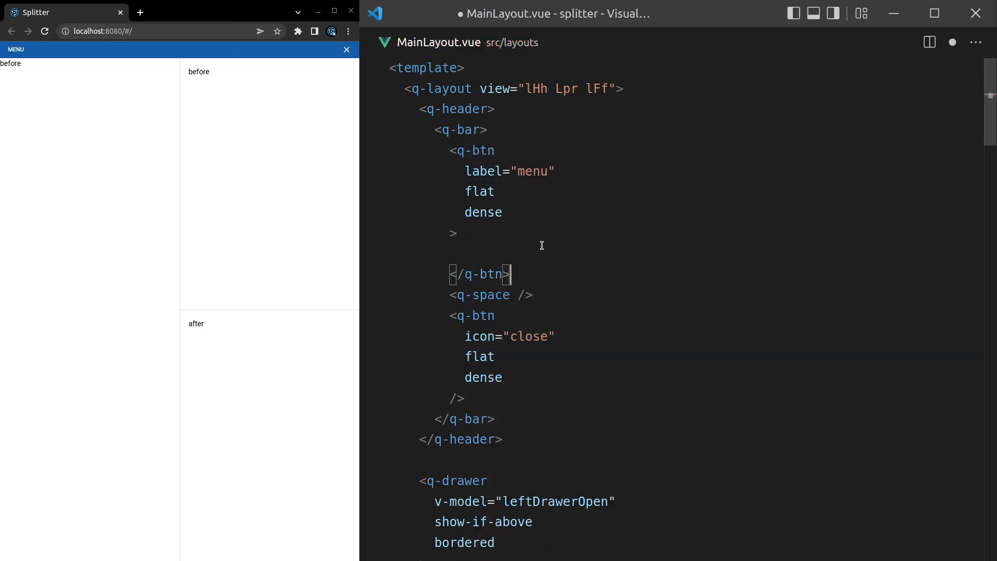
type("q-menu></q-menu>")
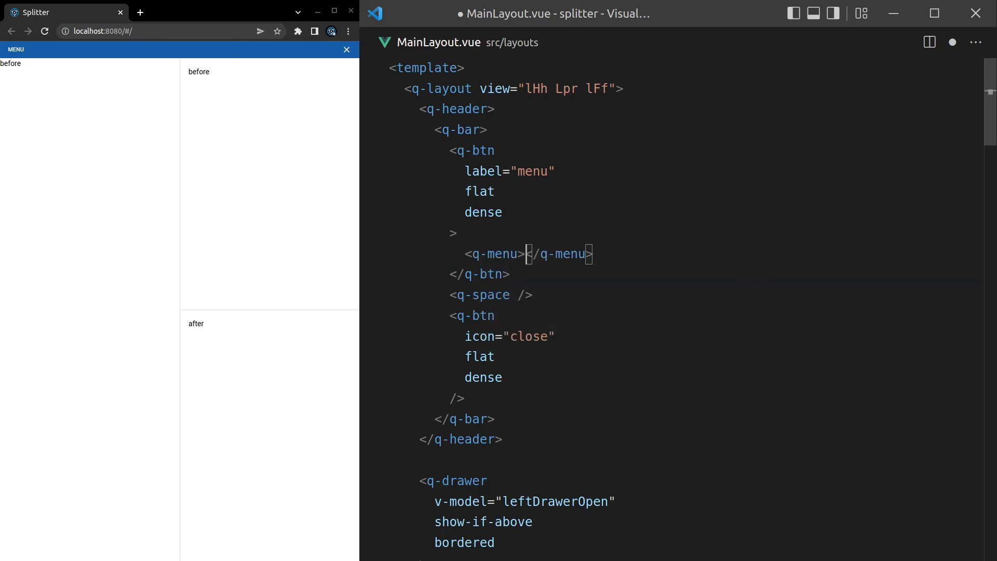
key("Enter")
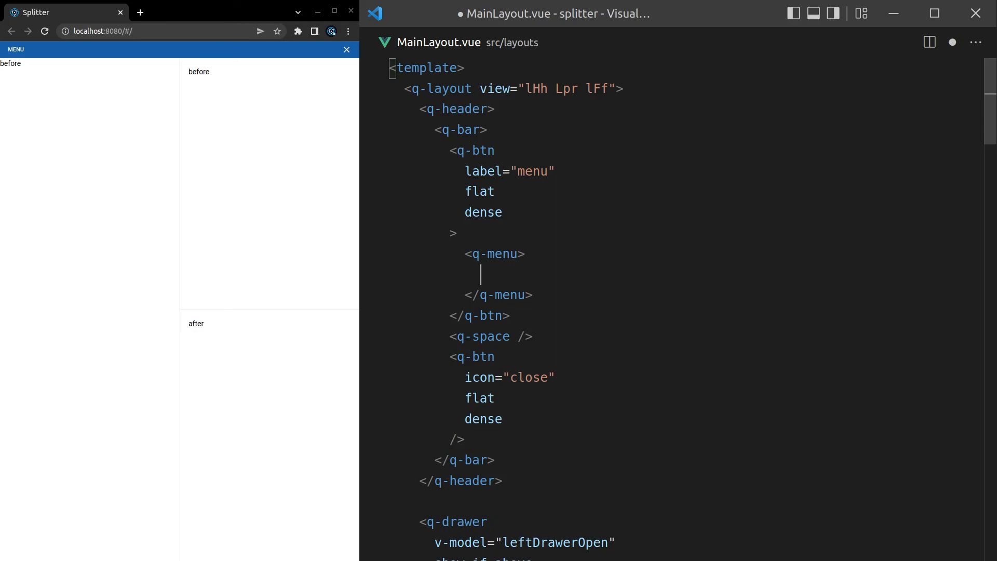
type("<q-list>")
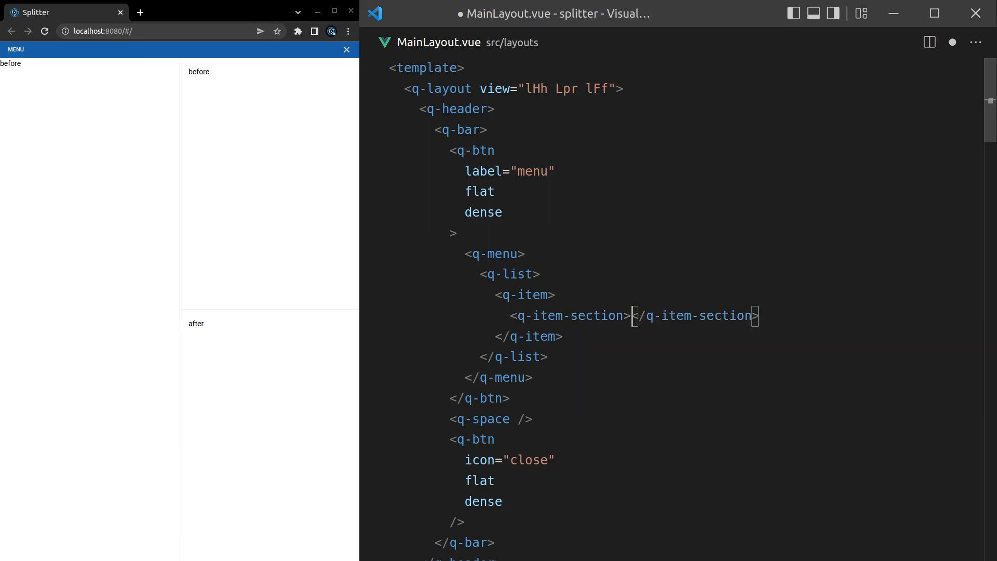
type("One")
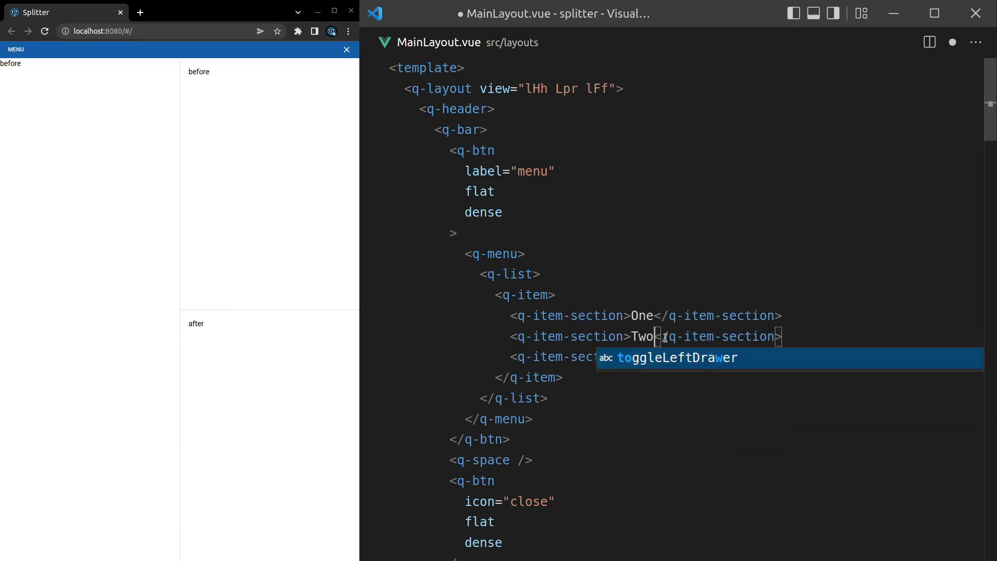
type("Three")
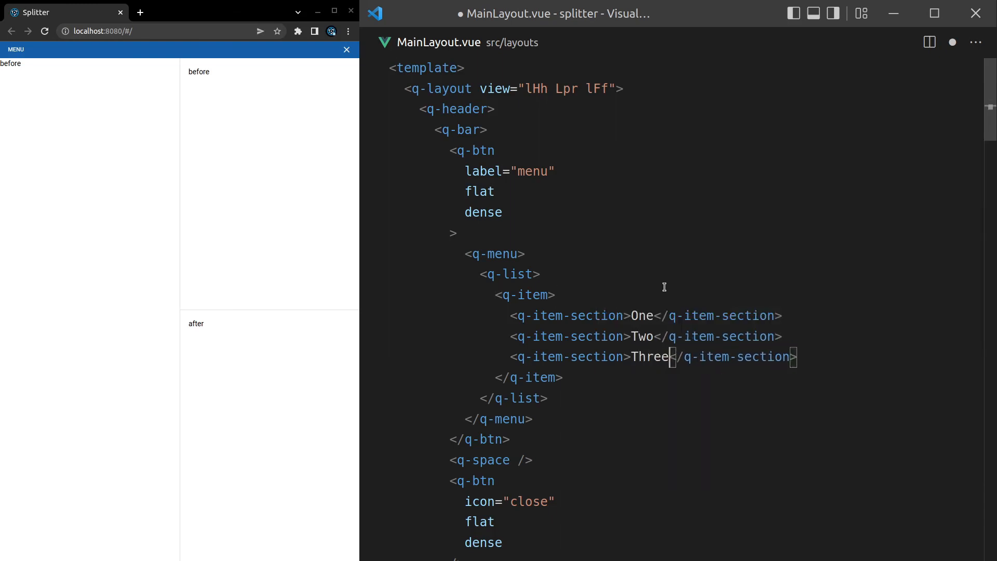
left_click(15, 50)
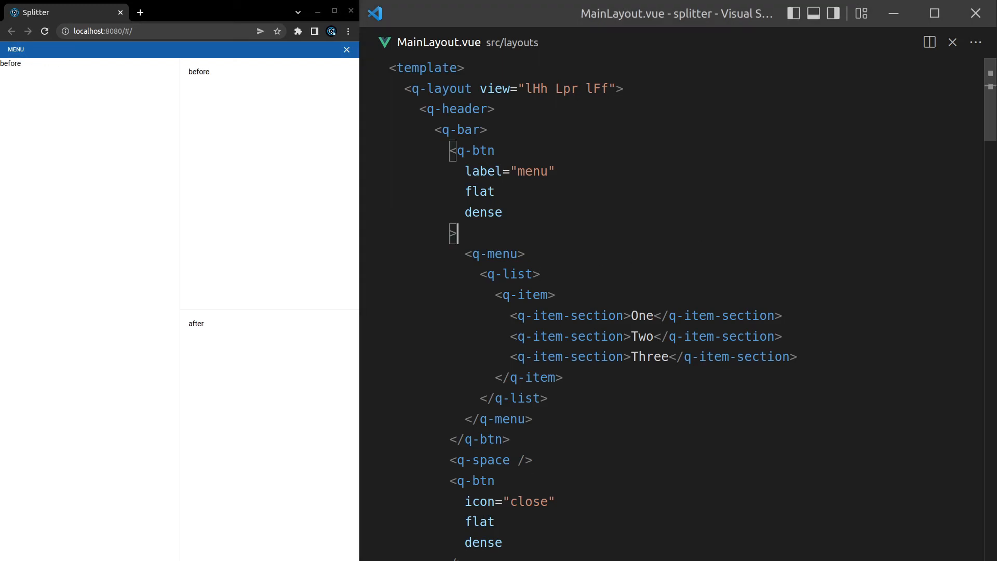
Give One, Two and Three their own q-items under a dense q-list, and save
type("q-")
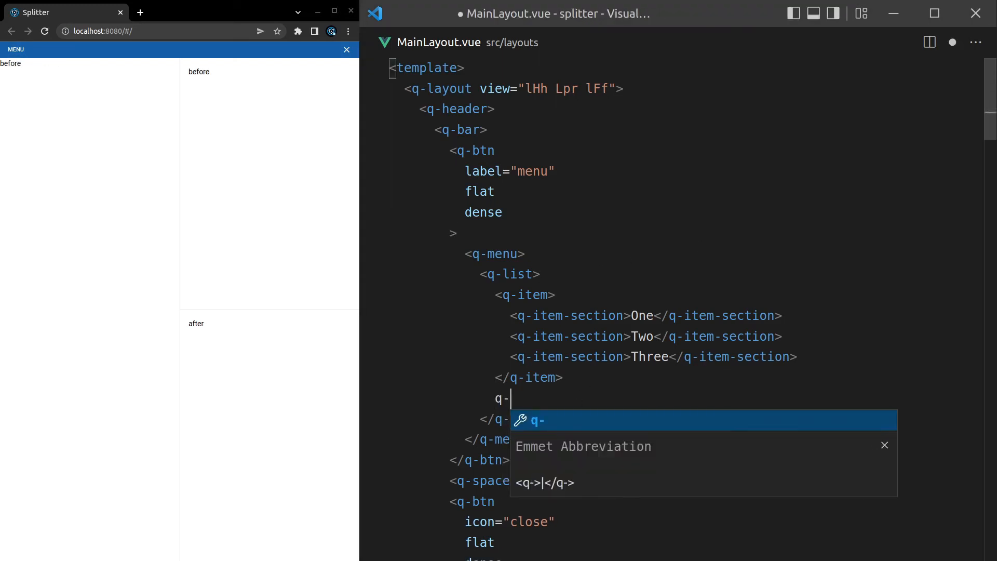
key("Tab")
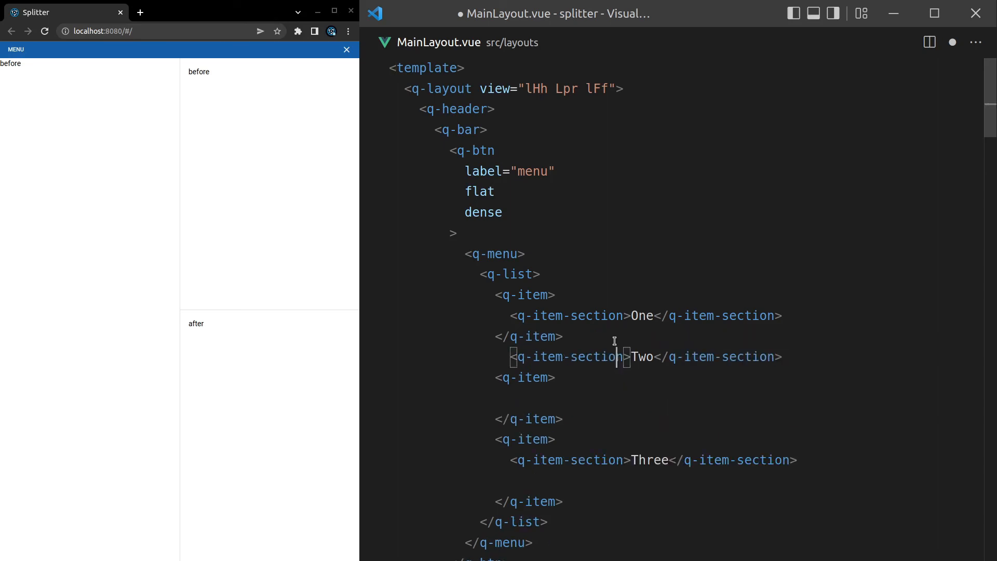
left_click(16, 49)
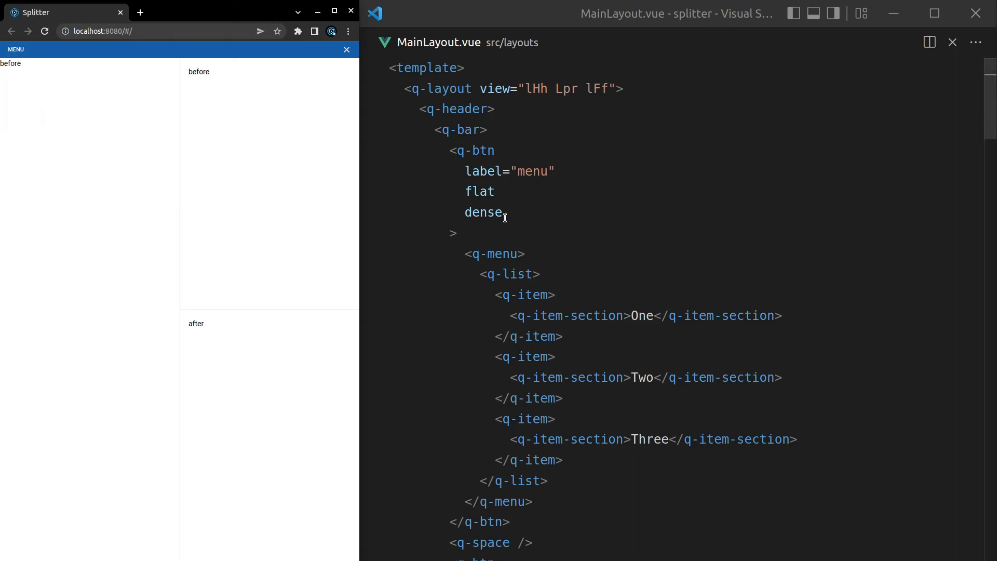
type("dense")
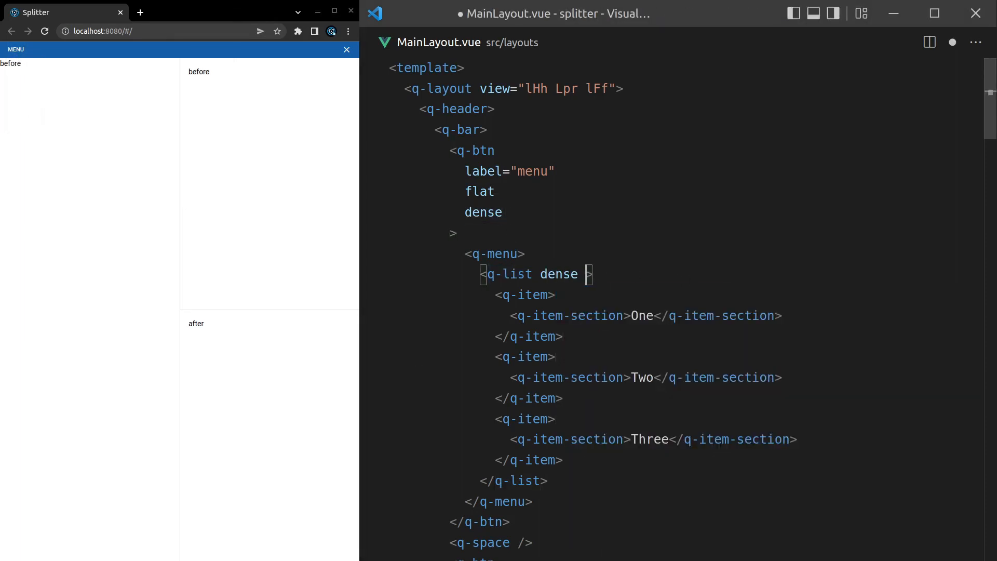
type("separat")
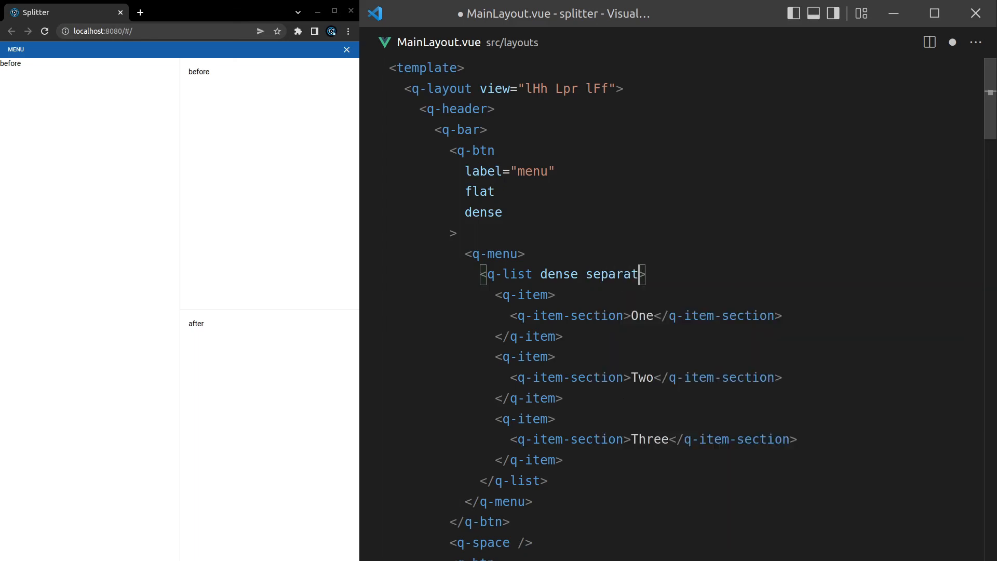
left_click(15, 63)
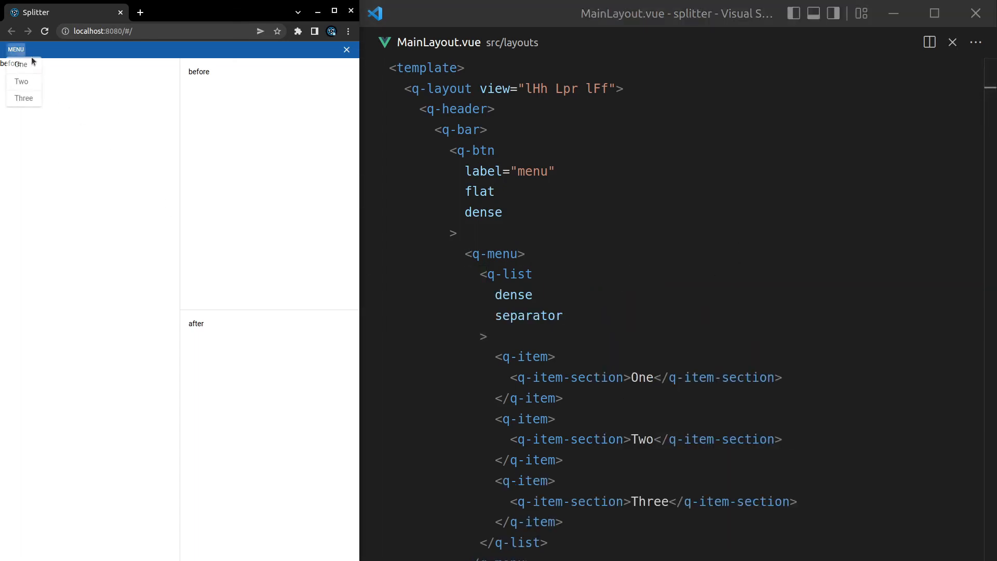
double_click(529, 316)
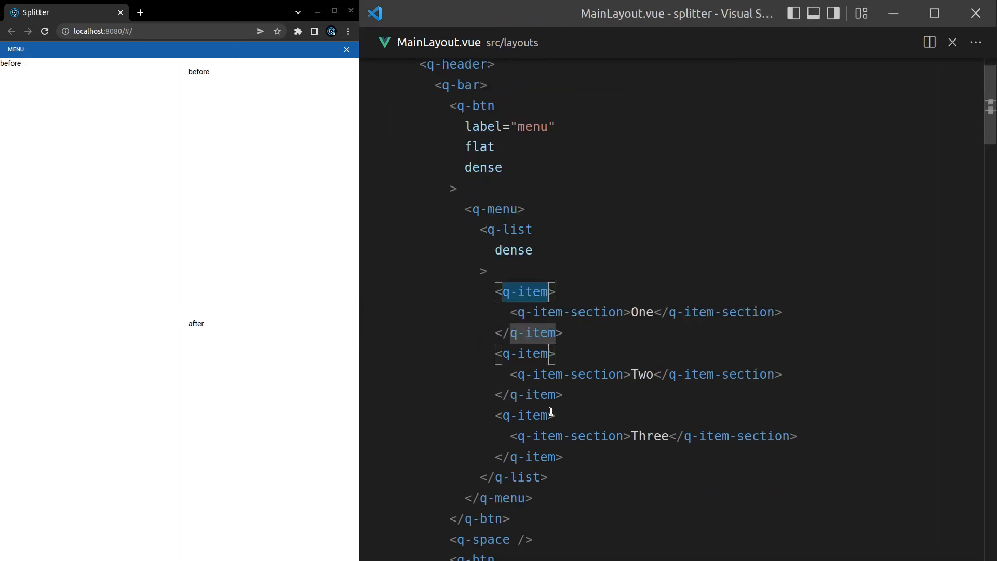
Make each menu q-item clickable, add auto-close to the q-menu, and test the preview dropdown
type("clickable")
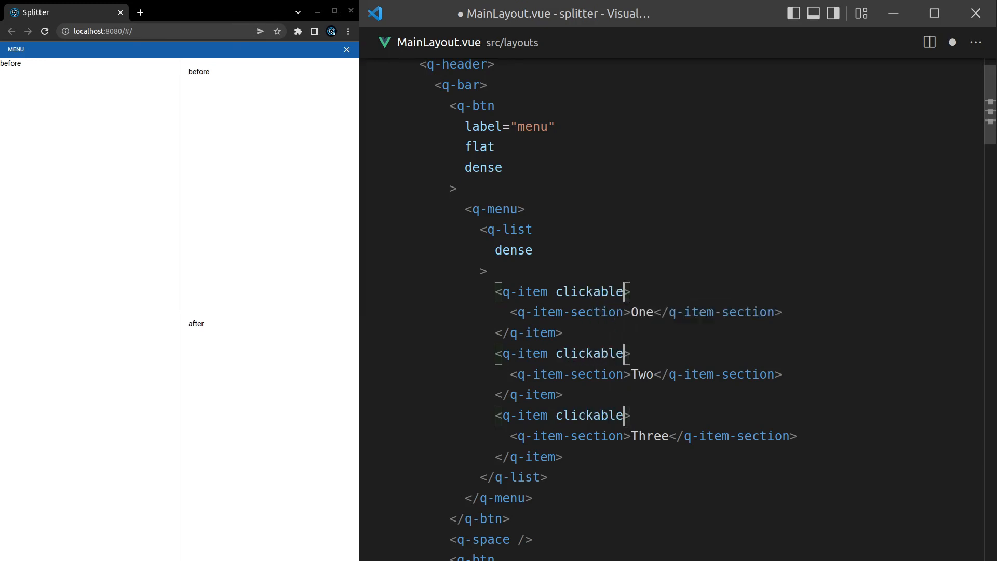
left_click(15, 48)
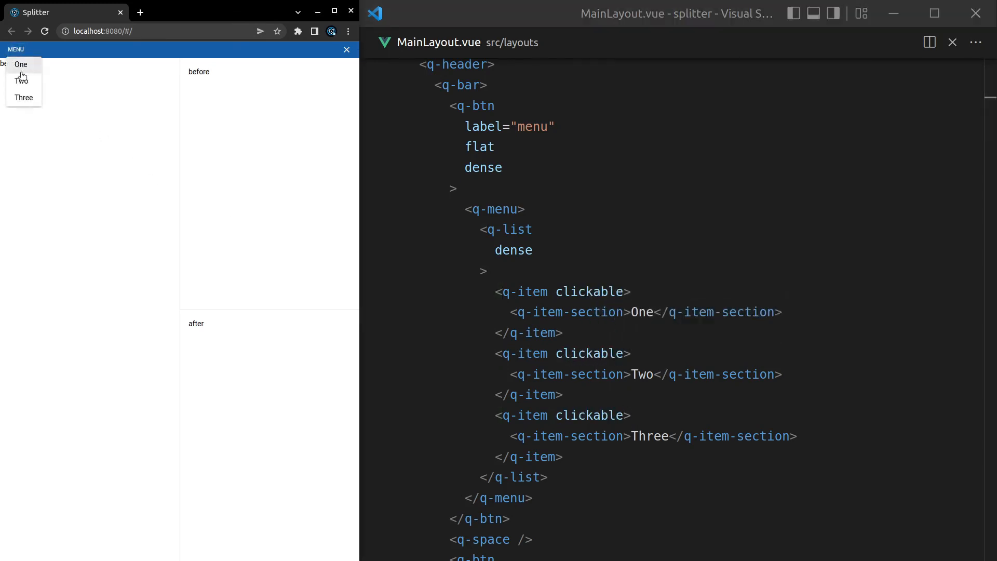
left_click(21, 63)
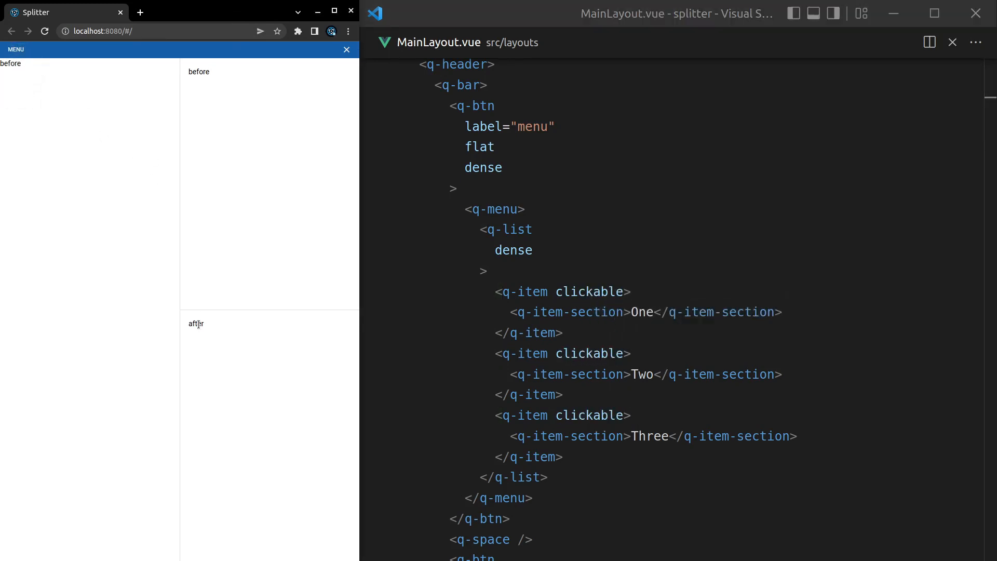
type("autoclose")
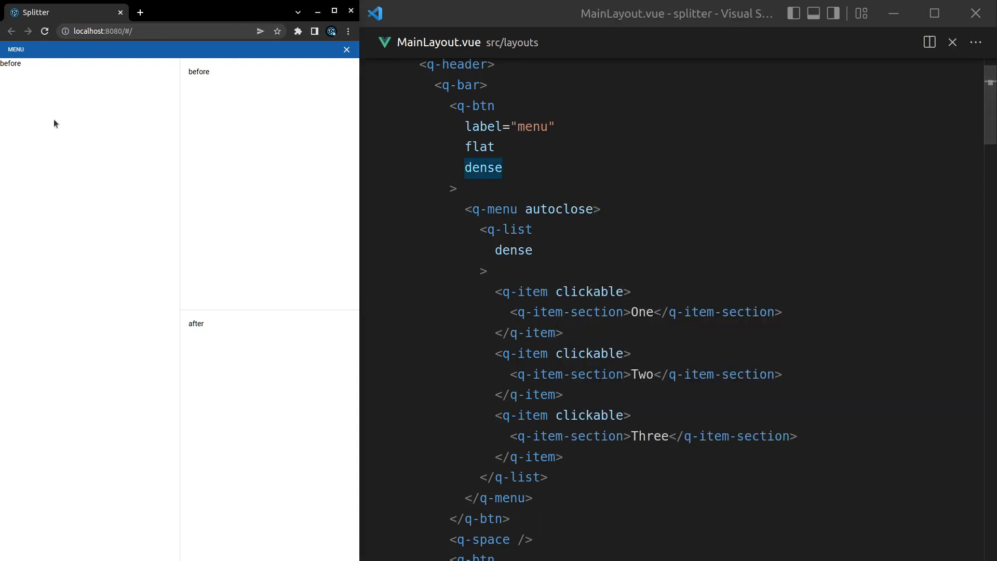
mouse_move(533, 227)
type("-")
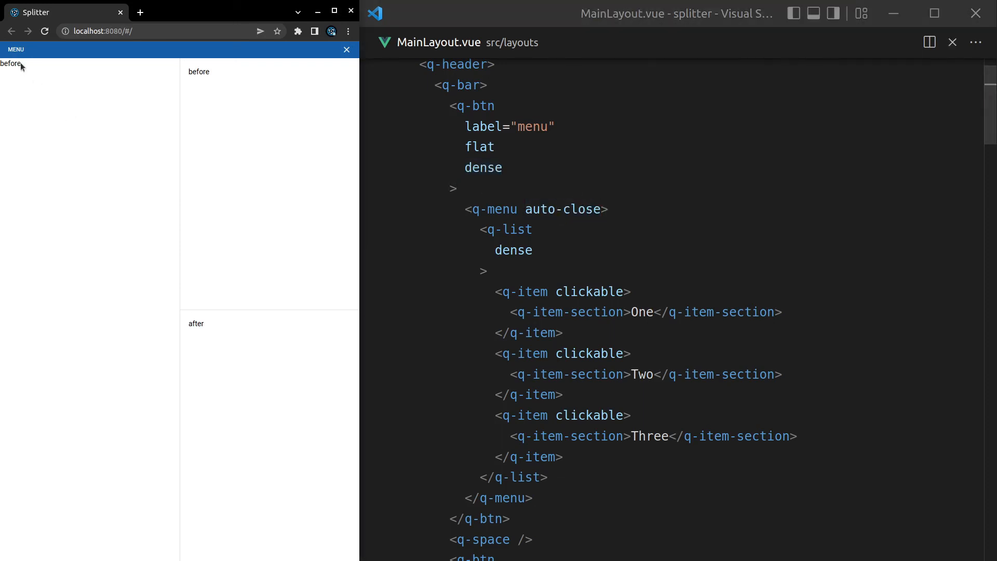
left_click(11, 64)
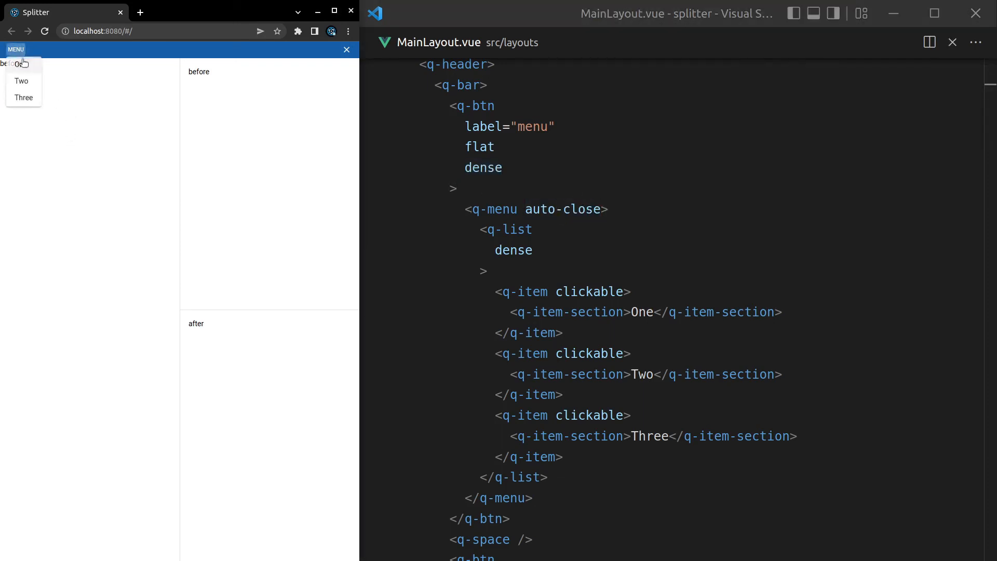
left_click(21, 63)
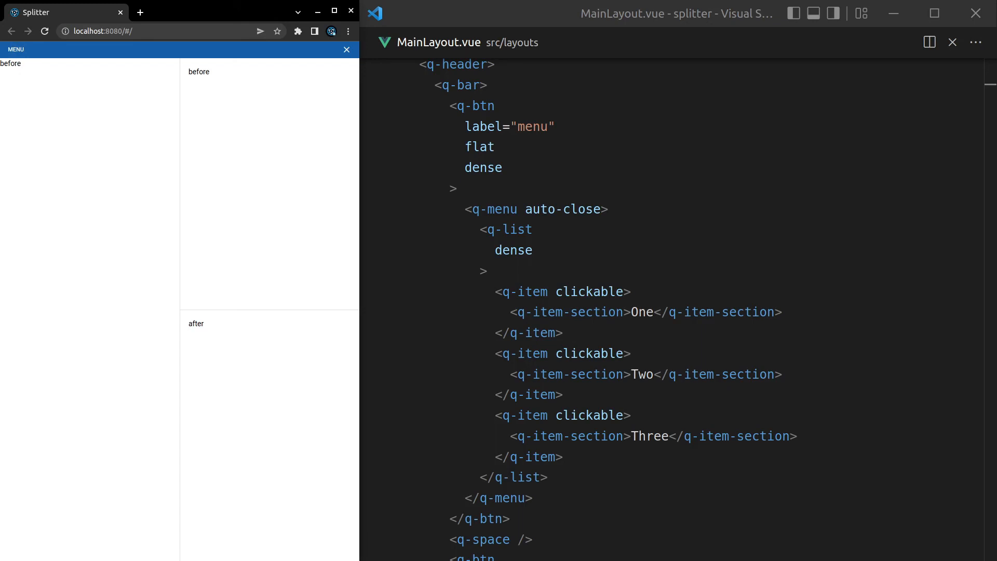
mouse_move(180, 133)
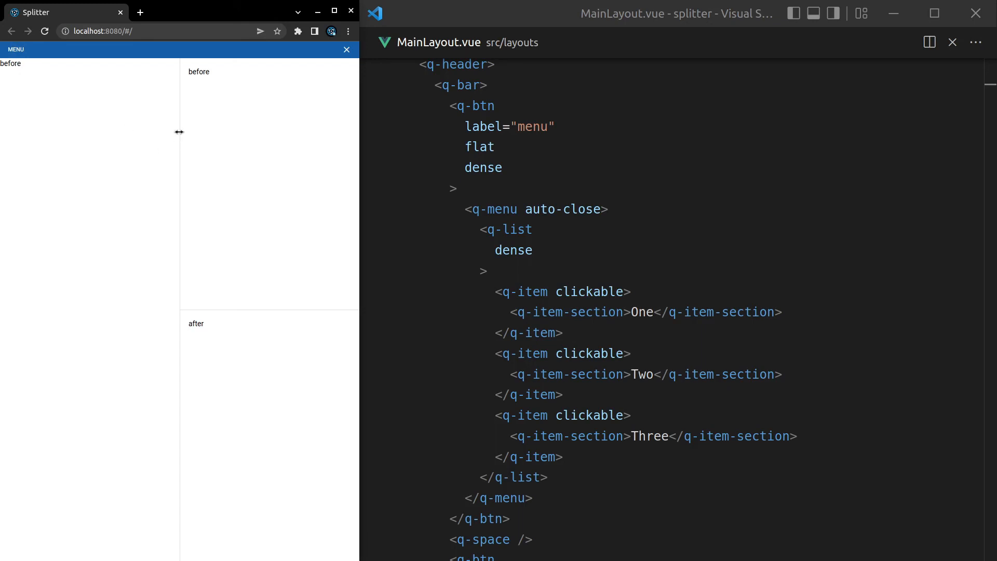
Drag the preview splitter to narrow the left pane, then pick One from MENU
left_click_drag(180, 131, 99, 131)
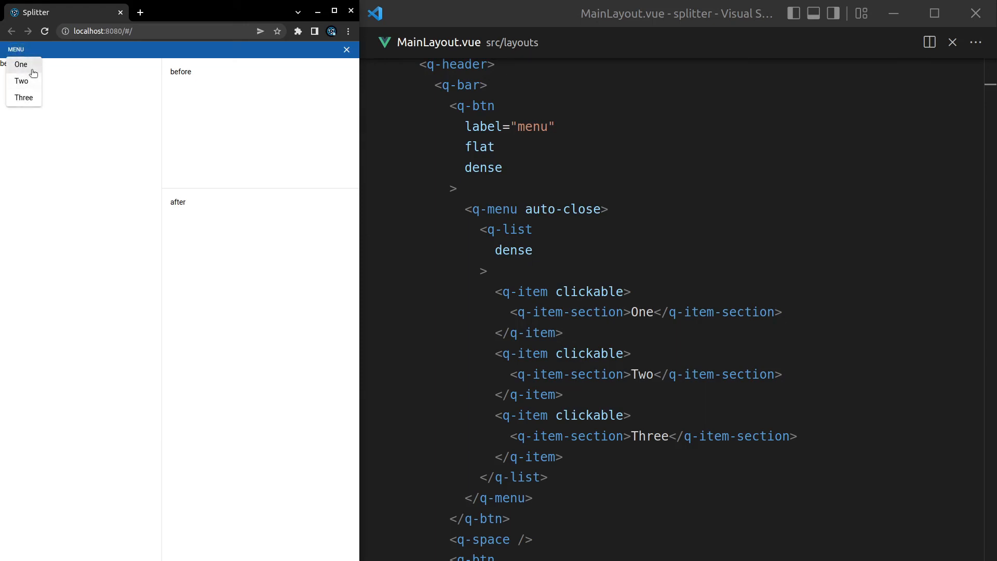
left_click(20, 65)
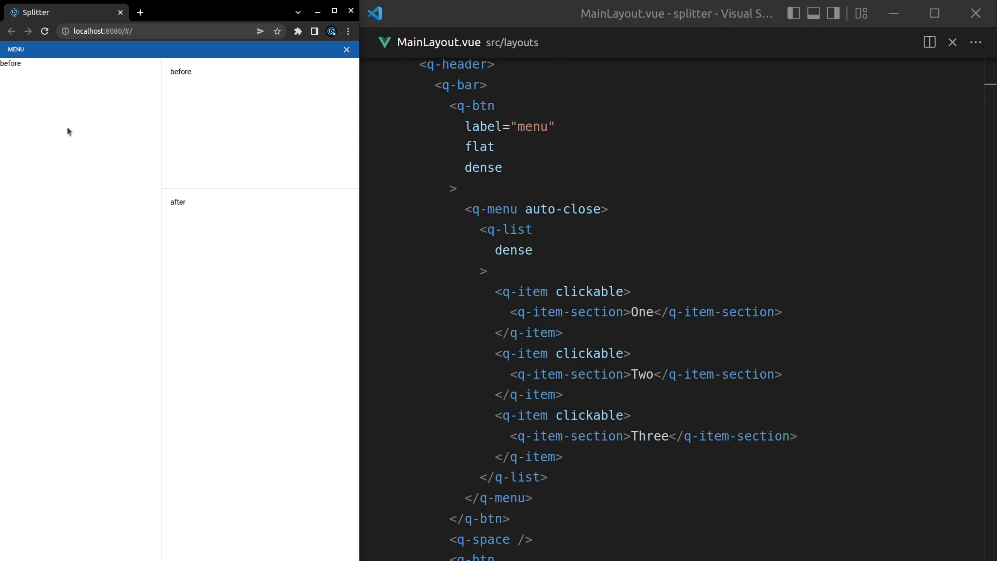
mouse_move(301, 237)
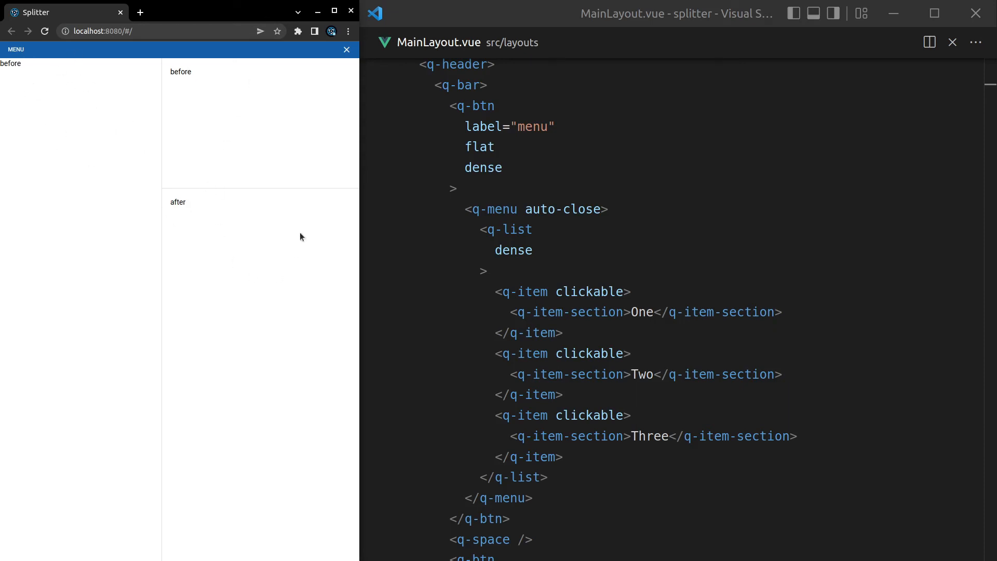
mouse_move(241, 326)
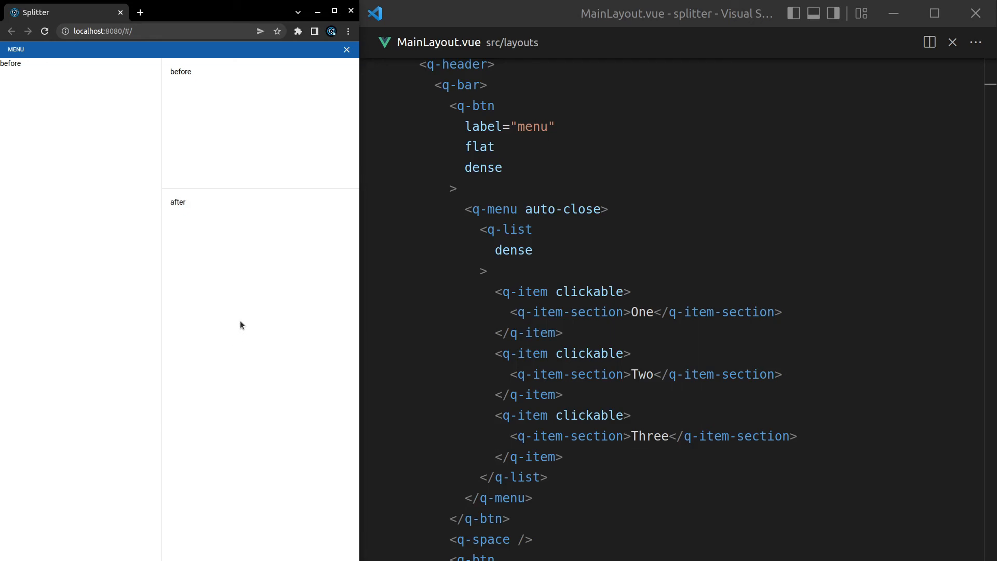